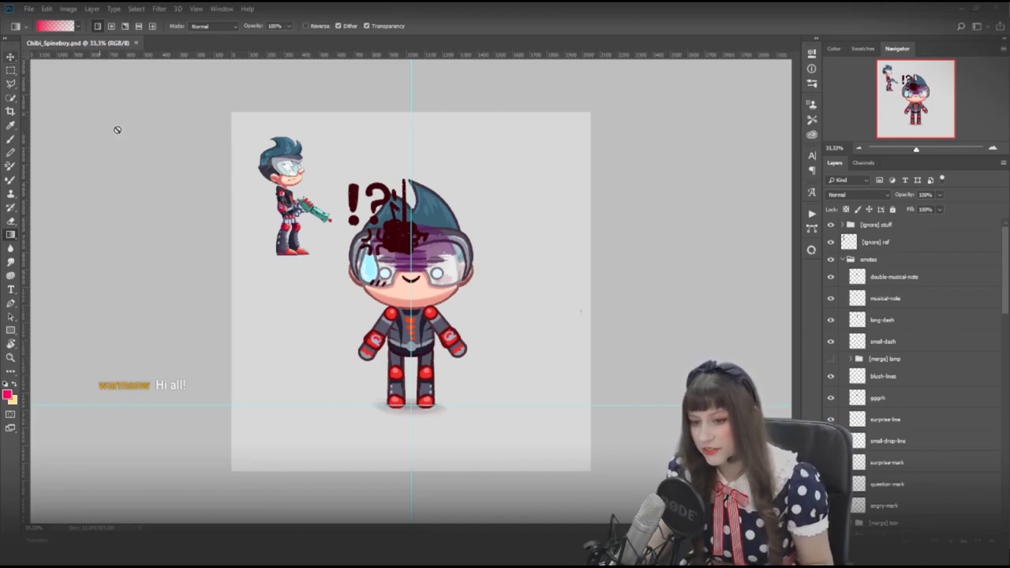
- Hide the emotion symbol layers (exclamation marks, fear lines) in the Layers panel
{"action": "left_click", "coordinate": [11, 57]}
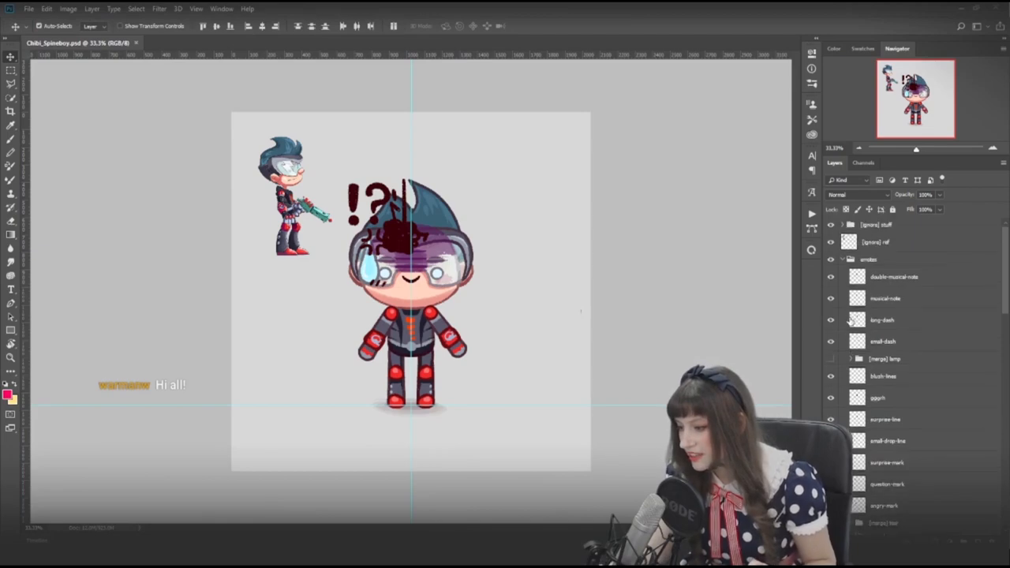
{"action": "left_click", "coordinate": [830, 265]}
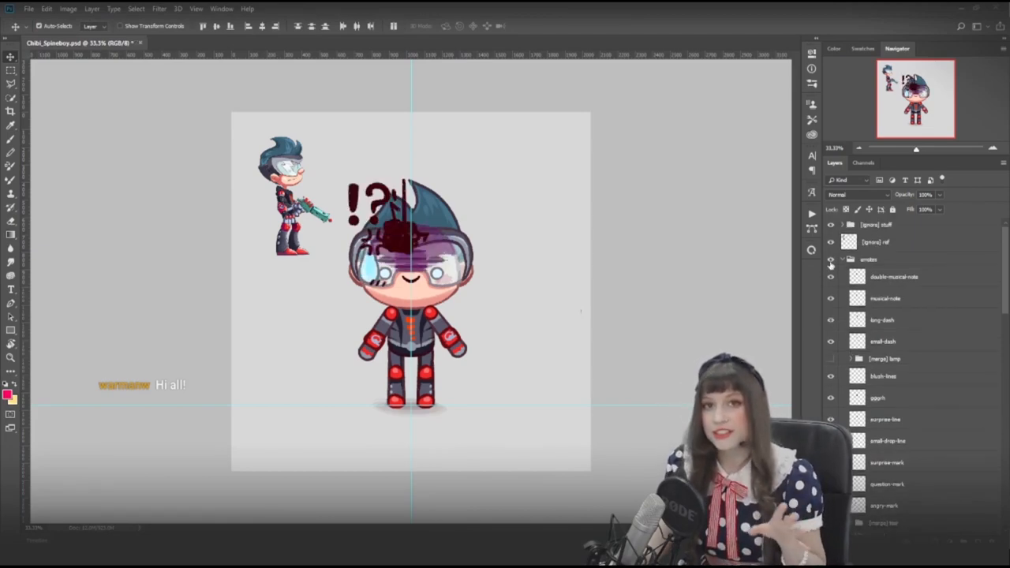
{"action": "left_click", "coordinate": [830, 259]}
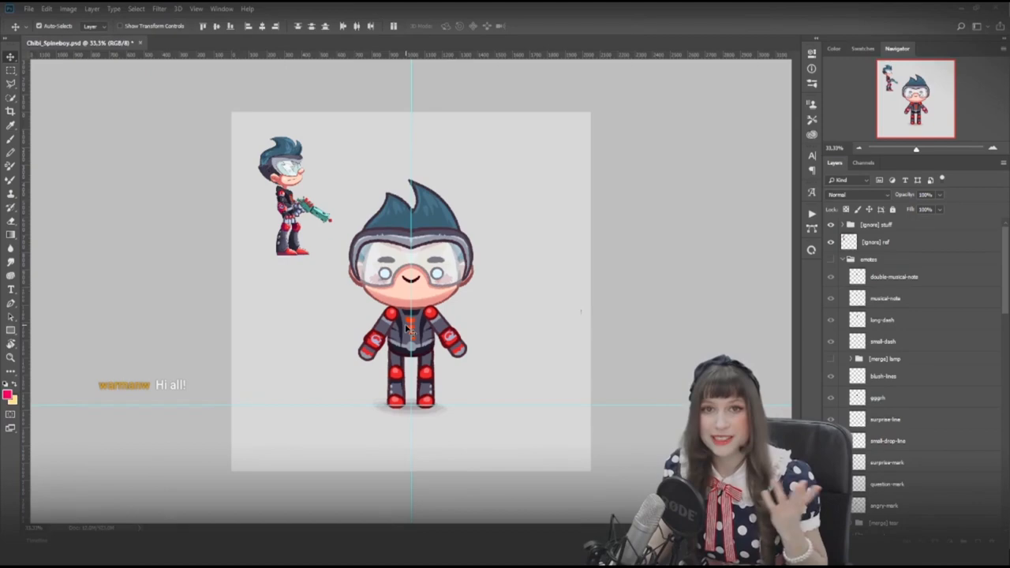
{"action": "scroll", "scroll_direction": "down", "scroll_amount": 3}
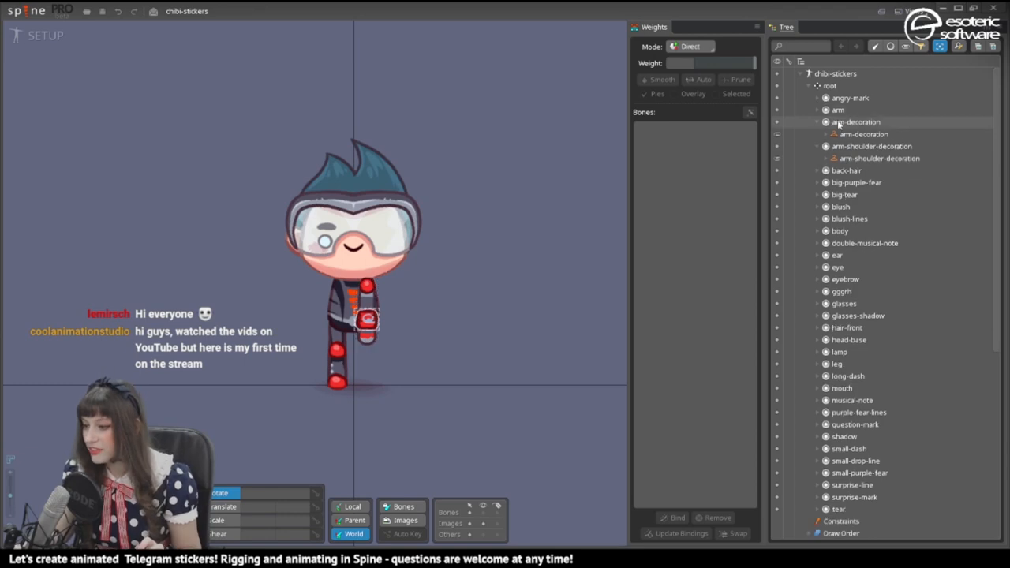
{"action": "left_click", "coordinate": [818, 122]}
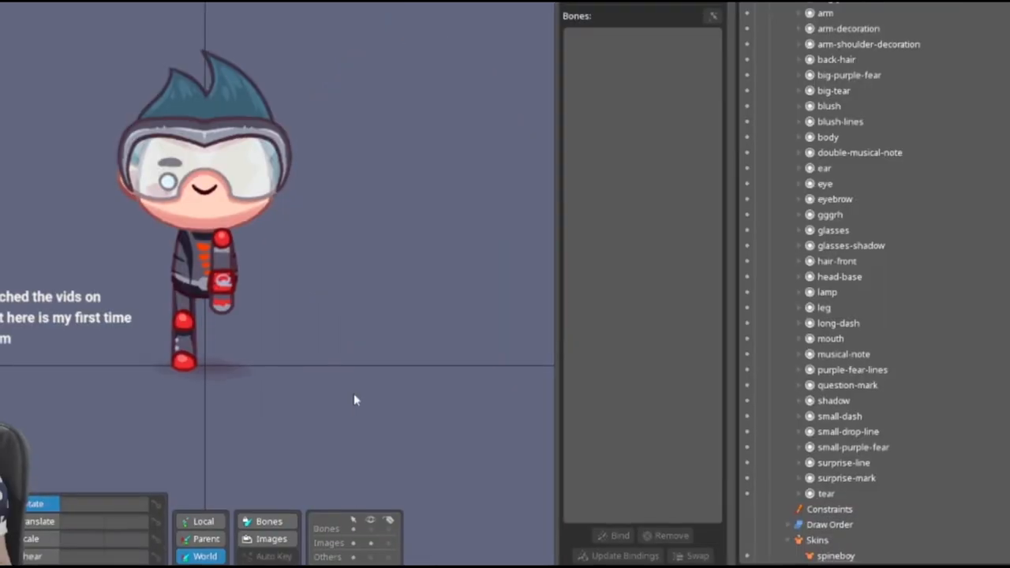
{"action": "left_click", "coordinate": [795, 57]}
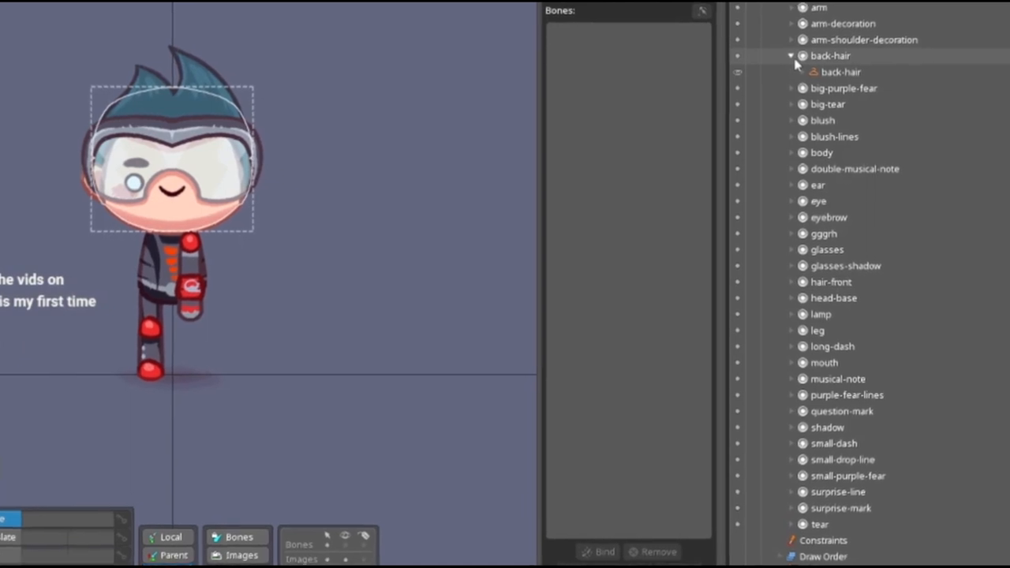
{"action": "scroll", "scroll_direction": "down", "scroll_amount": 3}
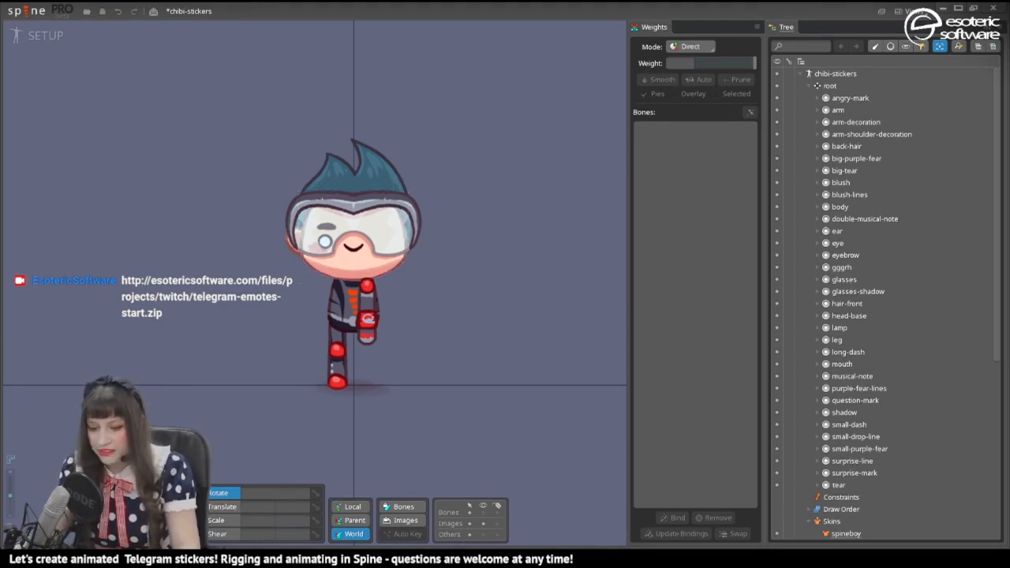
- Select the root bone and close the Weights view to prepare for bone creation
{"action": "left_click", "coordinate": [353, 385]}
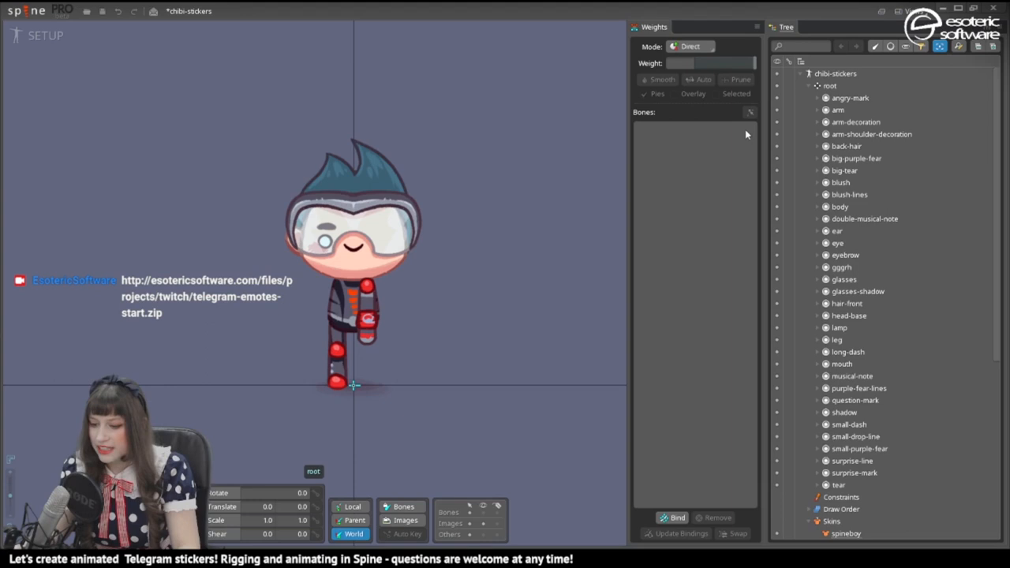
{"action": "left_click", "coordinate": [830, 85]}
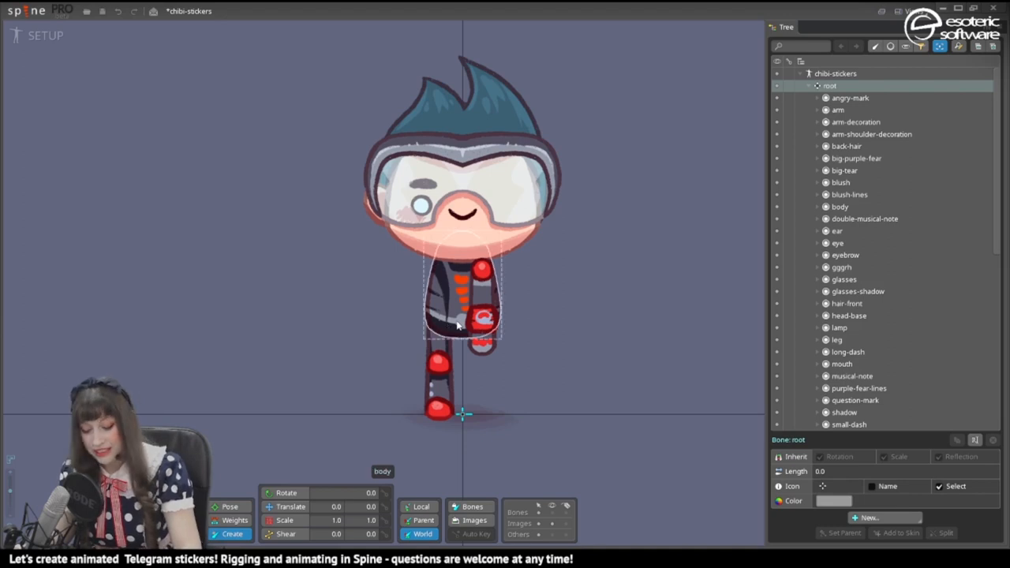
{"action": "mouse_move", "coordinate": [455, 267]}
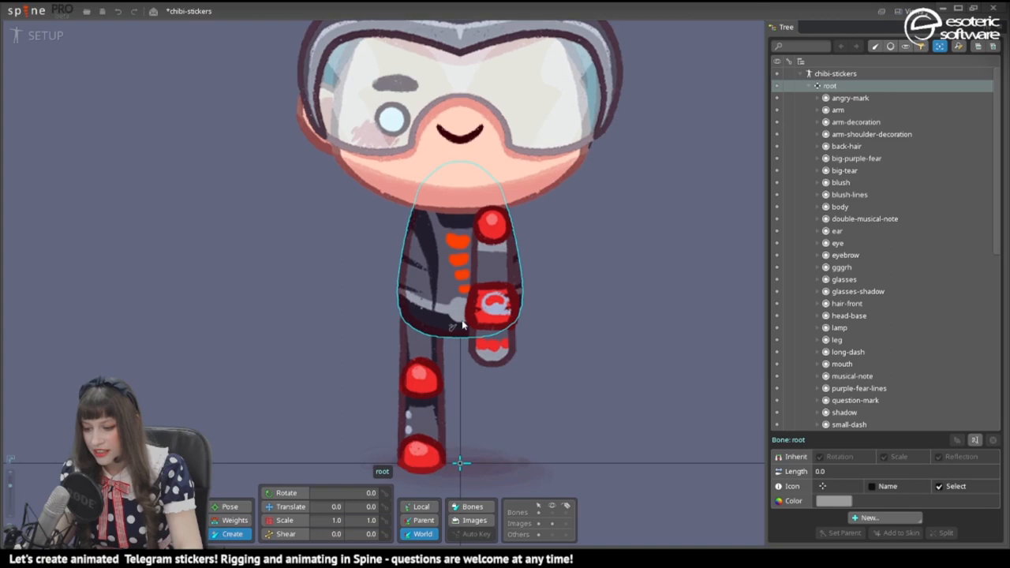
- Create the body bone at the torso under the root
{"action": "left_click", "coordinate": [461, 322]}
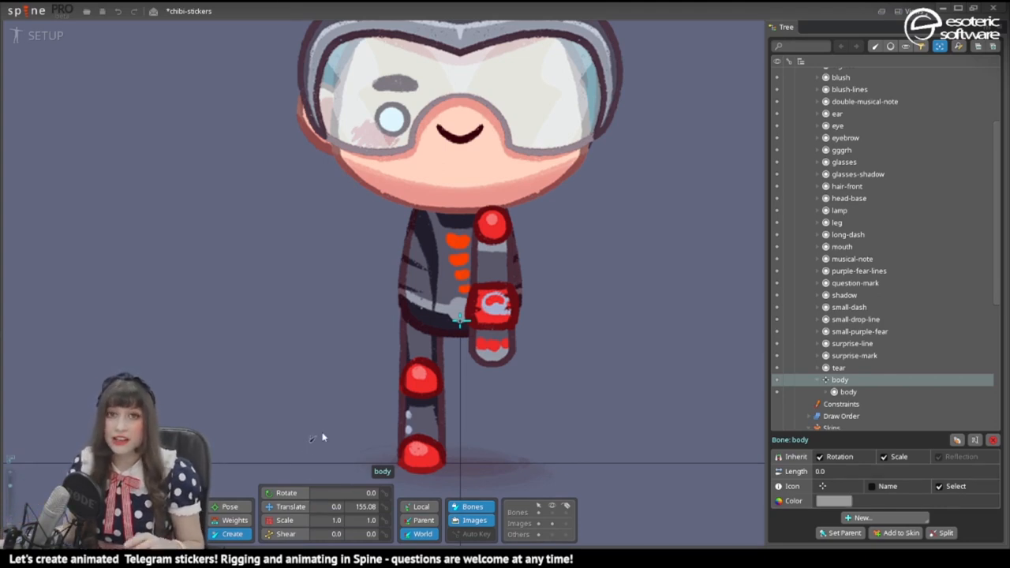
{"action": "mouse_move", "coordinate": [455, 319]}
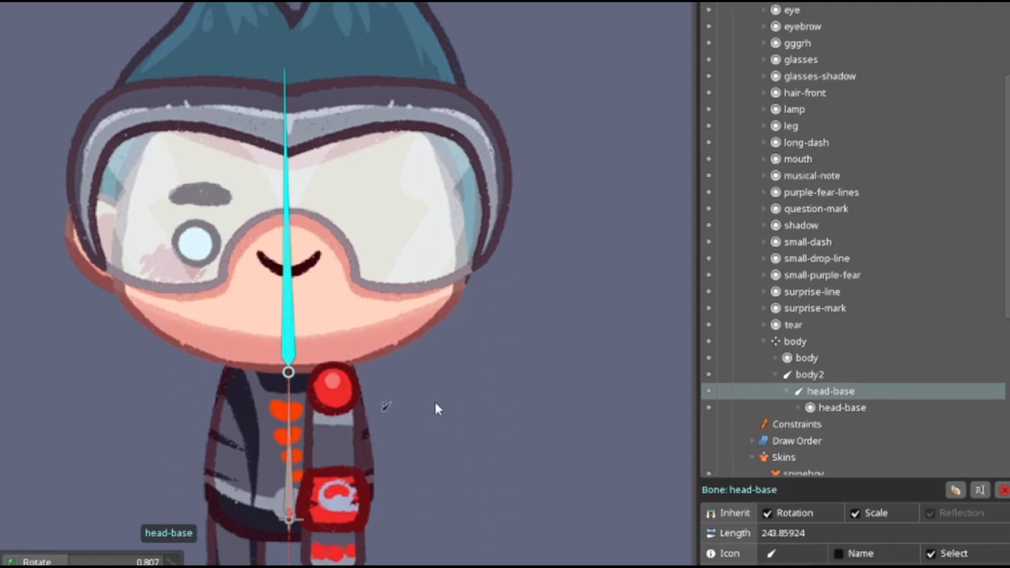
{"action": "mouse_move", "coordinate": [805, 395]}
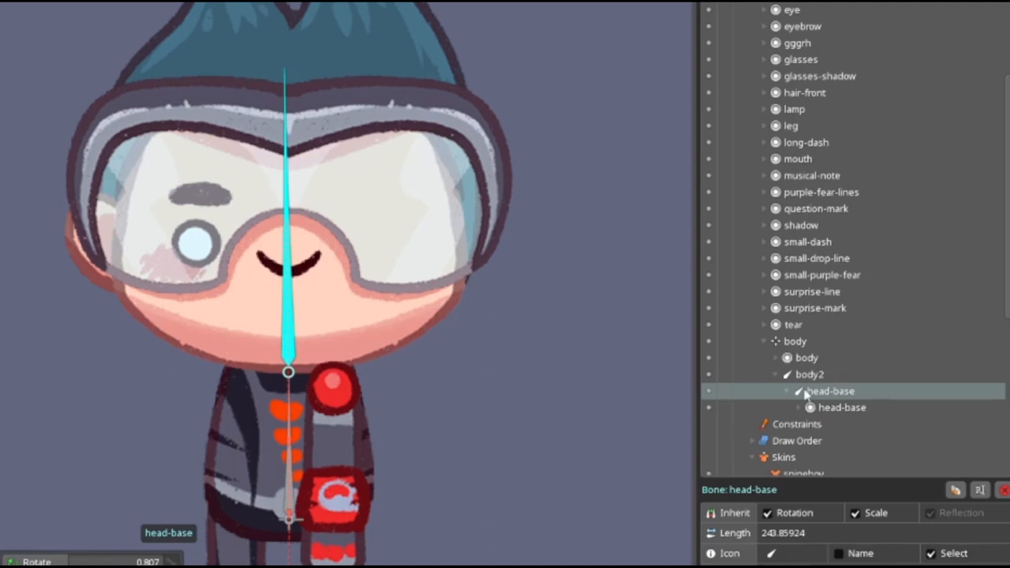
- Begin building the leg bones under body-up in the Tree
{"action": "left_click", "coordinate": [830, 392]}
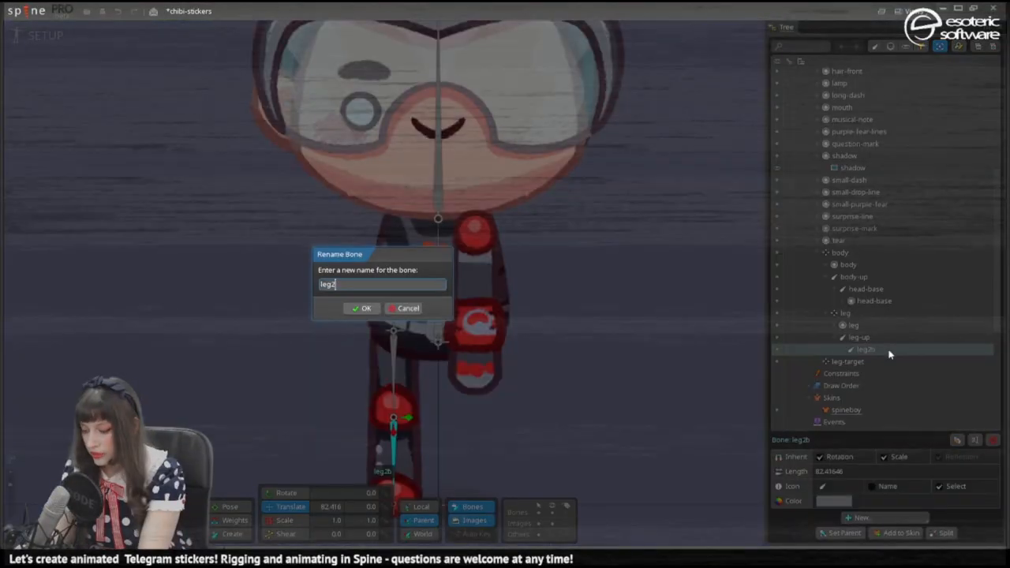
- Confirm the new leg bone name and undo an accidental change after switching modes
{"action": "left_click", "coordinate": [362, 308]}
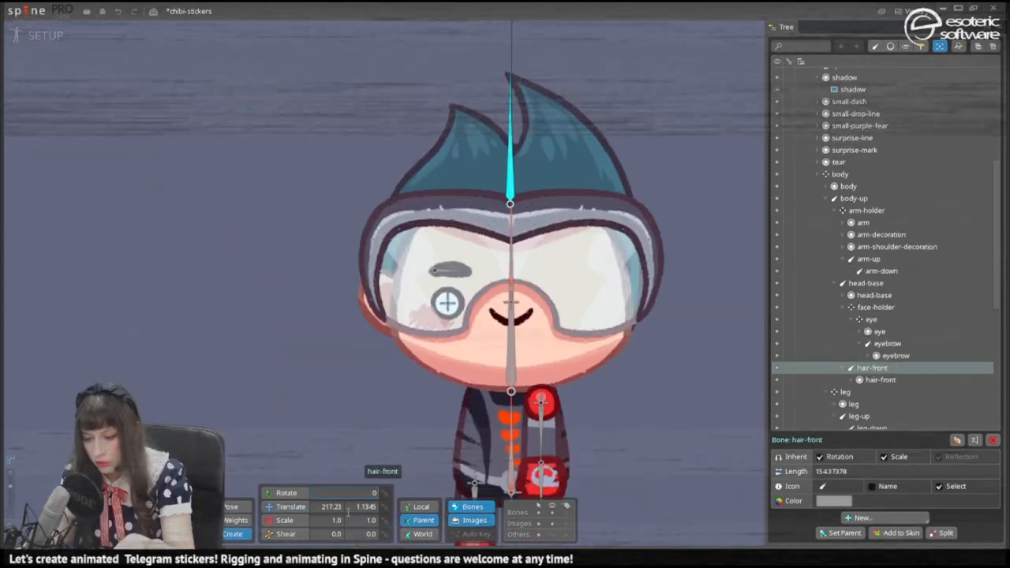
{"action": "left_click", "coordinate": [45, 35]}
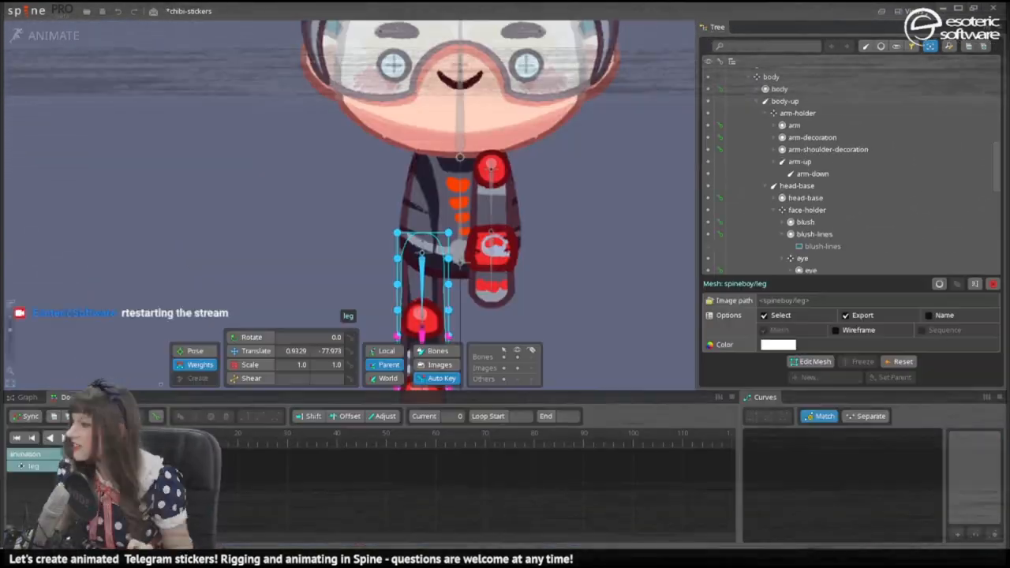
{"action": "key", "text": "ctrl+z"}
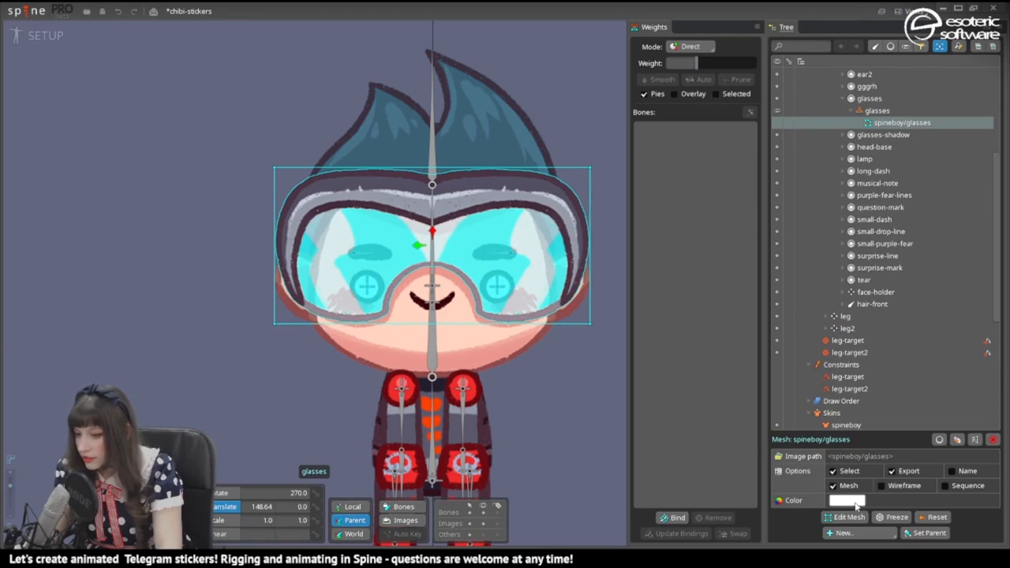
- Edit the glasses mesh and weight-bind it to the head-base bone
{"action": "left_click", "coordinate": [843, 518]}
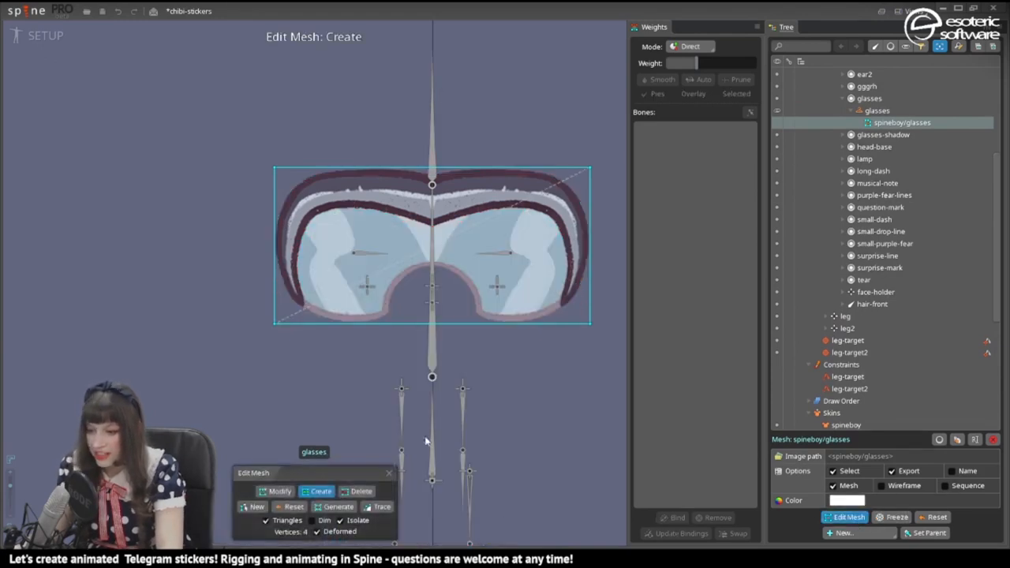
{"action": "left_click", "coordinate": [338, 507]}
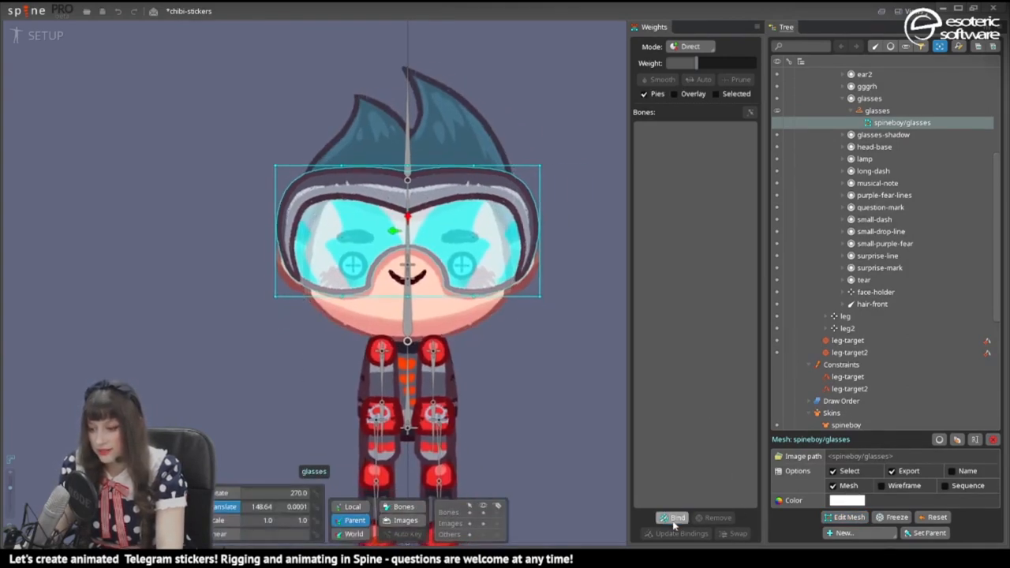
{"action": "left_click", "coordinate": [673, 517]}
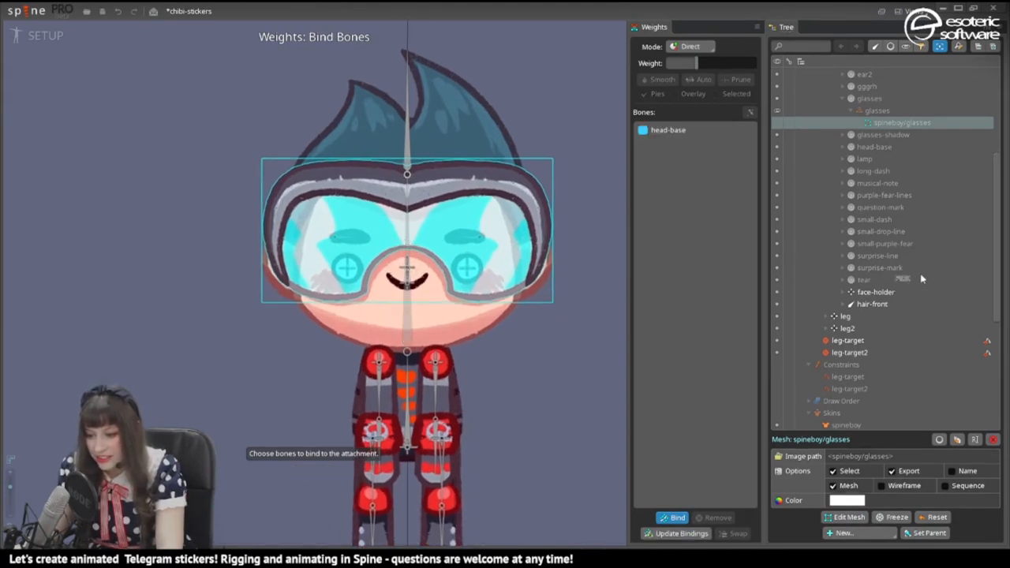
{"action": "left_click", "coordinate": [876, 291]}
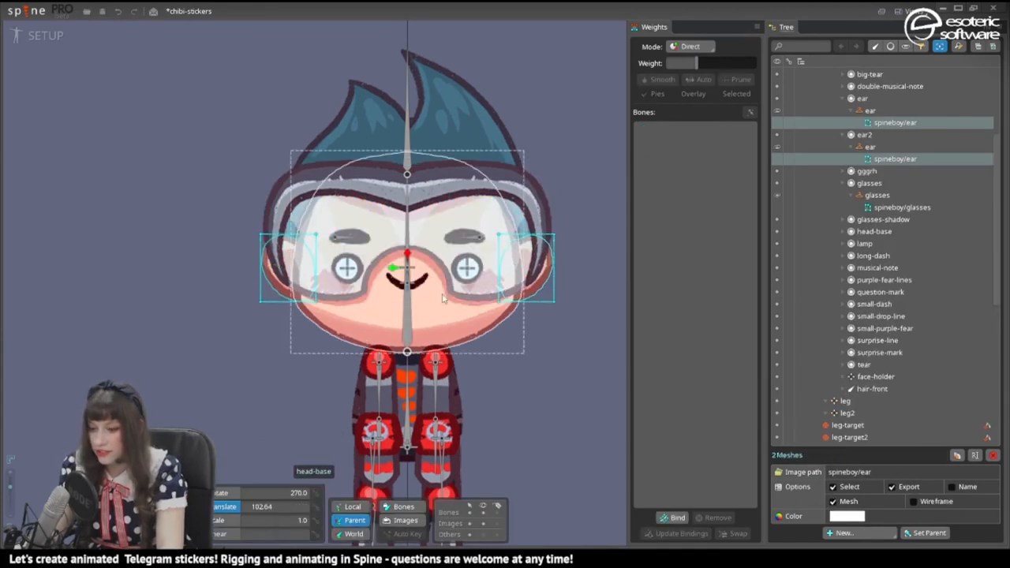
- Bind glasses-shadow to face-holder and head-base, save, and pick head-base among the bound bones
{"action": "left_click", "coordinate": [673, 518]}
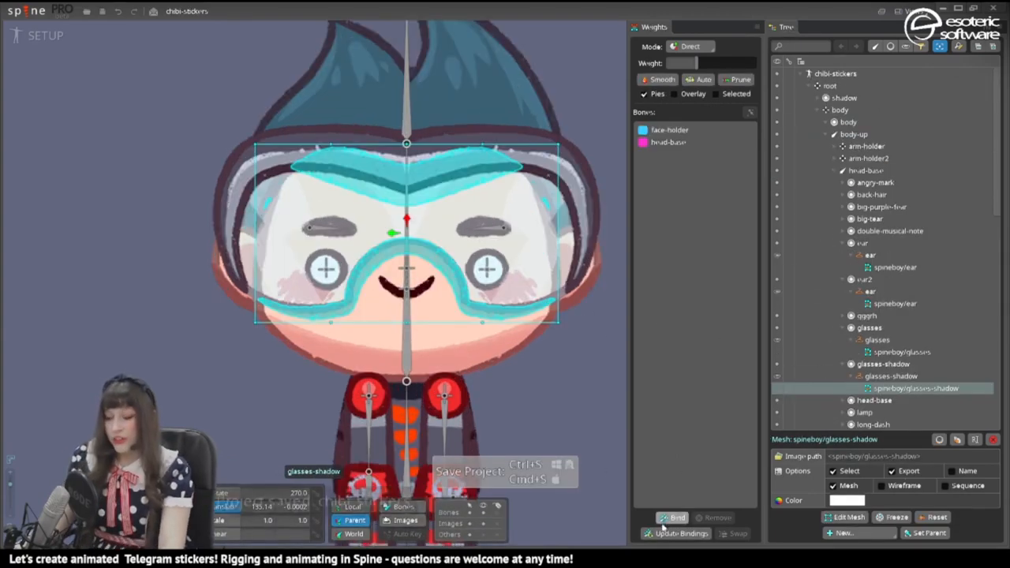
{"action": "key", "text": "ctrl+s"}
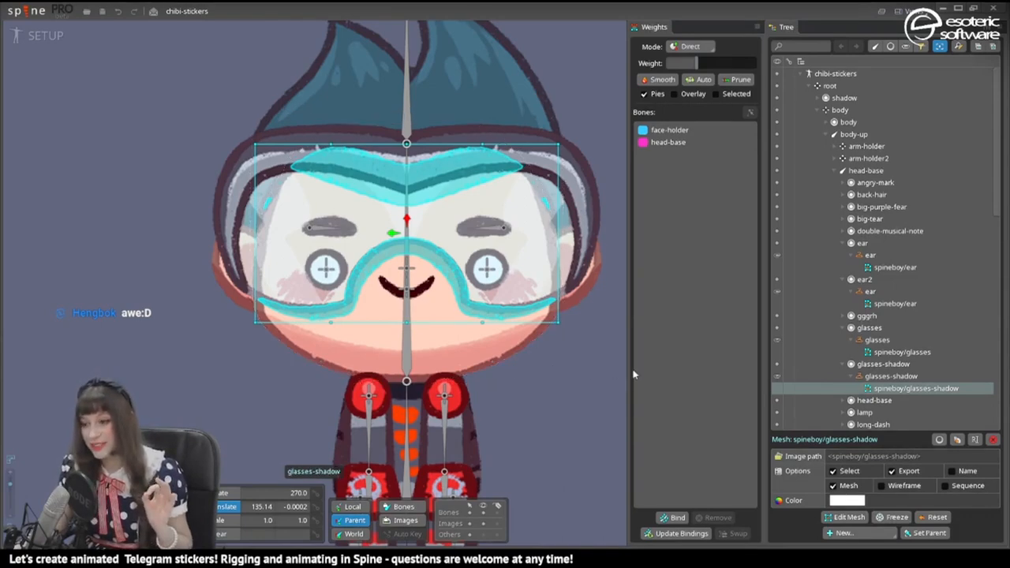
{"action": "mouse_move", "coordinate": [631, 161]}
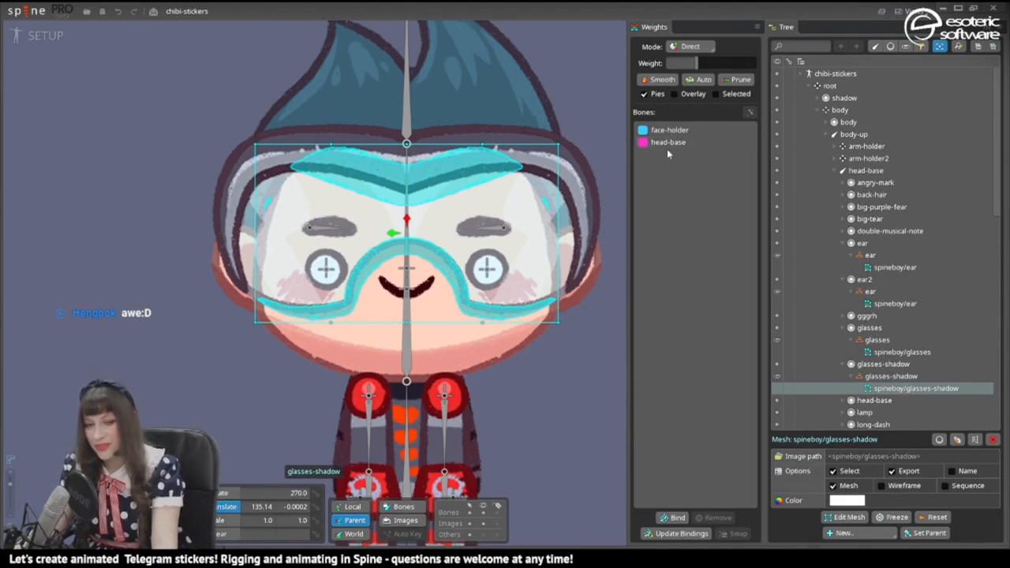
{"action": "left_click", "coordinate": [46, 35]}
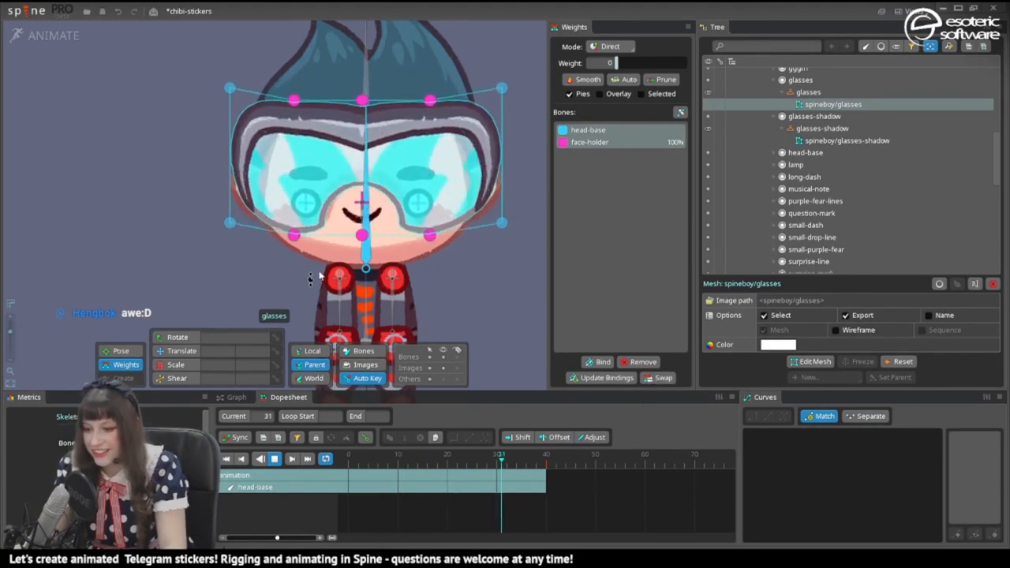
- Return to setup pose, save, and duplicate the head-base bone as head-base2
{"action": "left_click", "coordinate": [846, 139]}
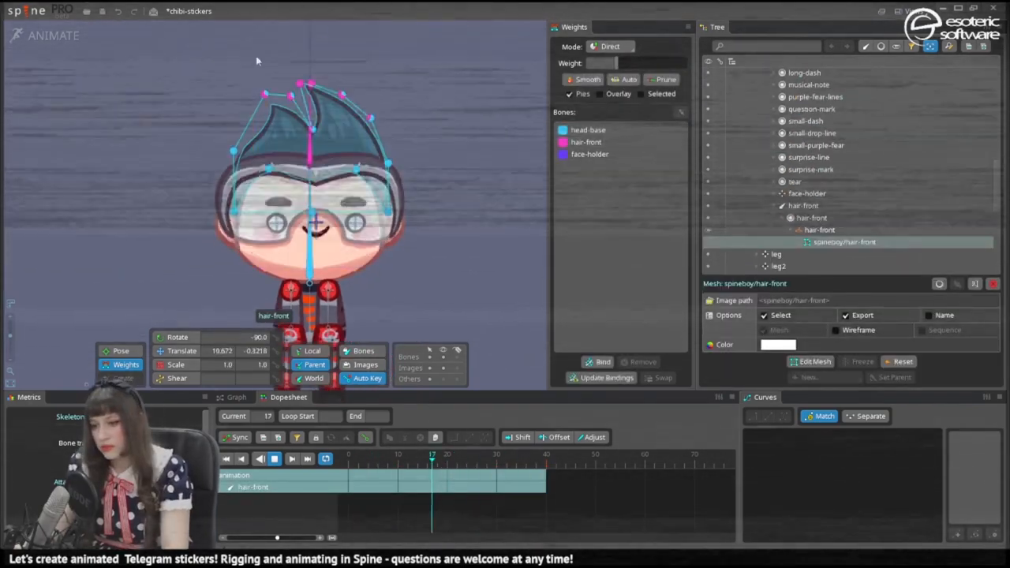
{"action": "left_click", "coordinate": [45, 35]}
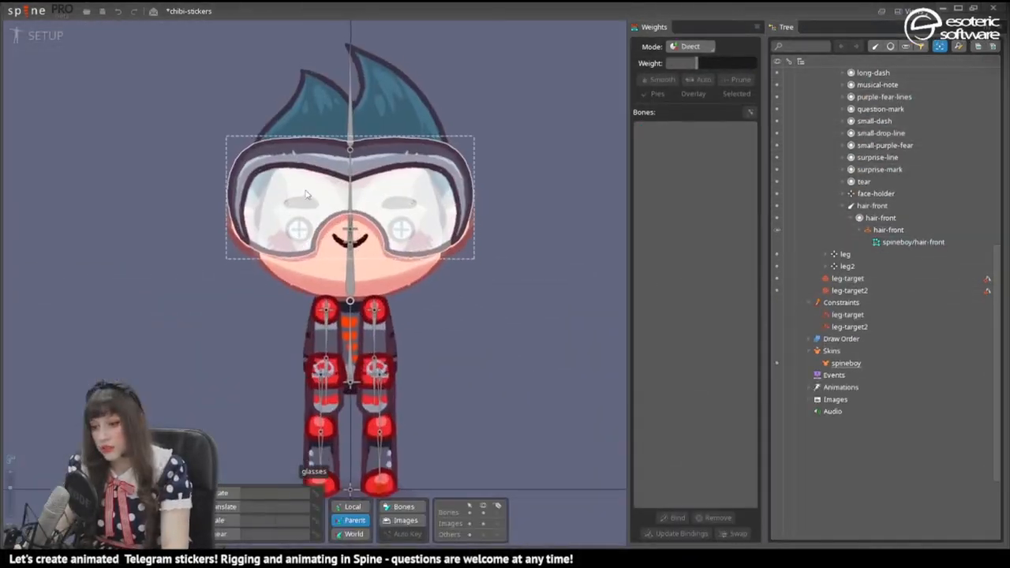
{"action": "key", "text": "ctrl+s"}
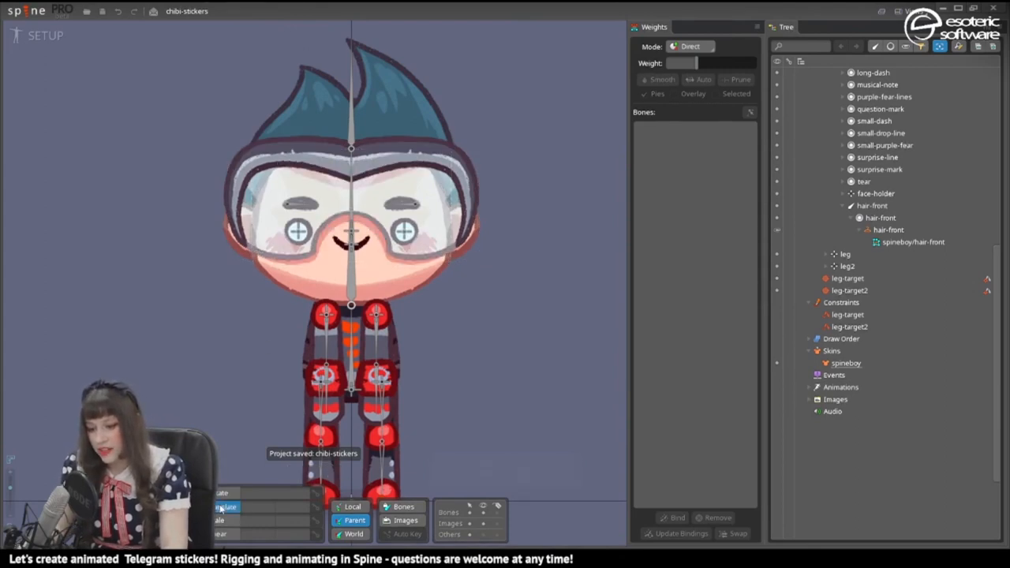
{"action": "left_click", "coordinate": [350, 197]}
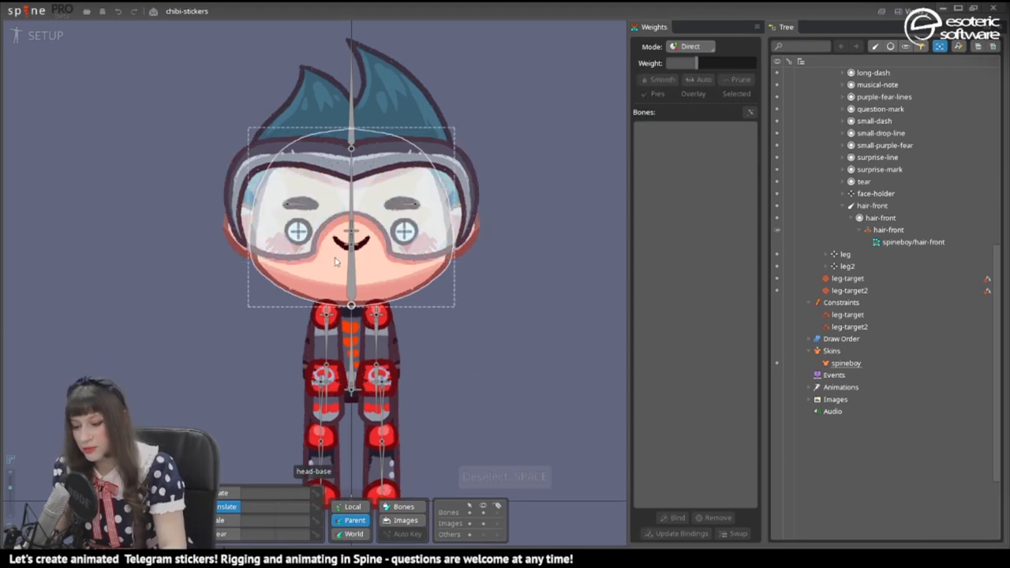
{"action": "key", "text": "space"}
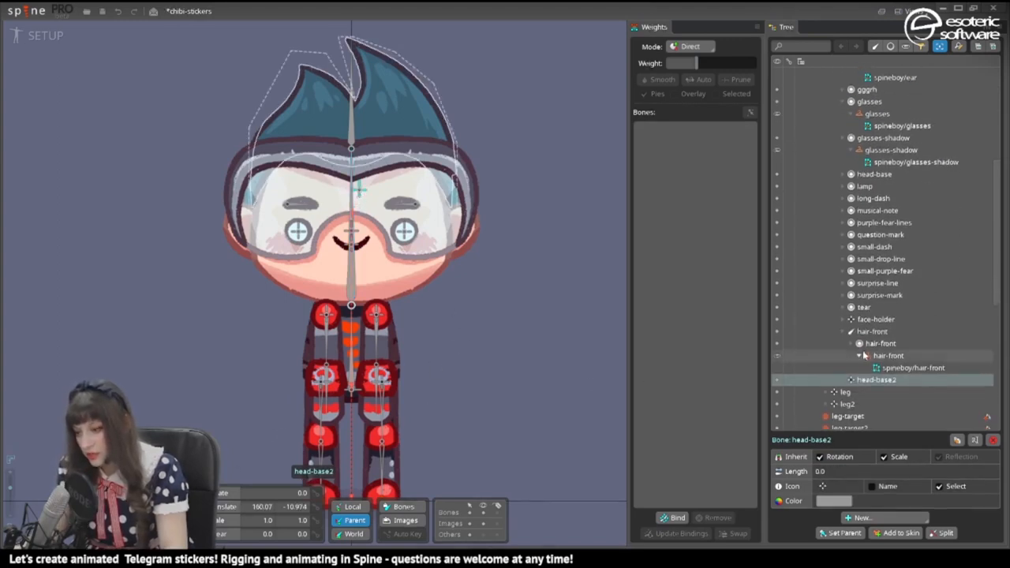
- Rename head-base2 to head-inverse and give it a red bone colour
{"action": "double_click", "coordinate": [876, 379]}
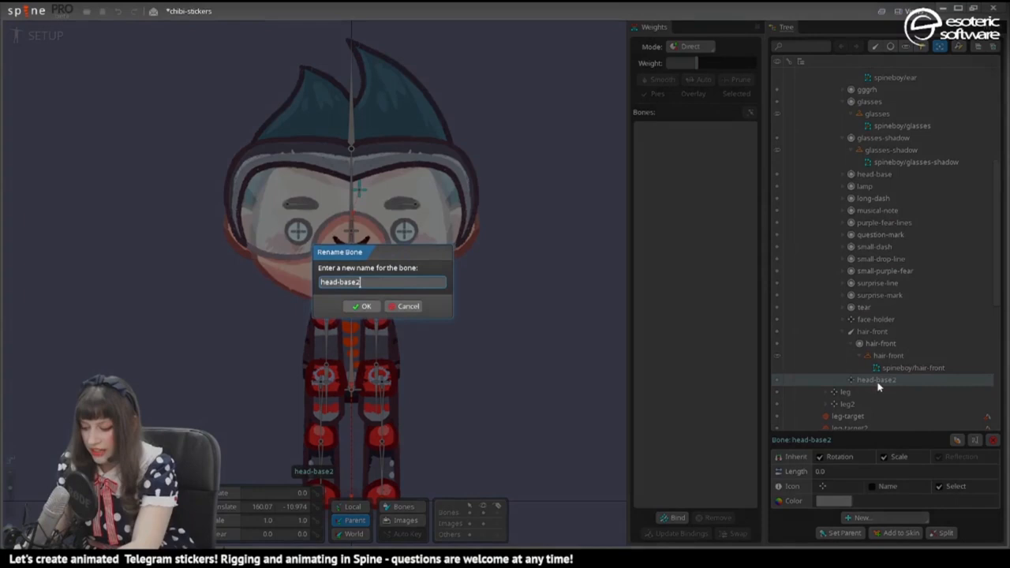
{"action": "left_click", "coordinate": [366, 307]}
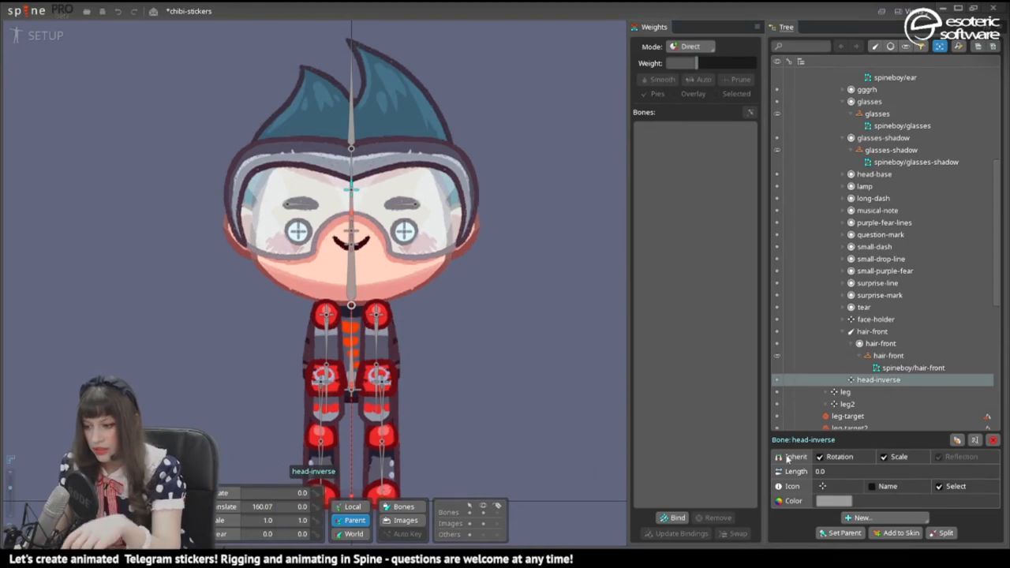
{"action": "left_click", "coordinate": [822, 486]}
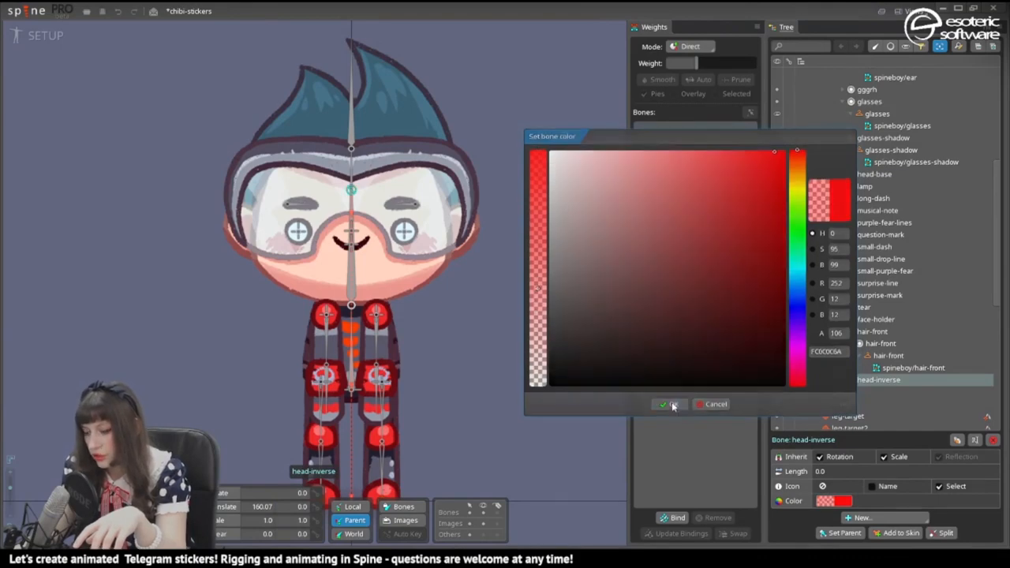
{"action": "left_click", "coordinate": [666, 404]}
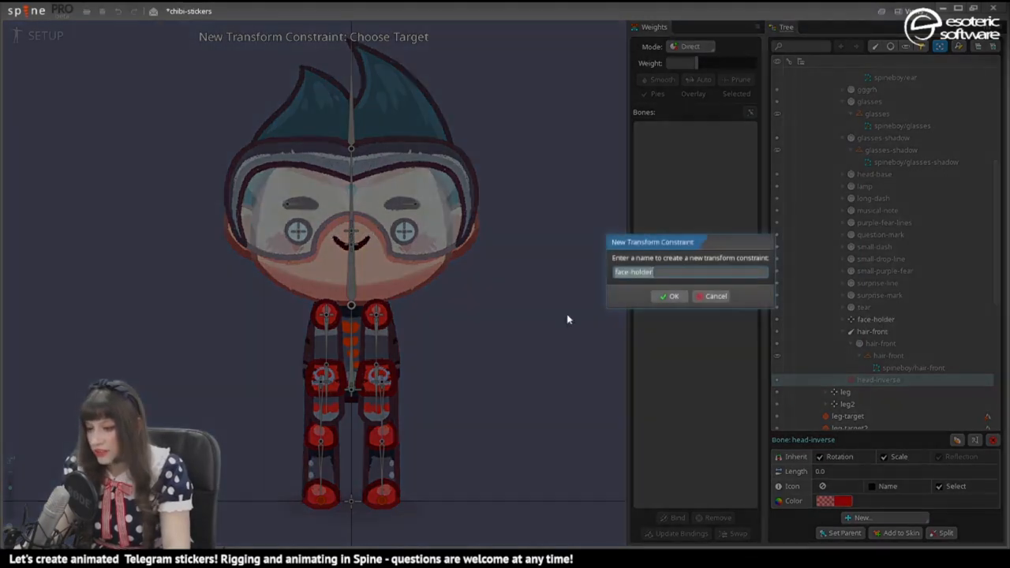
- Create the face-holder transform constraint with matched offset and bind back-hair to head-base and head-inverse
{"action": "left_click", "coordinate": [669, 297]}
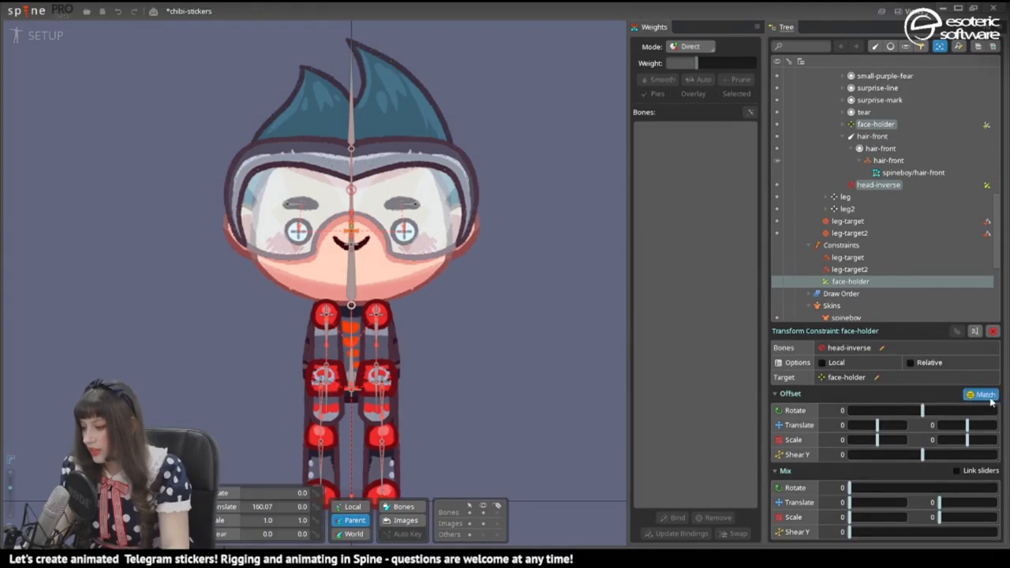
{"action": "left_click", "coordinate": [982, 394]}
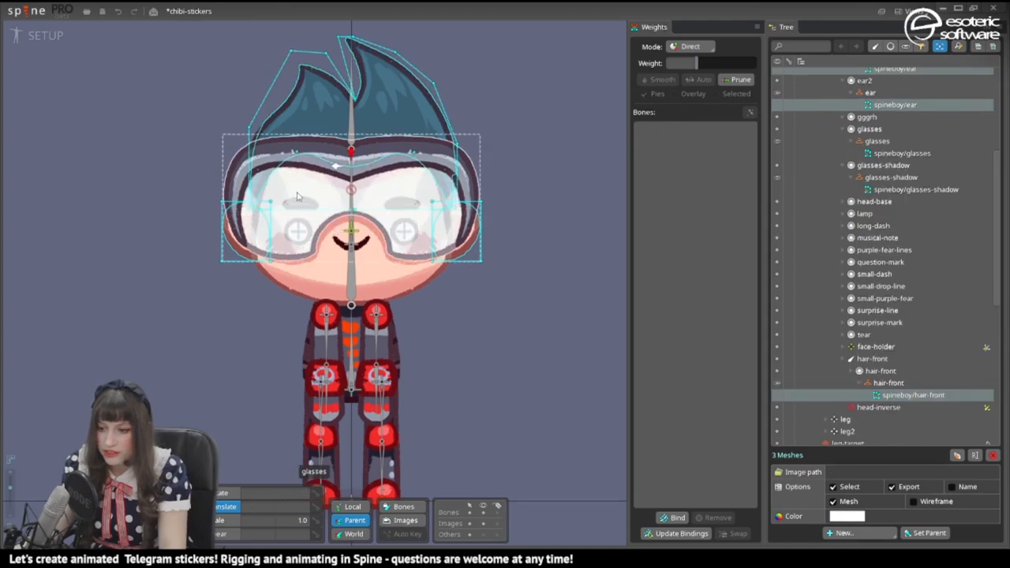
{"action": "left_click", "coordinate": [672, 518]}
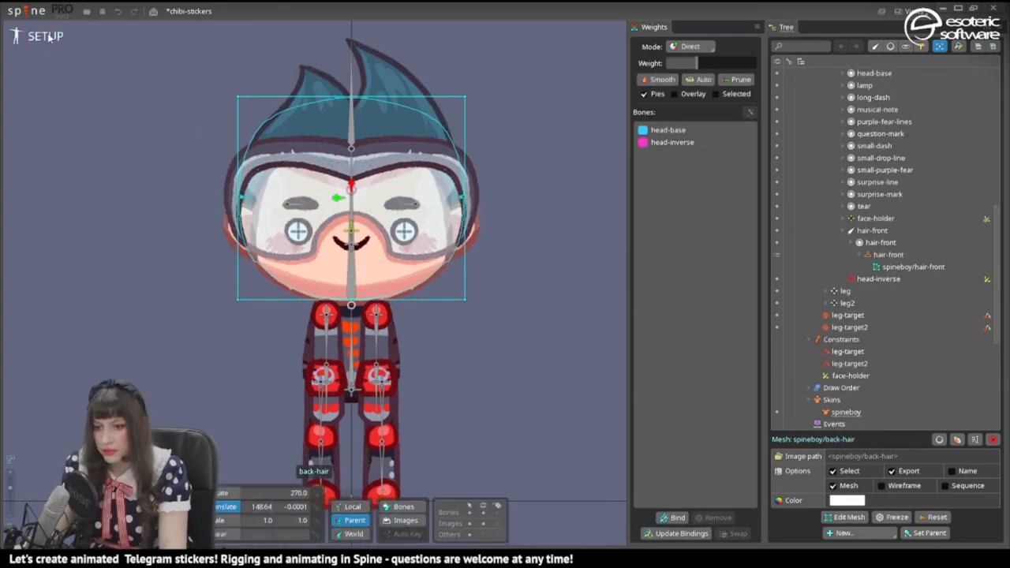
{"action": "left_click", "coordinate": [54, 34]}
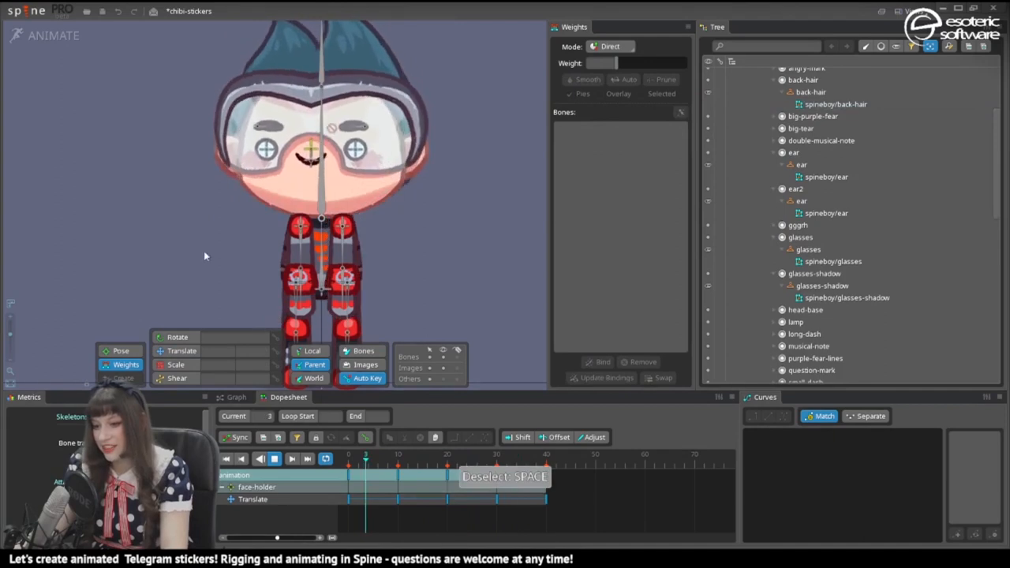
- Key the face-holder translation for the head squash, then begin a new animation
{"action": "left_click", "coordinate": [827, 177]}
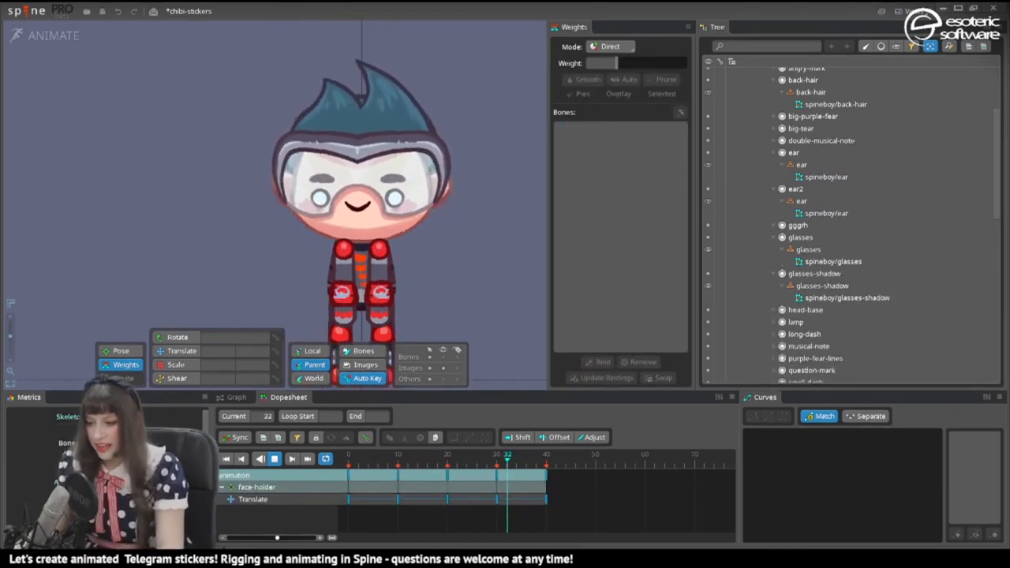
{"action": "left_click", "coordinate": [407, 454]}
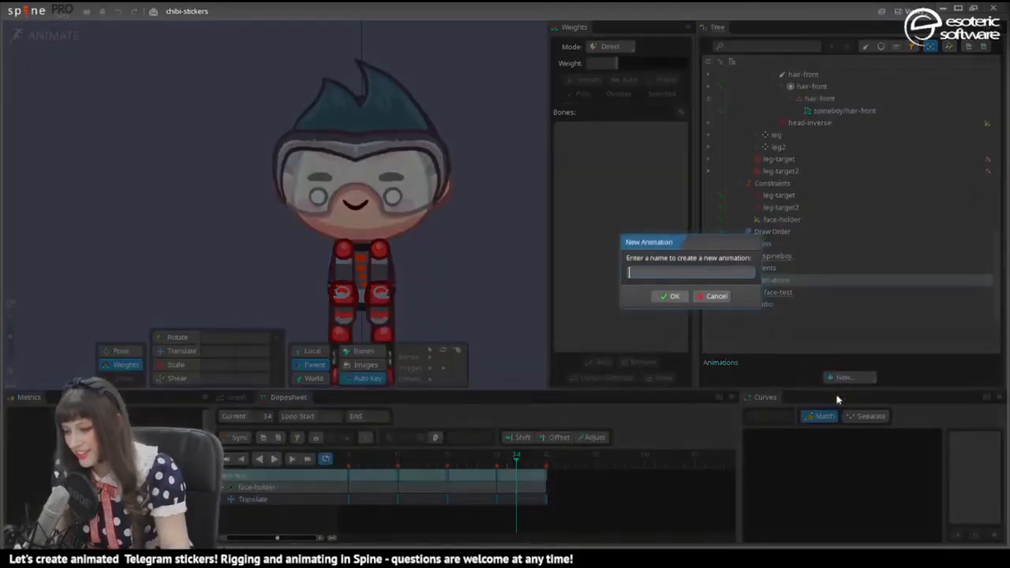
- Name the animation 'shrug' and key both arm-up bones rotated upward with the head-base position
{"action": "type", "text": "shru"}
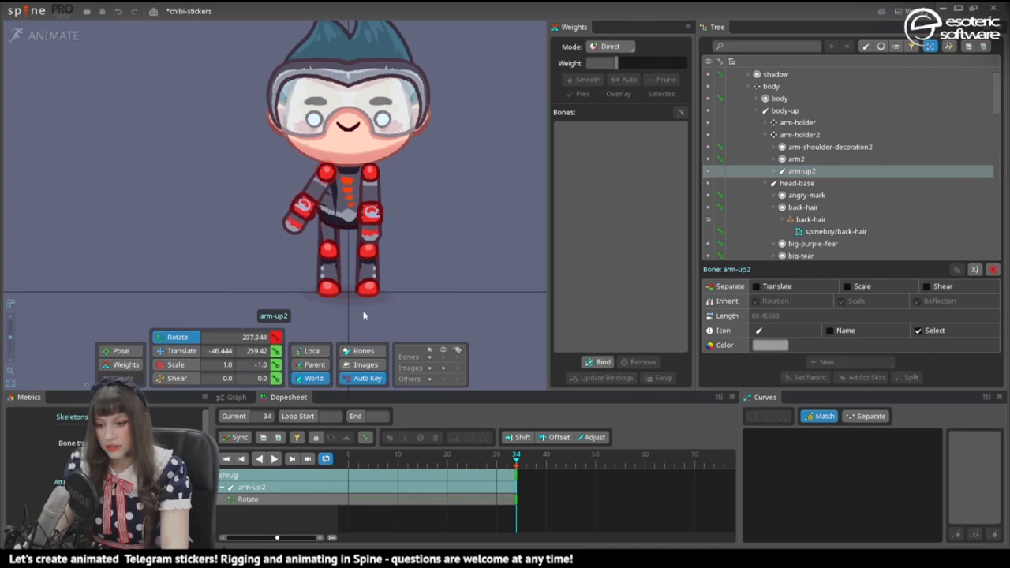
{"action": "left_click", "coordinate": [799, 158]}
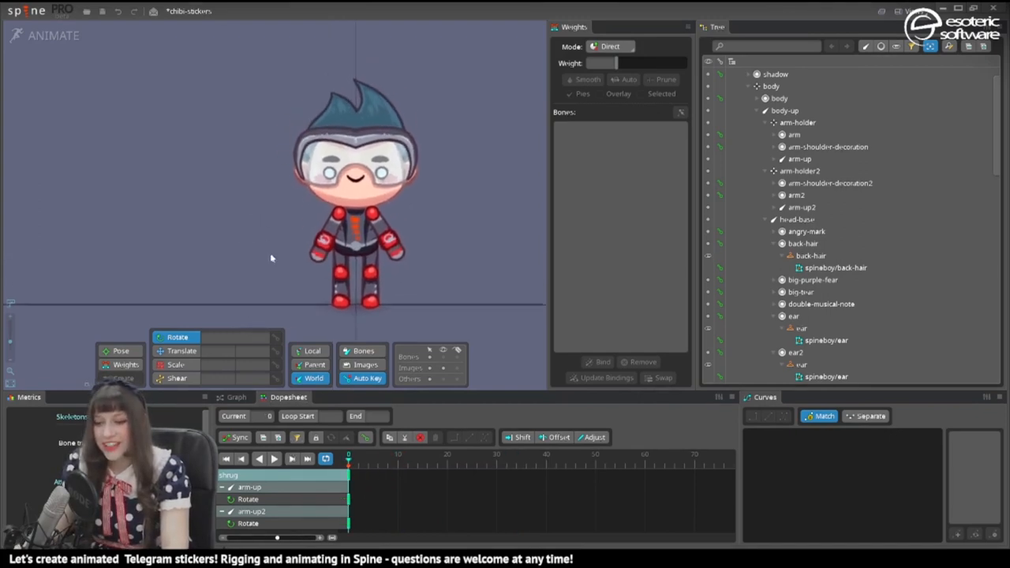
{"action": "left_click", "coordinate": [801, 207]}
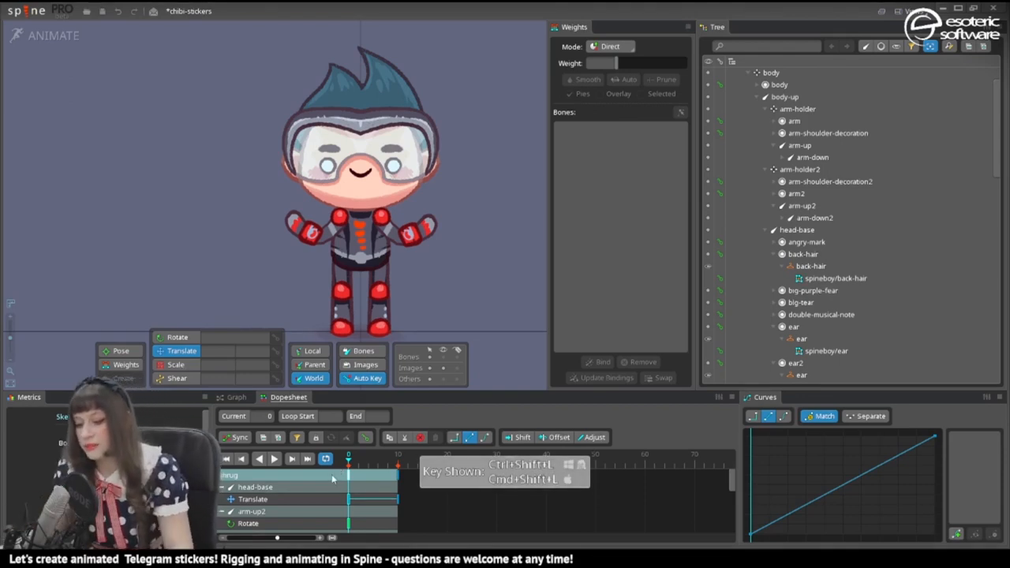
- Copy the head-base and arm-up2 shrug keys, paste them later so the pose holds, and key the body bone
{"action": "key", "text": "ctrl+c"}
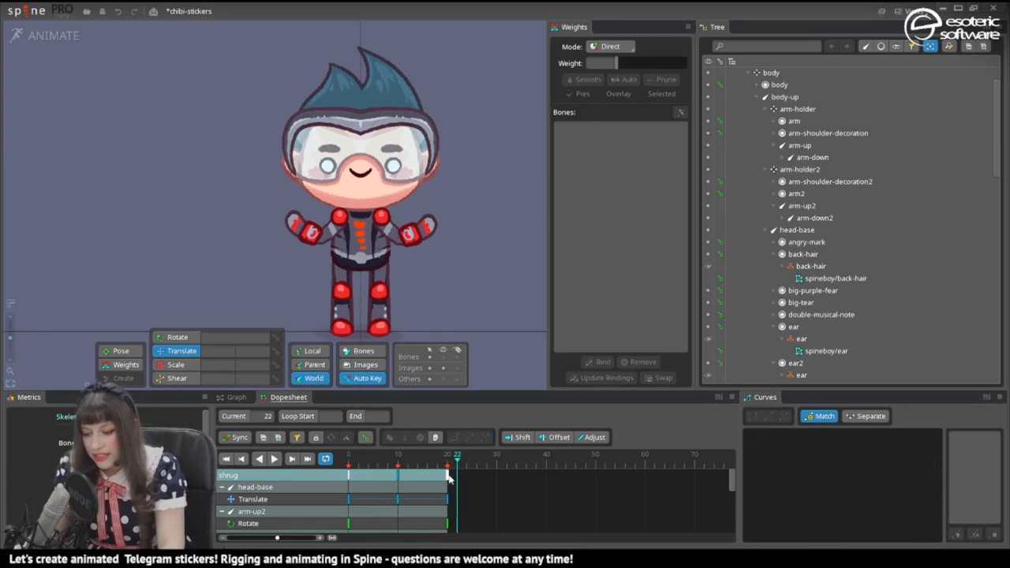
{"action": "key", "text": "ctrl+c"}
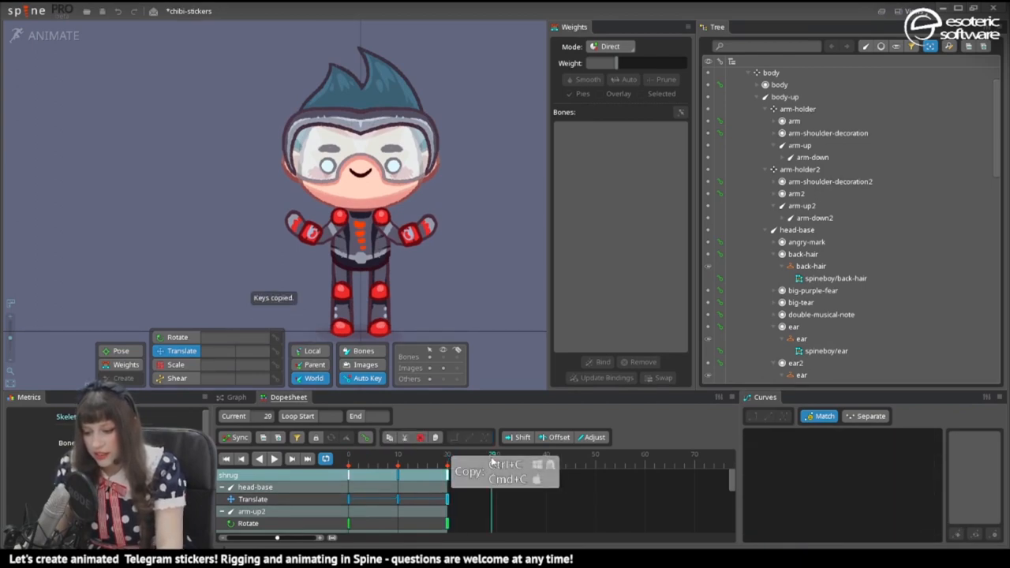
{"action": "key", "text": "ctrl+v"}
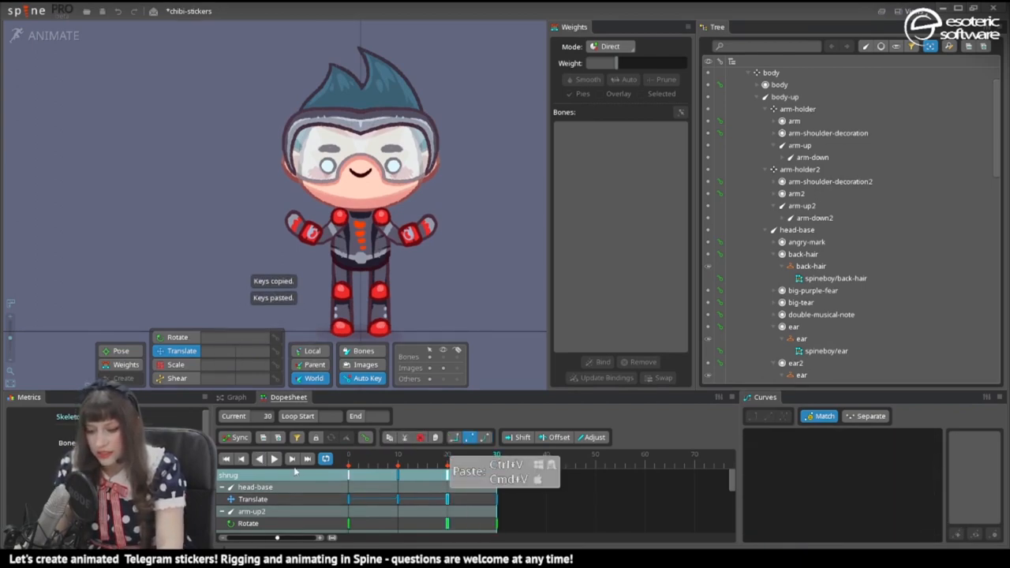
{"action": "left_click", "coordinate": [275, 458]}
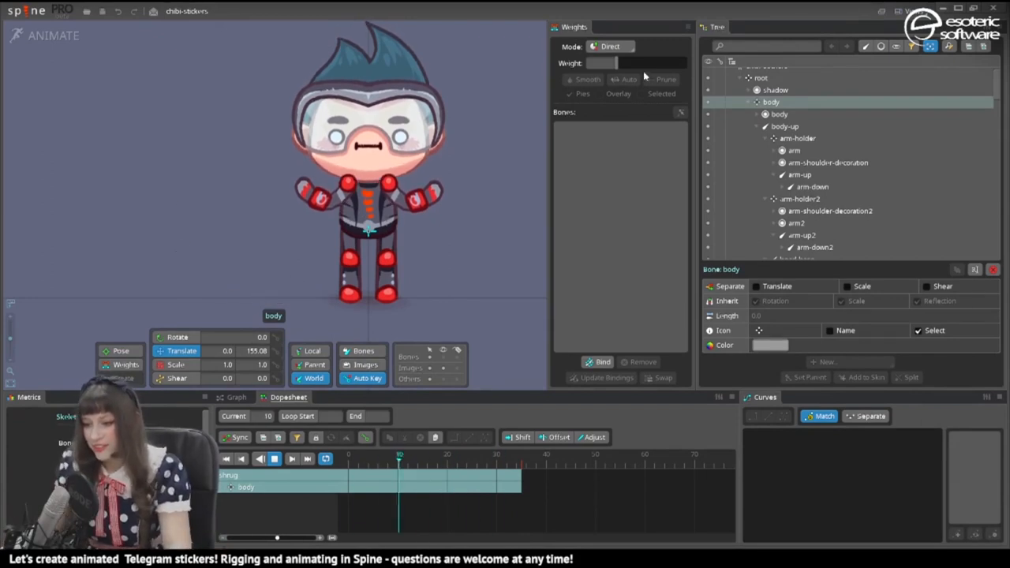
- Create a new animation named 'sweat' and select the big-tear region so the drop shows on the face
{"action": "left_click", "coordinate": [849, 377]}
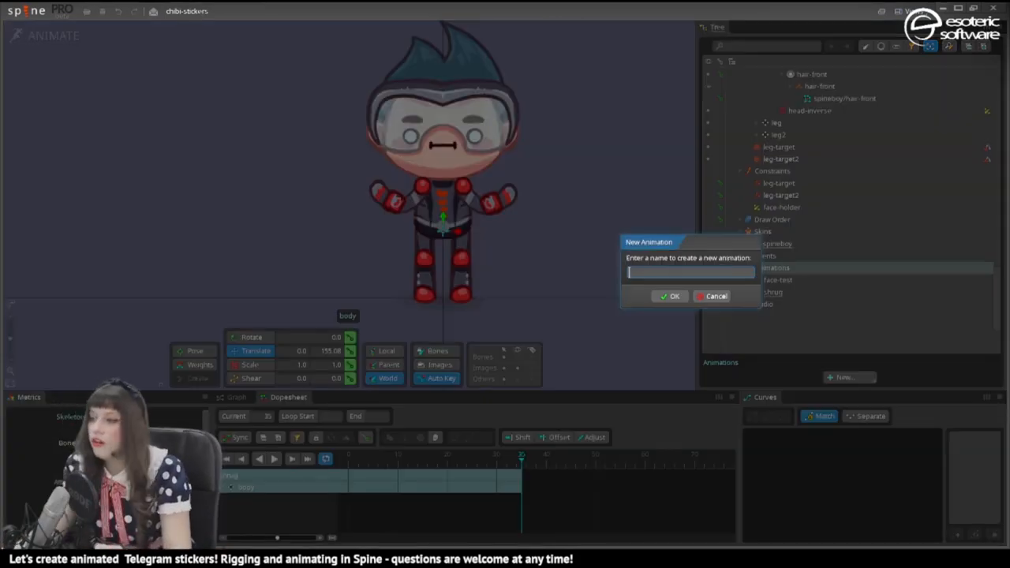
{"action": "type", "text": "swe"}
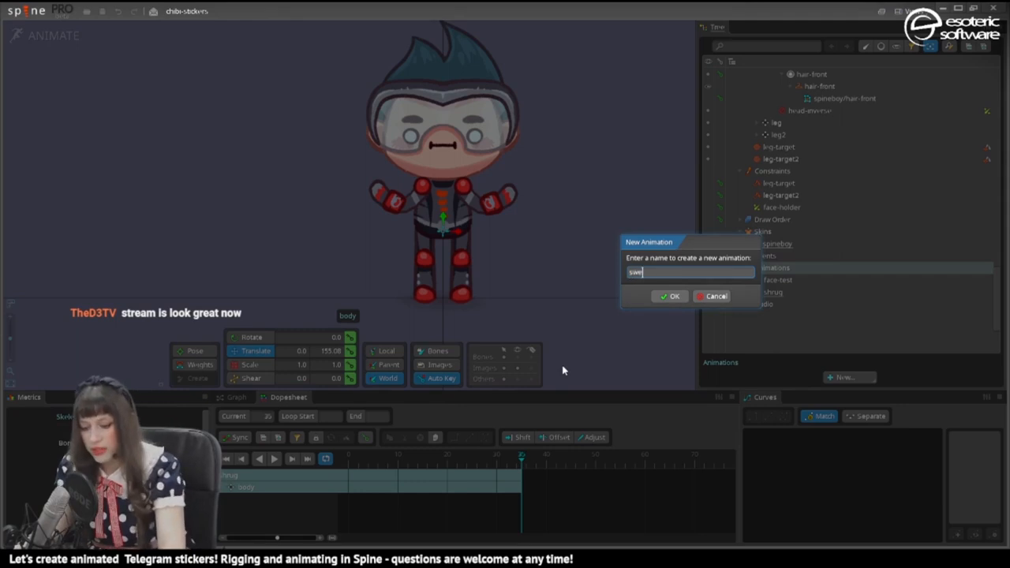
{"action": "left_click", "coordinate": [669, 297]}
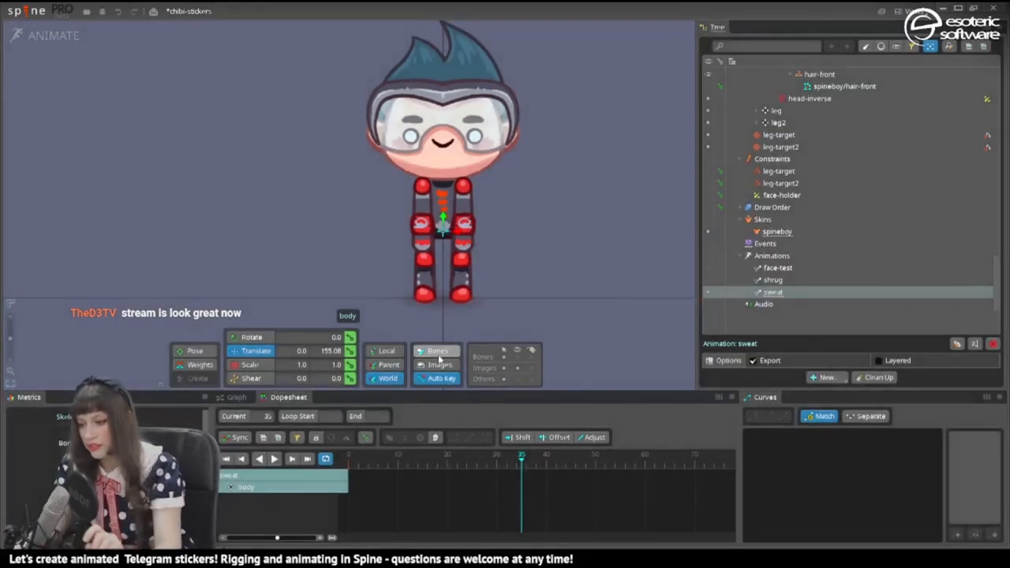
{"action": "left_click", "coordinate": [439, 158]}
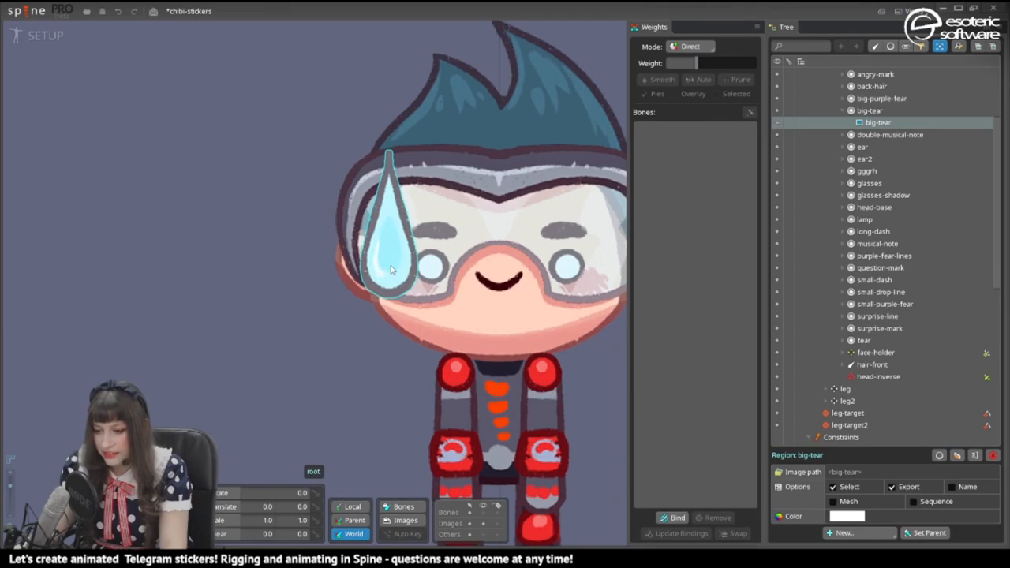
- Key the big-tear attachment appearing and drag the tear drop down the head to key its position
{"action": "left_click", "coordinate": [54, 35]}
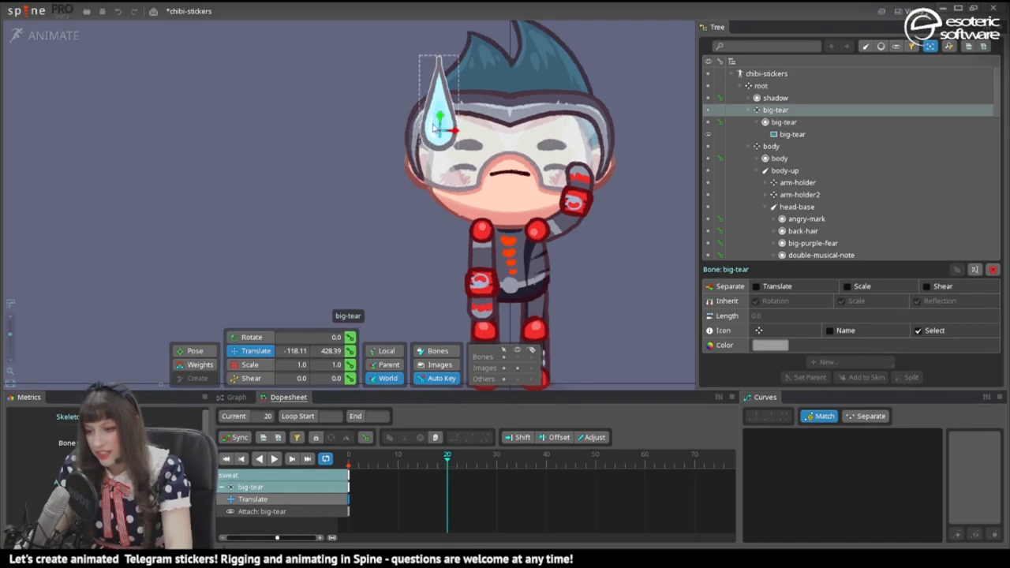
{"action": "left_click_drag", "start_coordinate": [438, 102], "coordinate": [439, 181]}
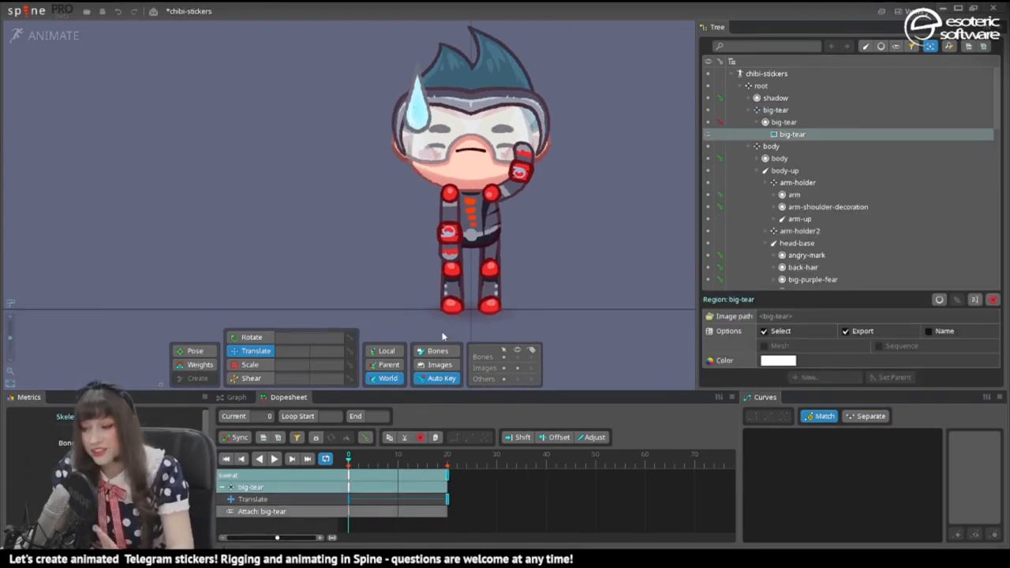
- Key the big-tear slot colour fading to mostly transparent, paste its translate keys, and key the arm rising
{"action": "left_click", "coordinate": [784, 122]}
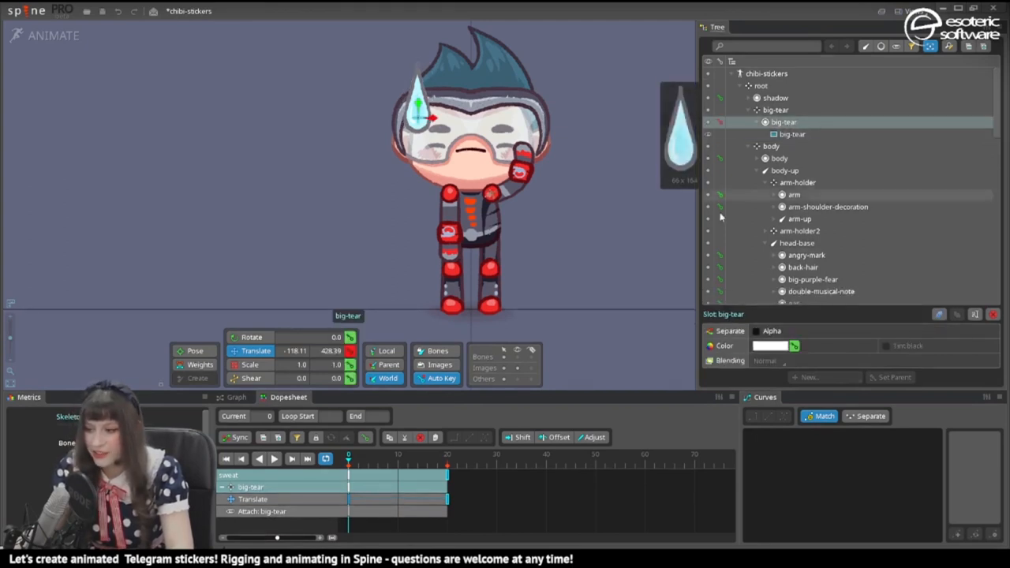
{"action": "left_click", "coordinate": [372, 458]}
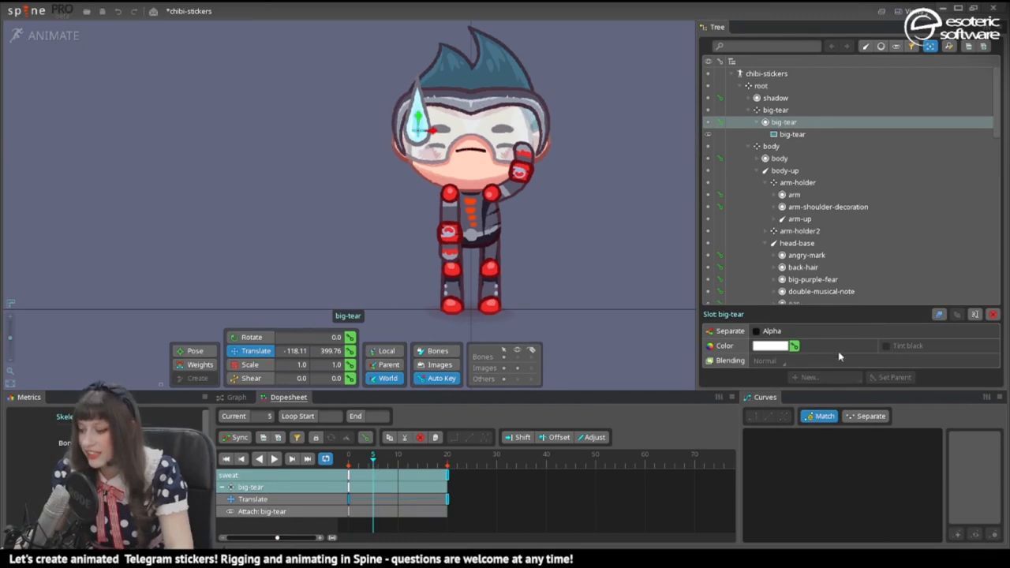
{"action": "left_click", "coordinate": [796, 345]}
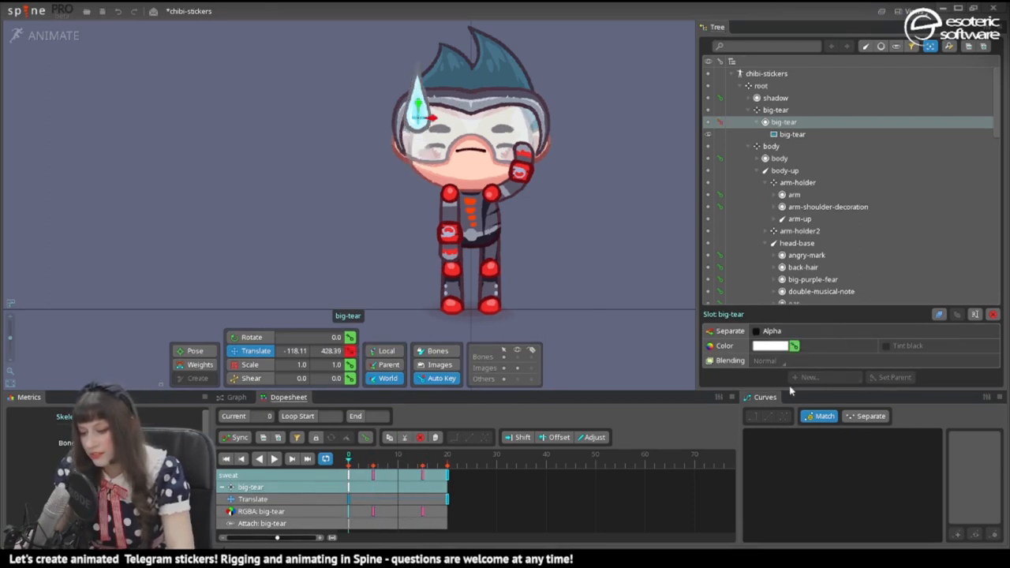
{"action": "left_click", "coordinate": [770, 346]}
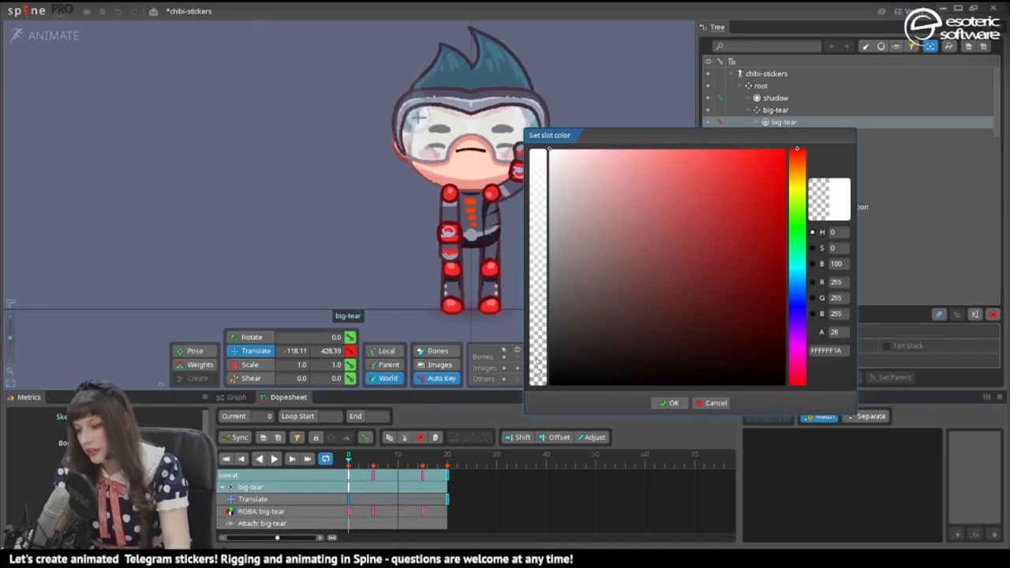
{"action": "left_click", "coordinate": [669, 403]}
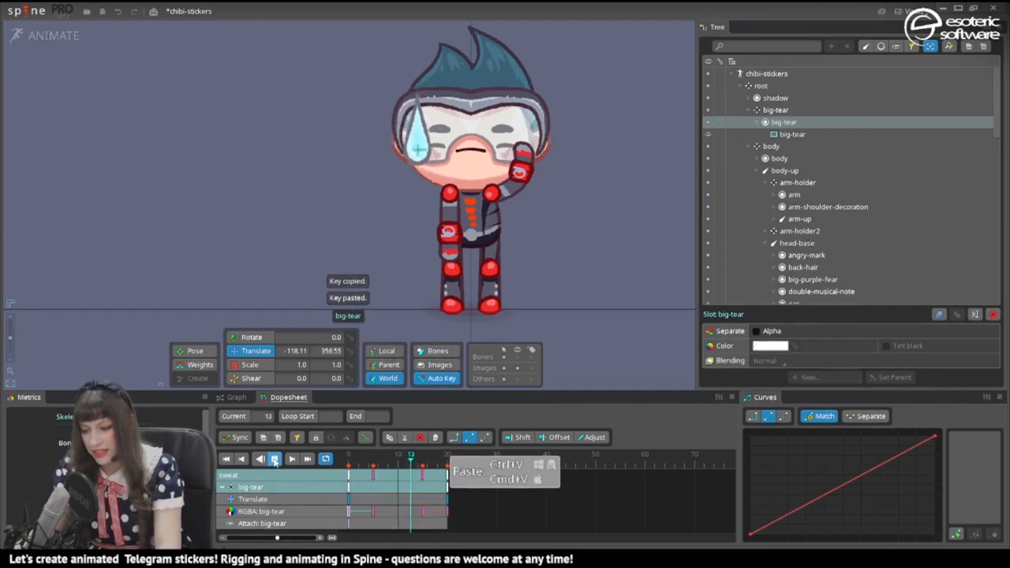
{"action": "left_click", "coordinate": [274, 458]}
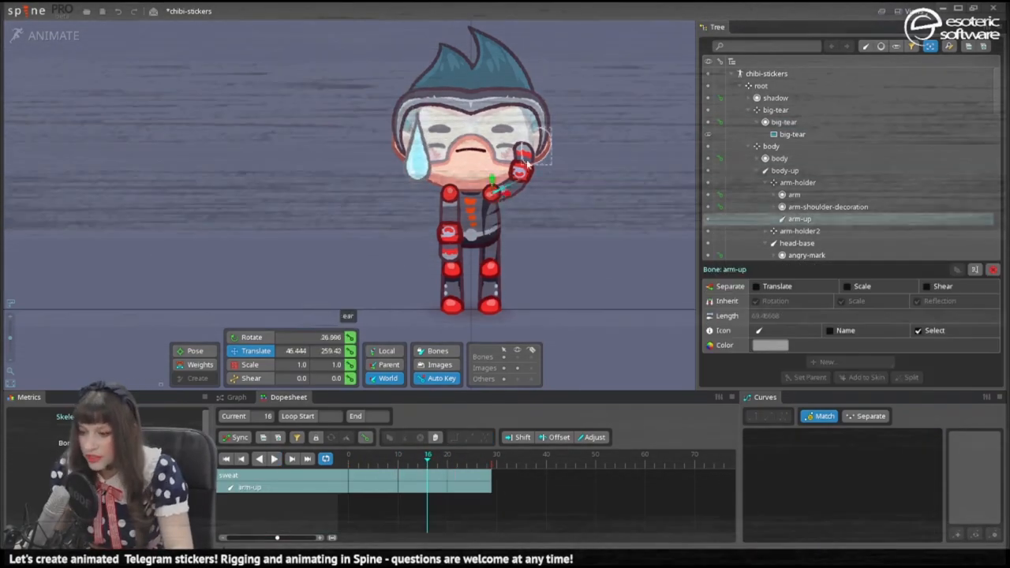
- Key a tilted eyebrow rotation in the sweat animation, then begin a new animation named 'wave'
{"action": "left_click", "coordinate": [770, 101]}
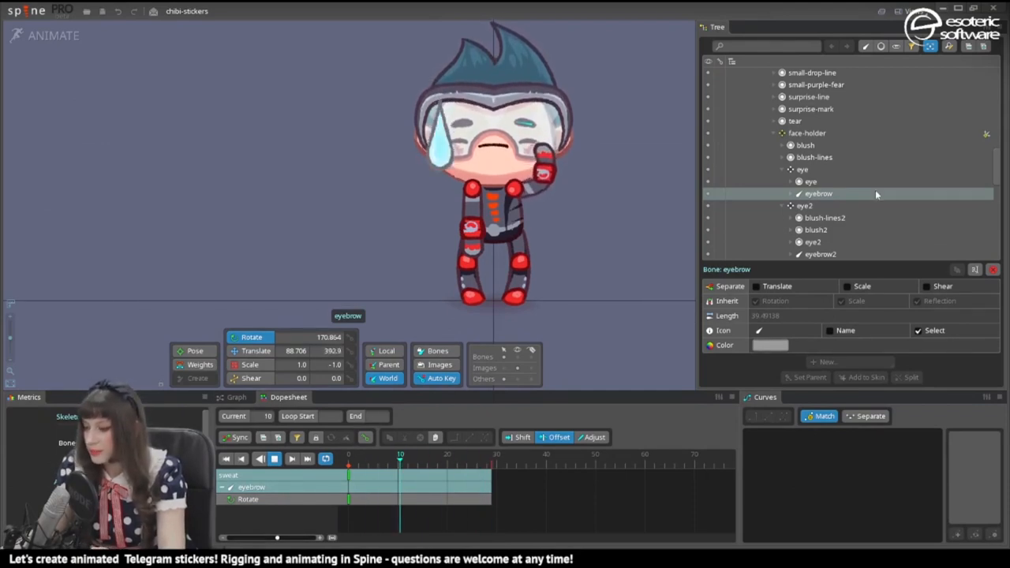
{"action": "left_click", "coordinate": [849, 377]}
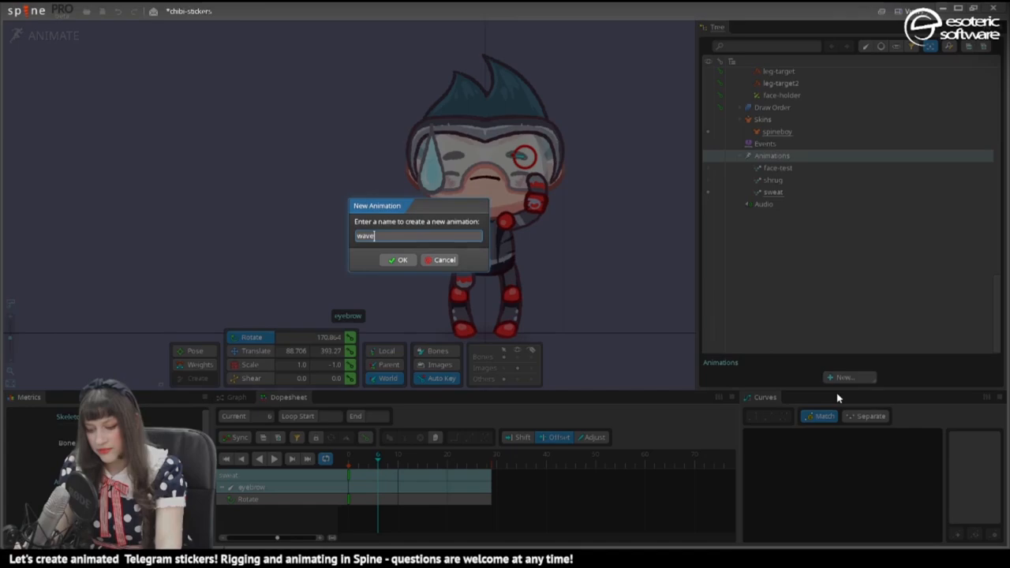
- Confirm the 'wave' animation and key the raised arm rotations, happy mouth attachment and head tilt
{"action": "left_click", "coordinate": [398, 259]}
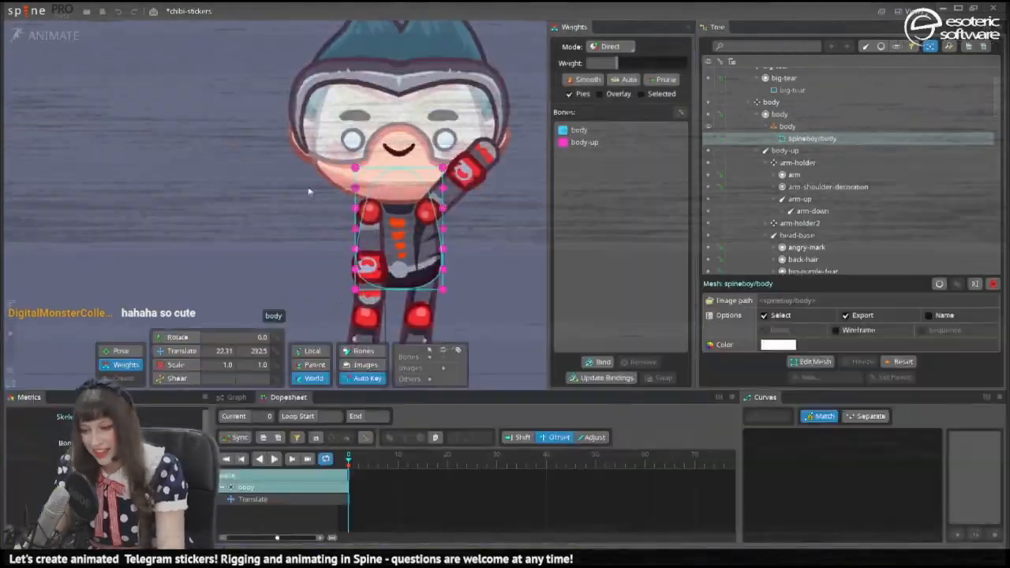
{"action": "left_click", "coordinate": [813, 169]}
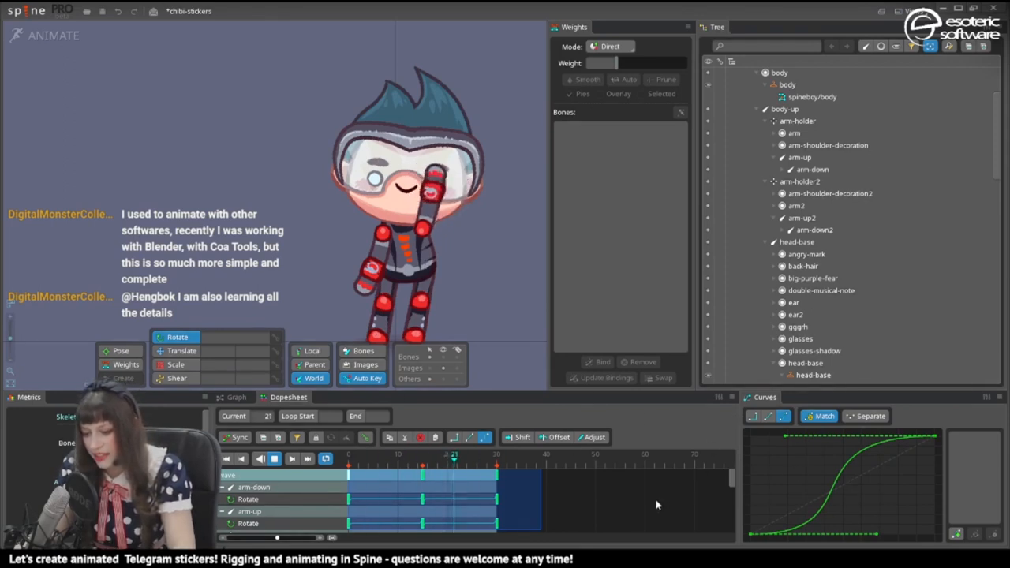
{"action": "key", "text": "space"}
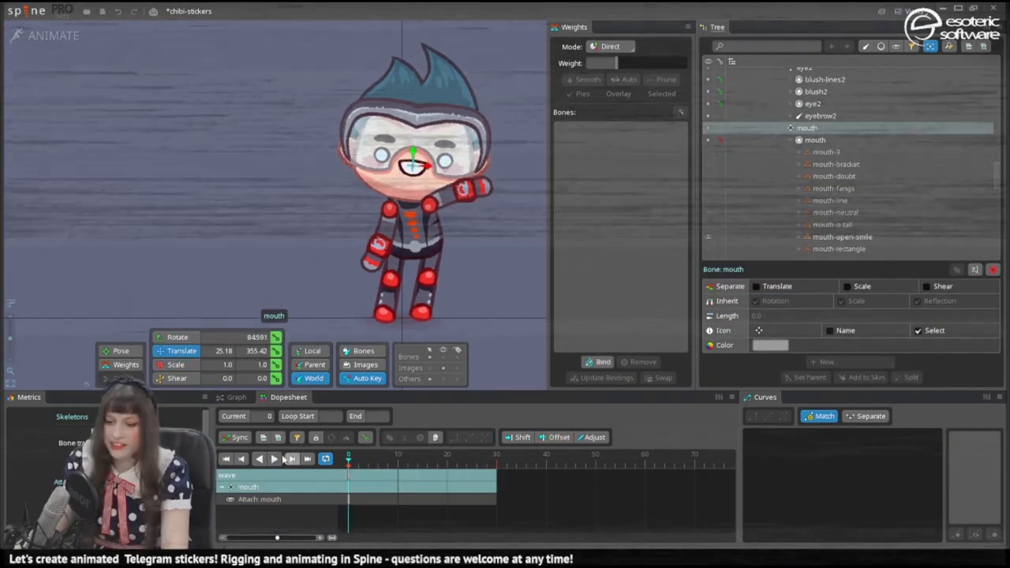
{"action": "left_click", "coordinate": [273, 458]}
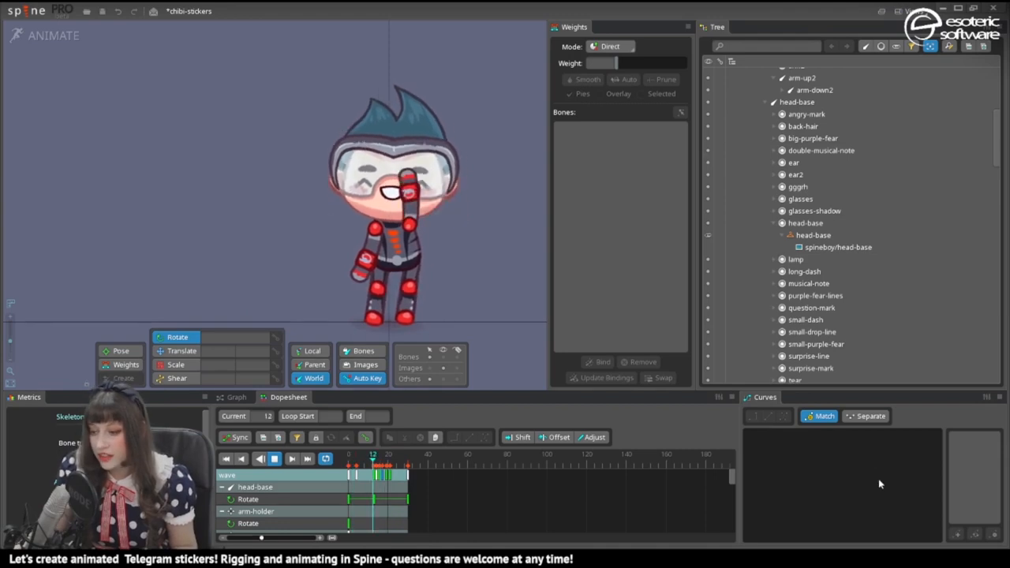
- Preview the wave, adjust the head-base rotation curve in the Graph, and return to Setup mode
{"action": "left_click", "coordinate": [912, 11]}
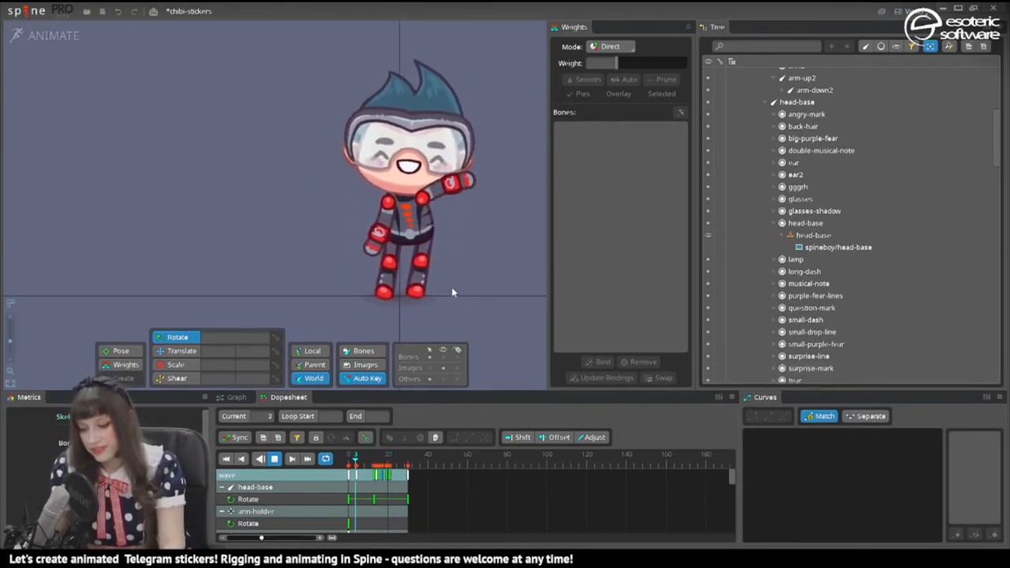
{"action": "key", "text": "ctrl+s"}
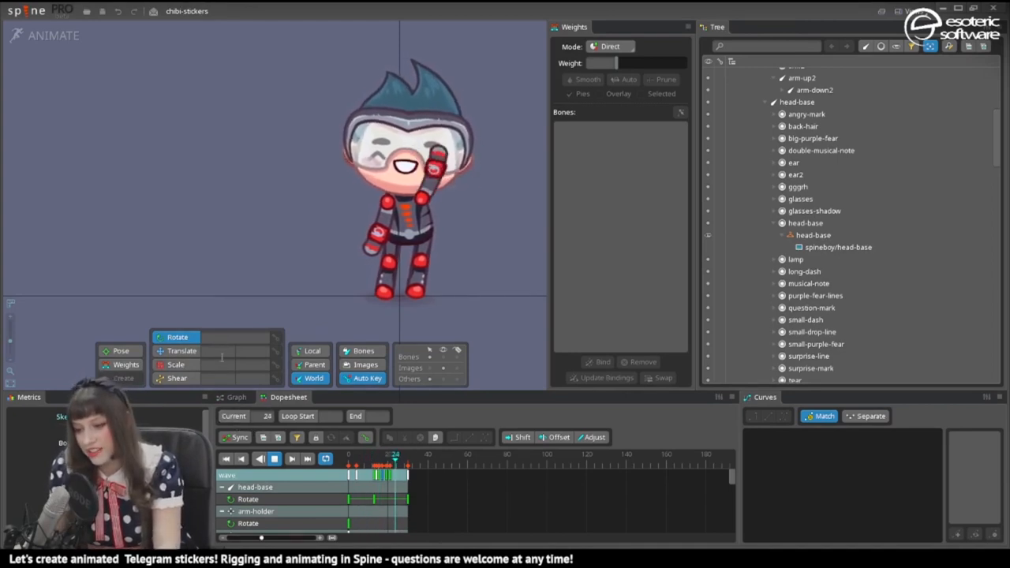
{"action": "left_click", "coordinate": [237, 397]}
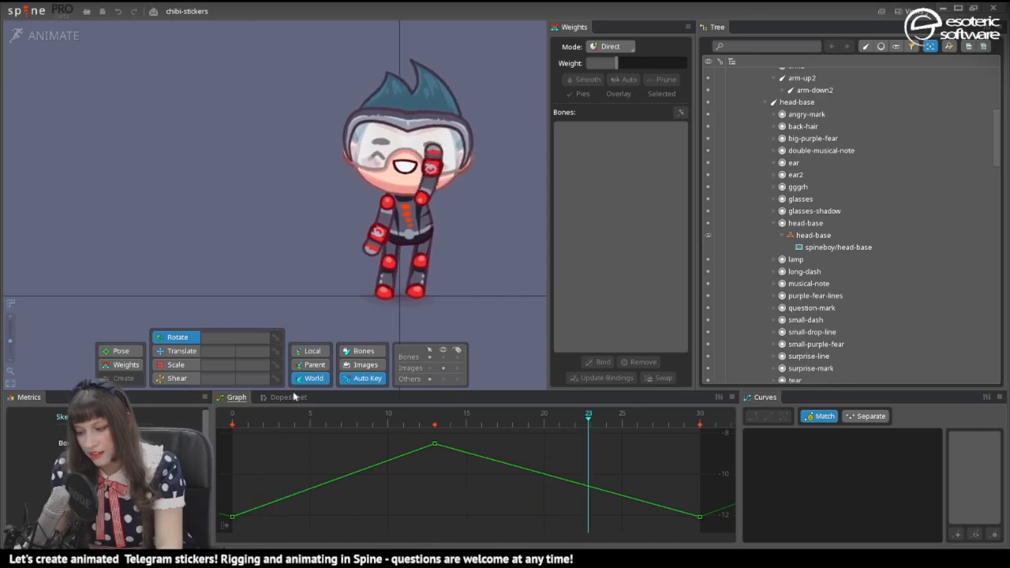
{"action": "left_click", "coordinate": [45, 35]}
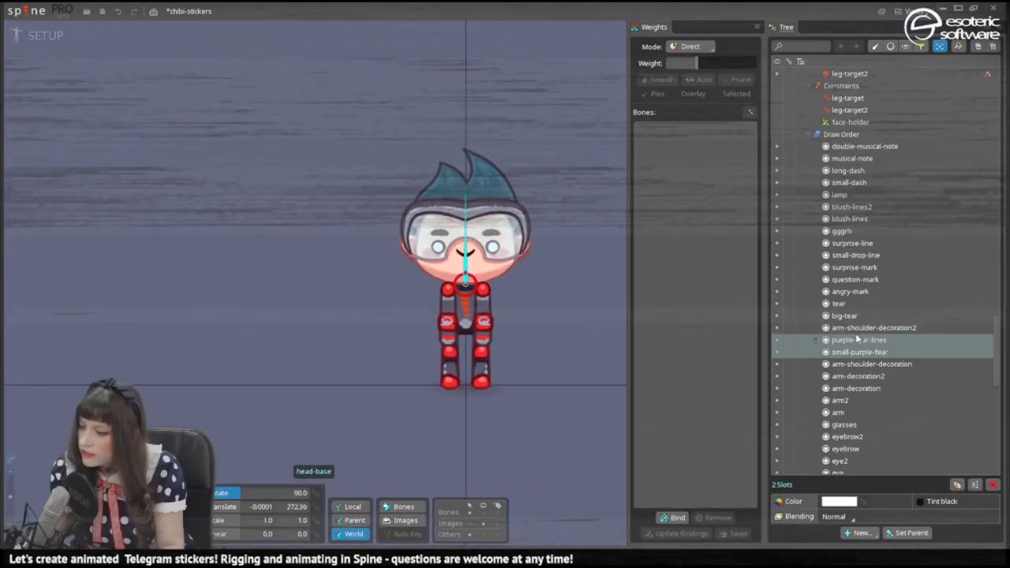
- Key several small body translate offsets so the scared chibi trembles, then begin another new animation
{"action": "left_click", "coordinate": [44, 35]}
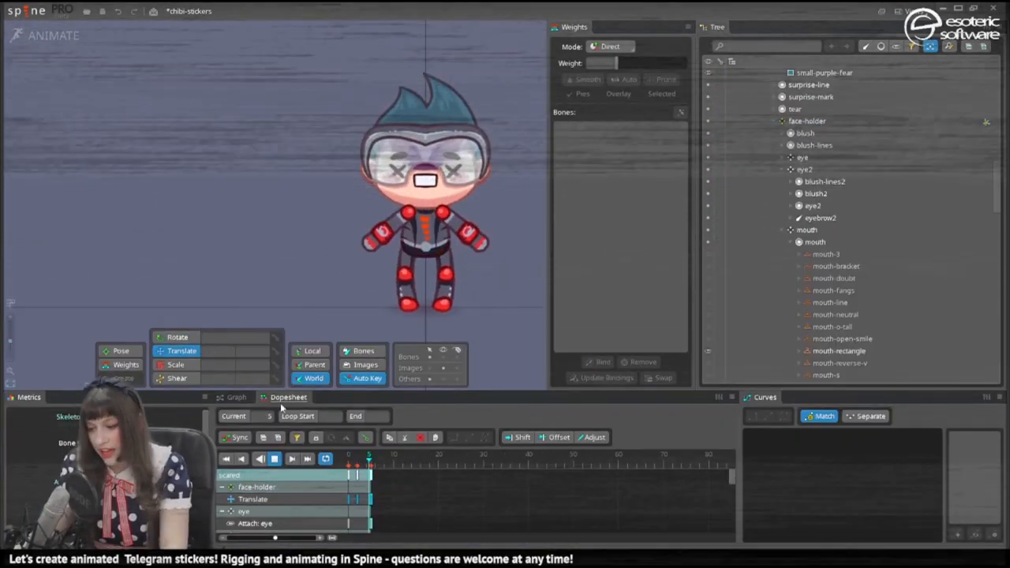
{"action": "left_click", "coordinate": [771, 101]}
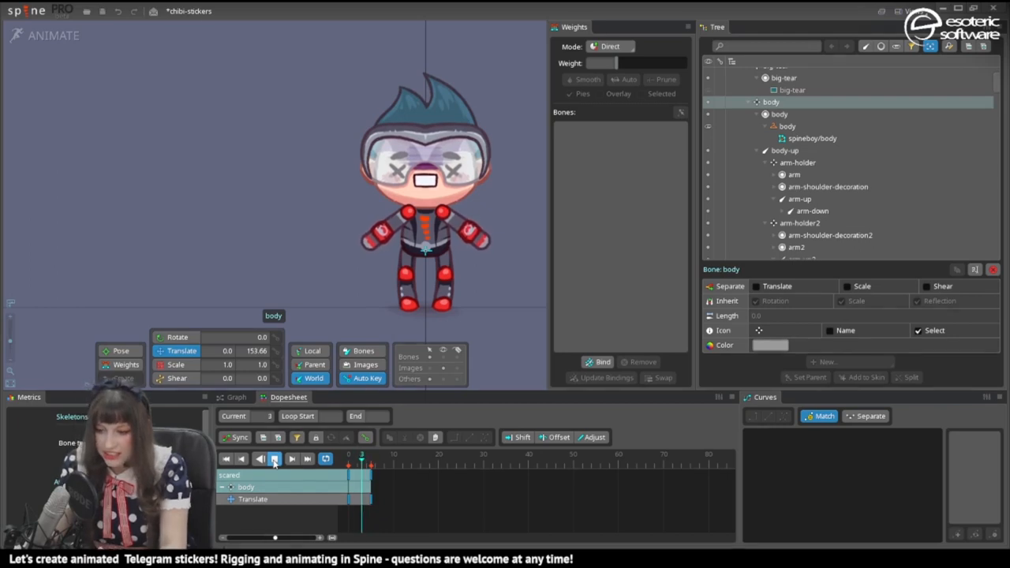
{"action": "left_click", "coordinate": [274, 458]}
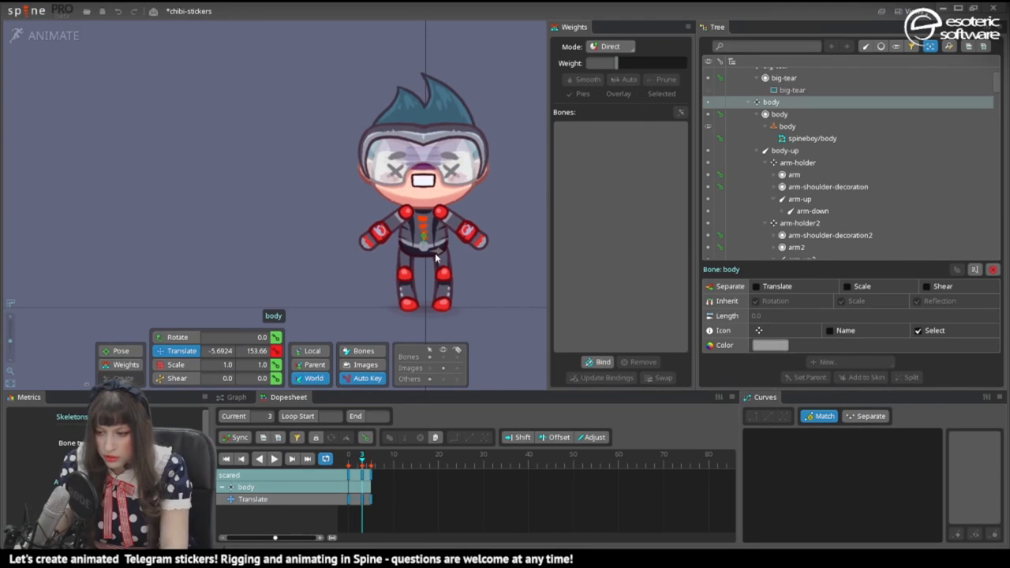
{"action": "left_click", "coordinate": [275, 460]}
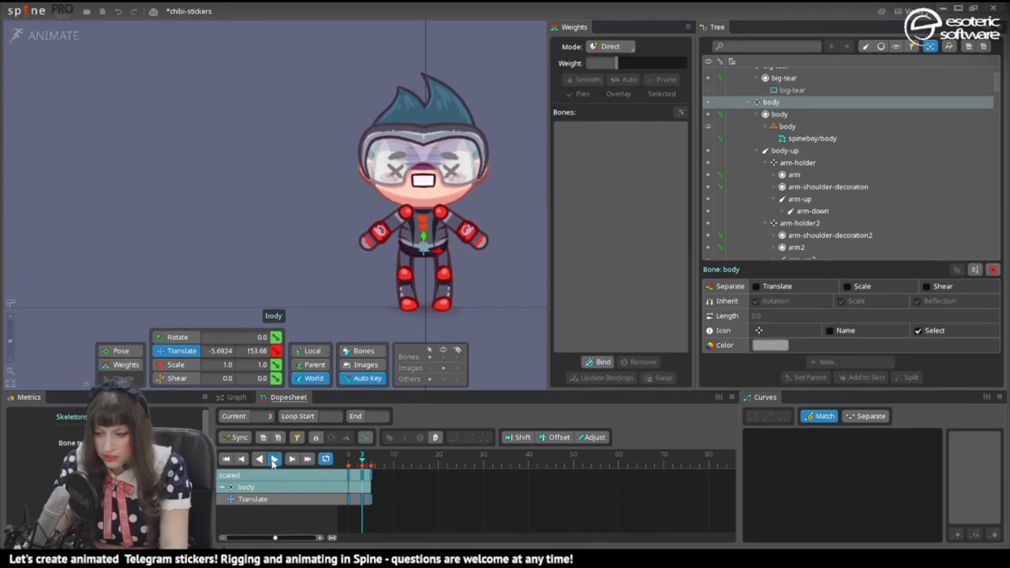
{"action": "left_click", "coordinate": [275, 459]}
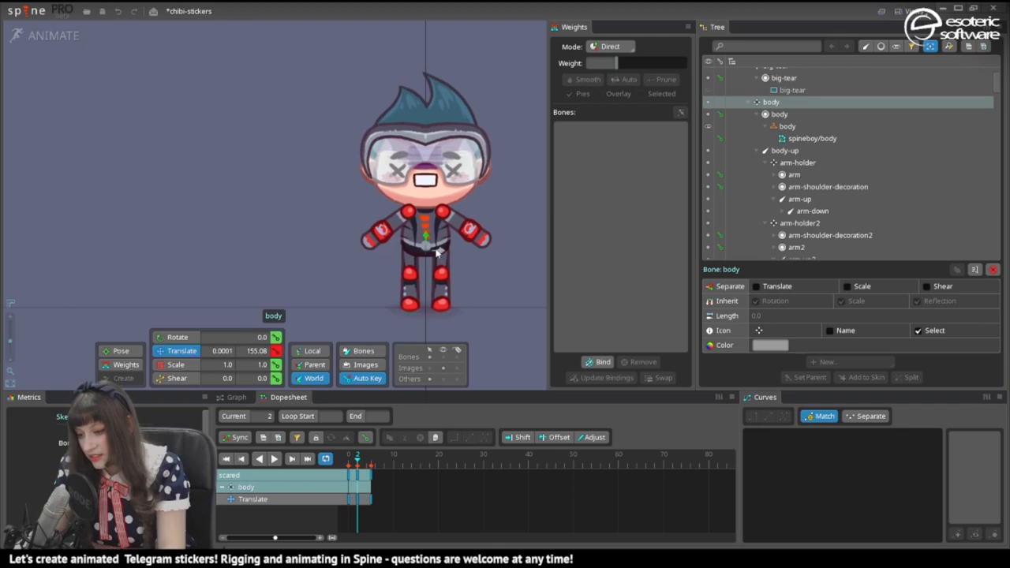
{"action": "left_click", "coordinate": [275, 457]}
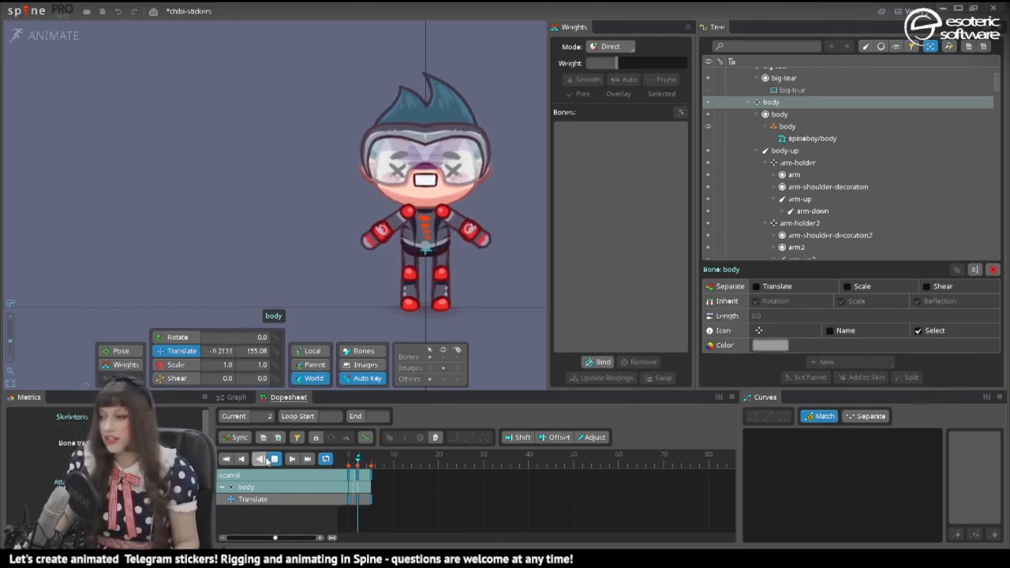
{"action": "left_click", "coordinate": [847, 377]}
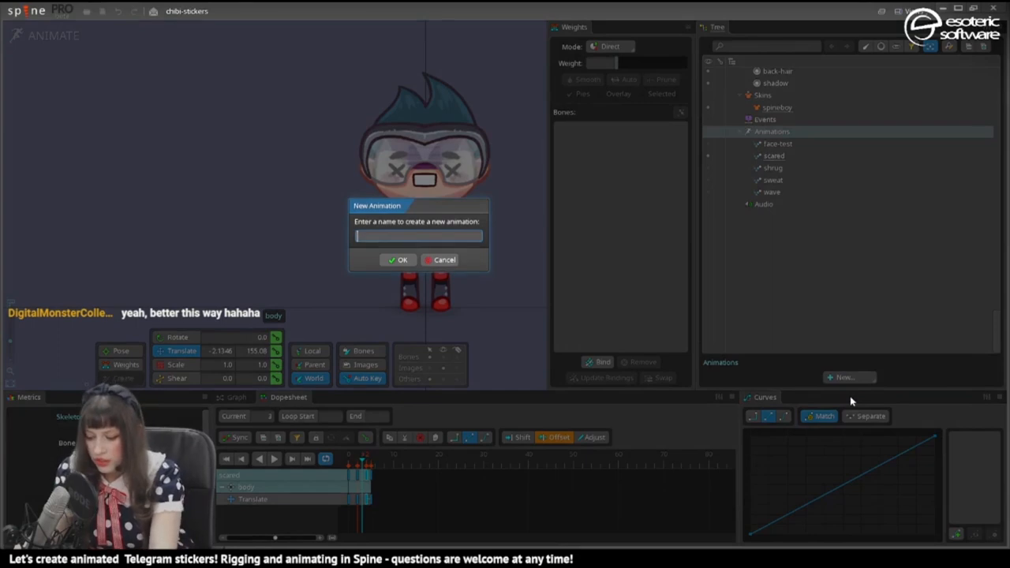
- Confirm the love animation, pose the kicked-up leg and raised arm, then begin another animation
{"action": "left_click", "coordinate": [398, 259]}
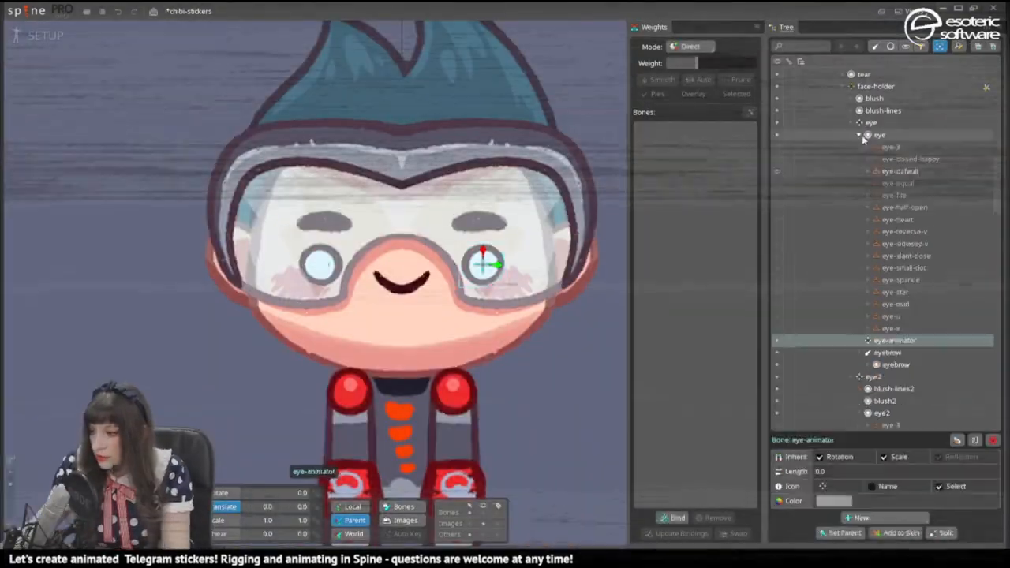
{"action": "left_click", "coordinate": [45, 34]}
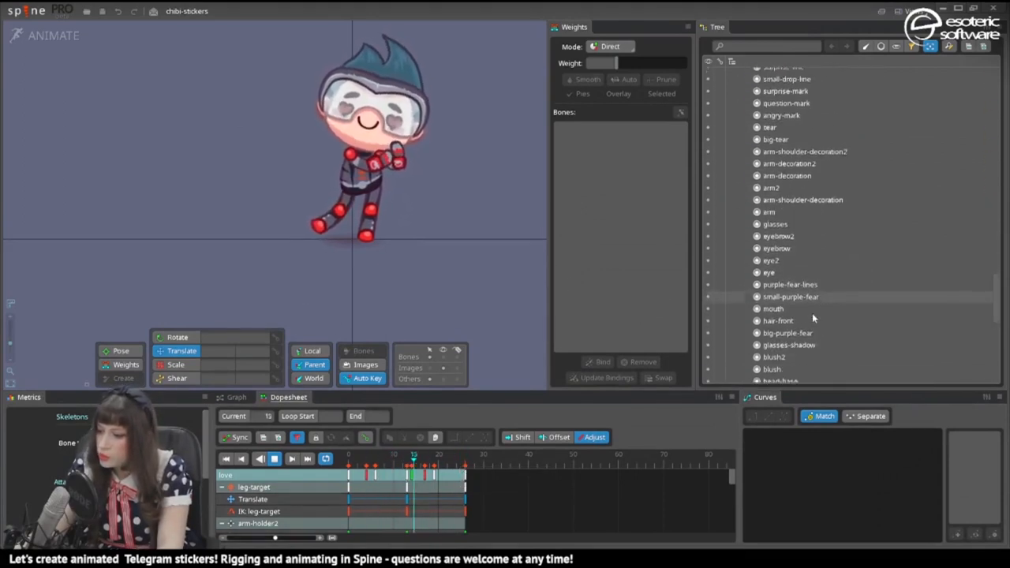
{"action": "left_click", "coordinate": [846, 378]}
{"action": "type", "text": "hoor"}
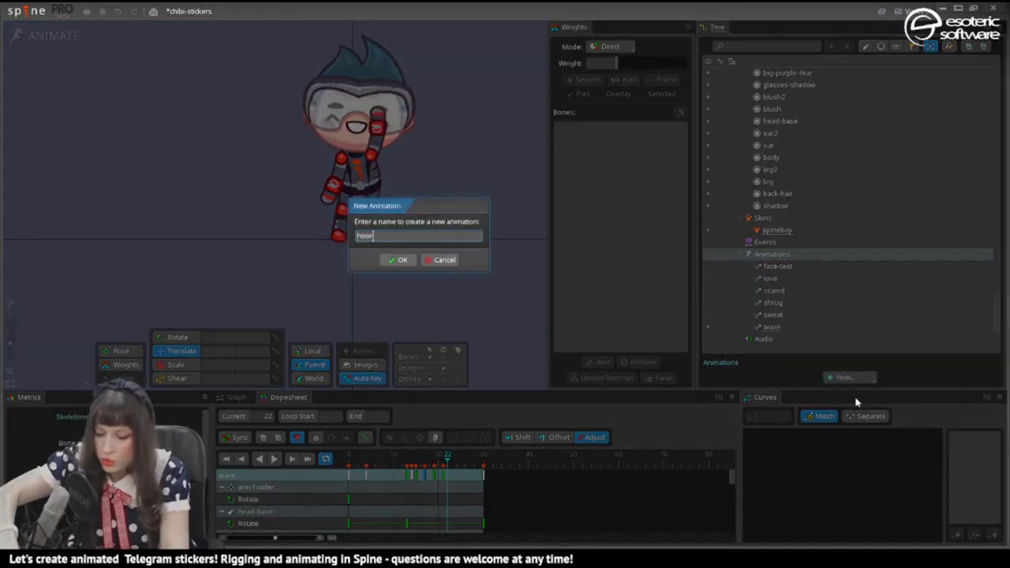
- Name the animation hooray, paste the copied keys and key head-base and arm-holder rotations
{"action": "left_click", "coordinate": [398, 259]}
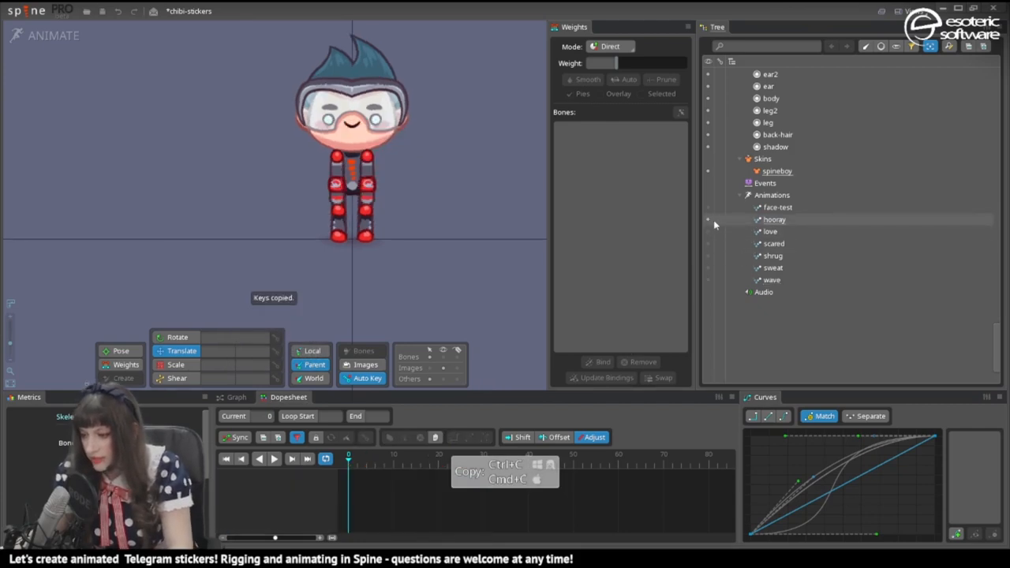
{"action": "key", "text": "ctrl+v"}
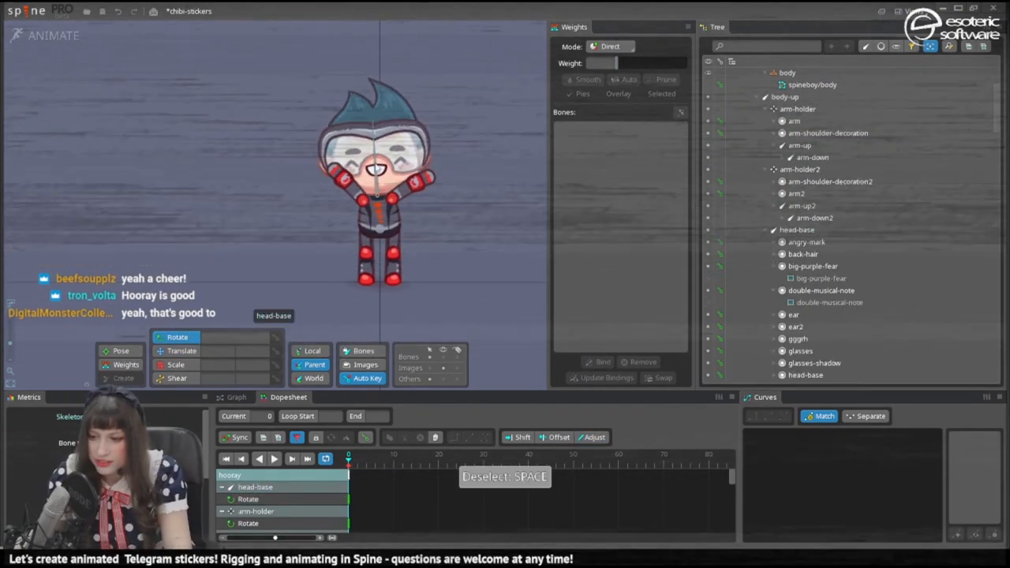
{"action": "left_click", "coordinate": [801, 218]}
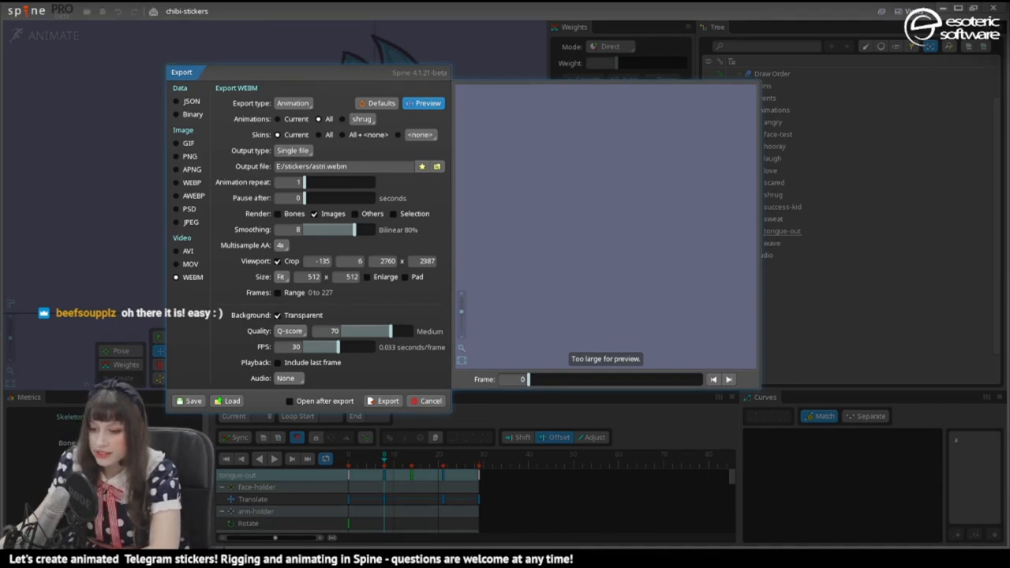
- Choose WEBM (after trying MOV) as the export format and preview the 512×512 sticker frame
{"action": "left_click", "coordinate": [281, 276]}
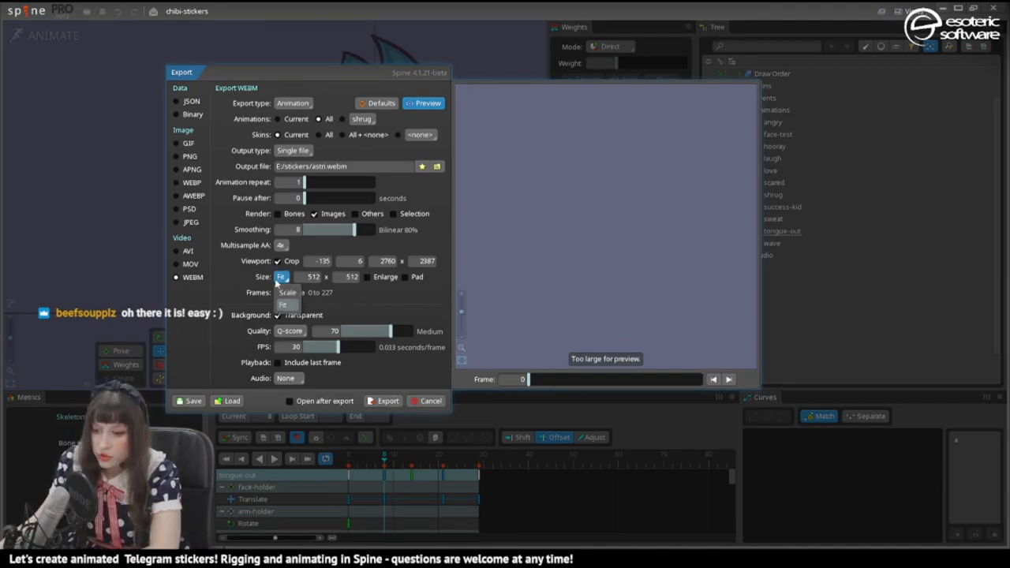
{"action": "left_click", "coordinate": [190, 263]}
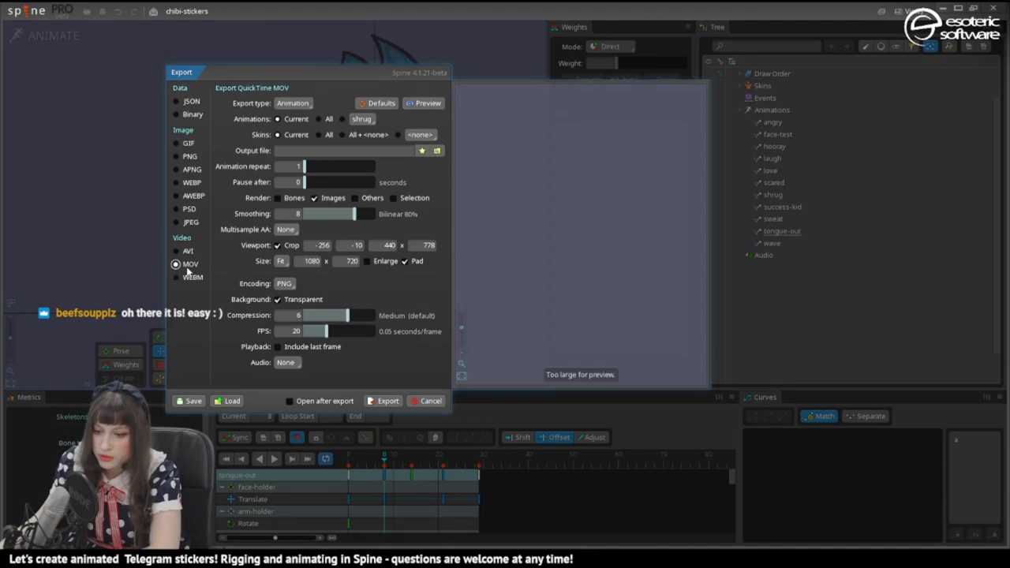
{"action": "left_click", "coordinate": [177, 278]}
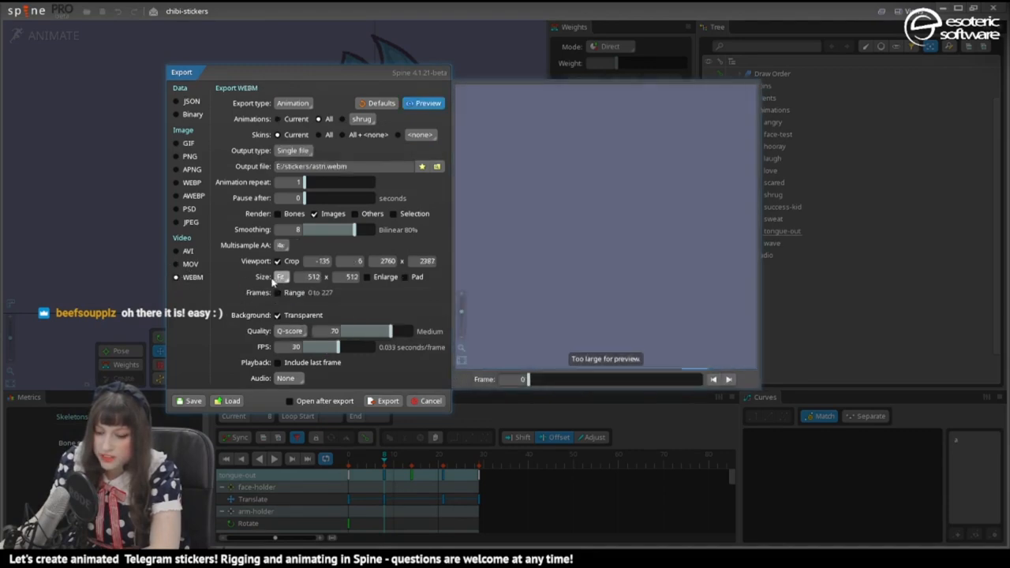
{"action": "left_click", "coordinate": [423, 103]}
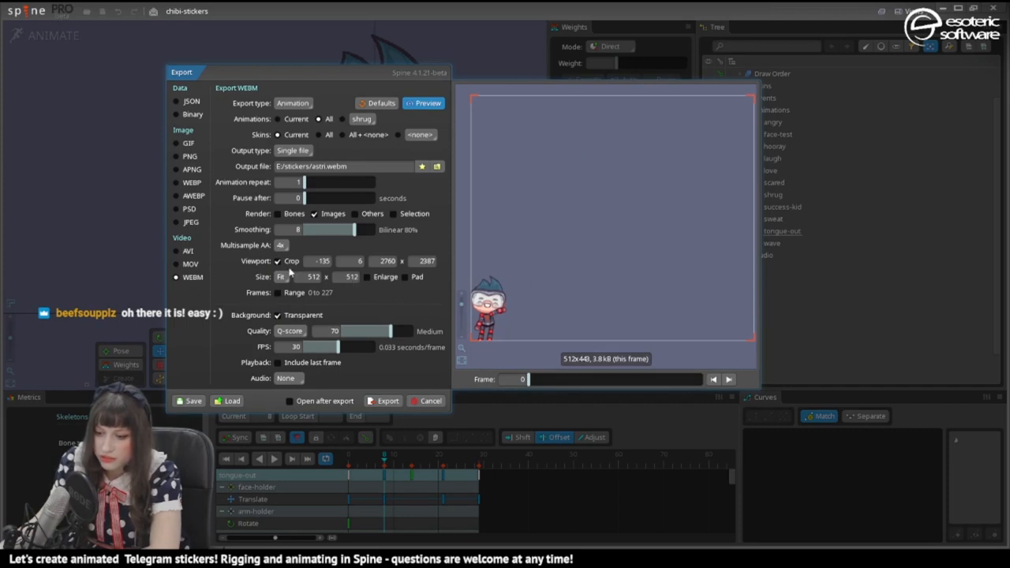
{"action": "left_click", "coordinate": [278, 260]}
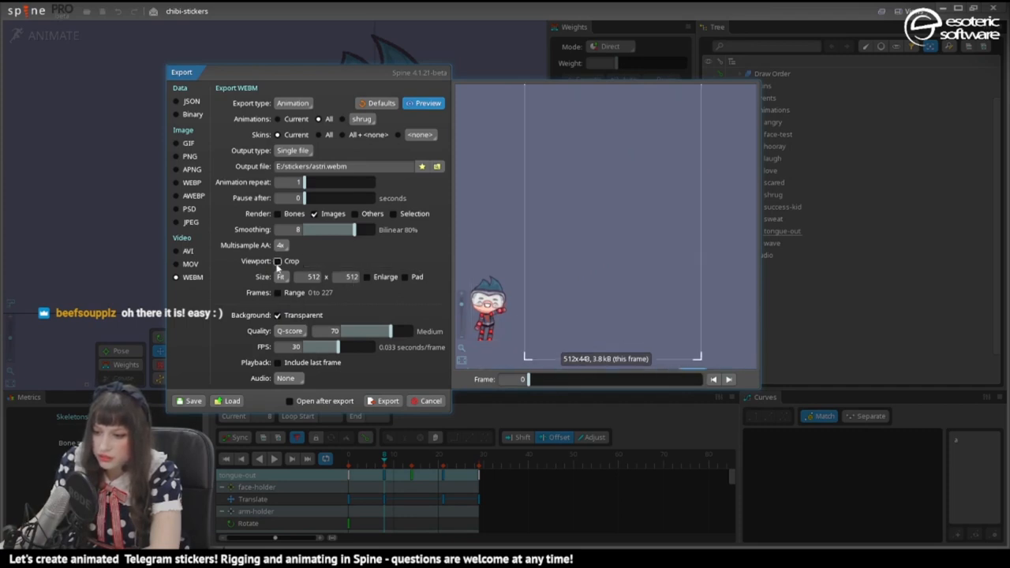
{"action": "left_click", "coordinate": [278, 262]}
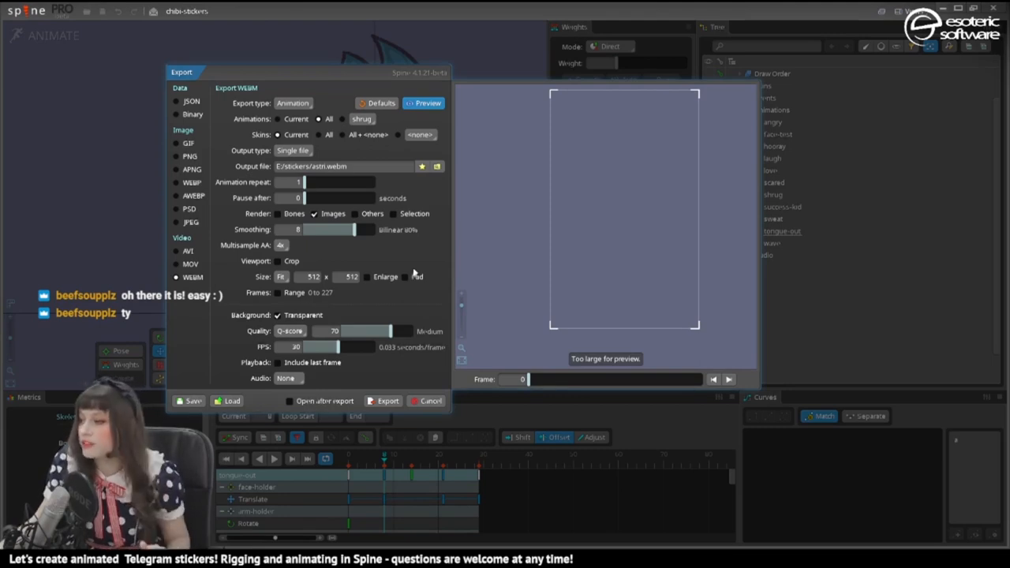
{"action": "mouse_move", "coordinate": [429, 265]}
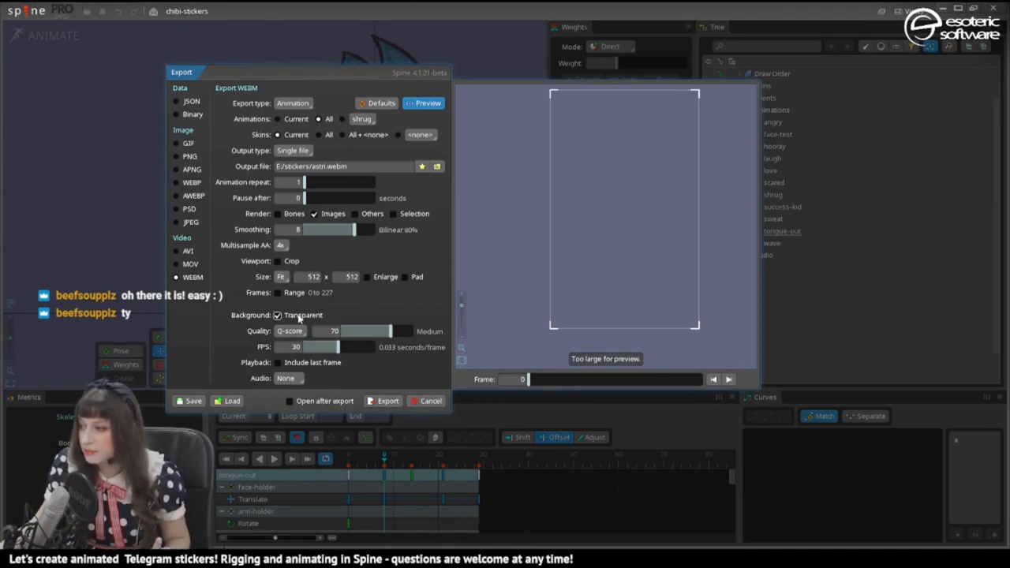
{"action": "mouse_move", "coordinate": [299, 319]}
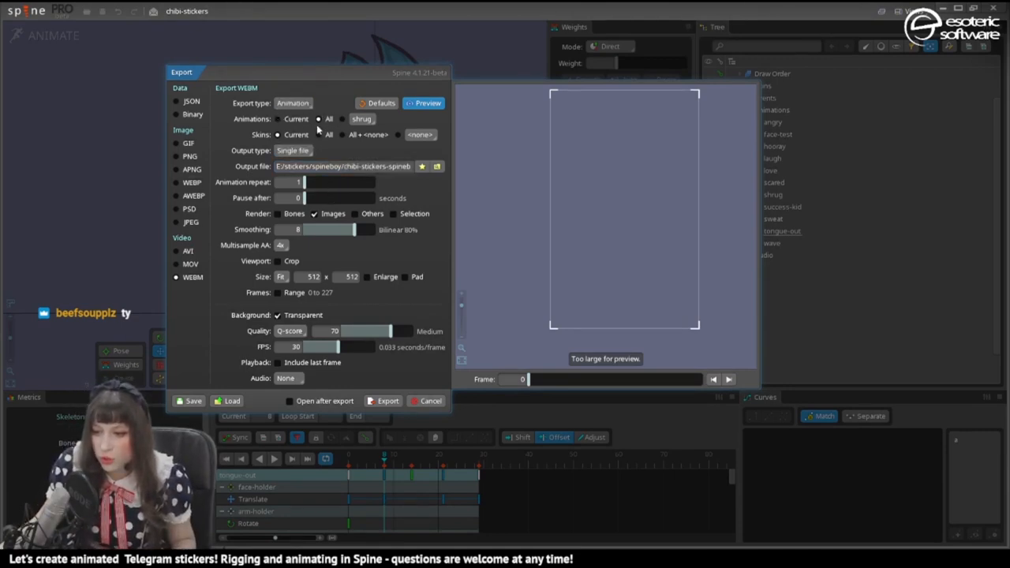
- Set output to one file per animation, preview, and run the WebM export
{"action": "left_click", "coordinate": [293, 150]}
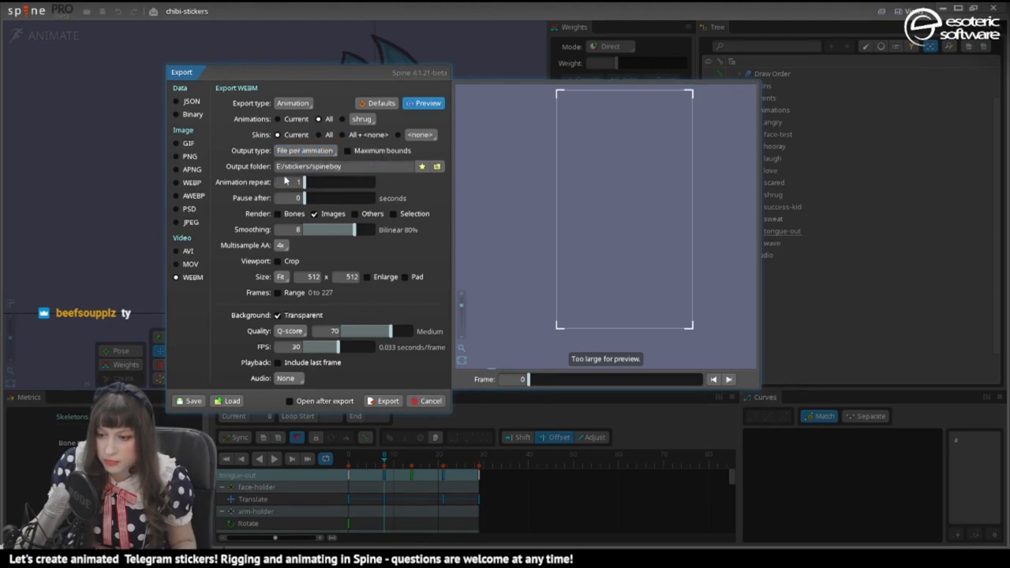
{"action": "left_click", "coordinate": [423, 103]}
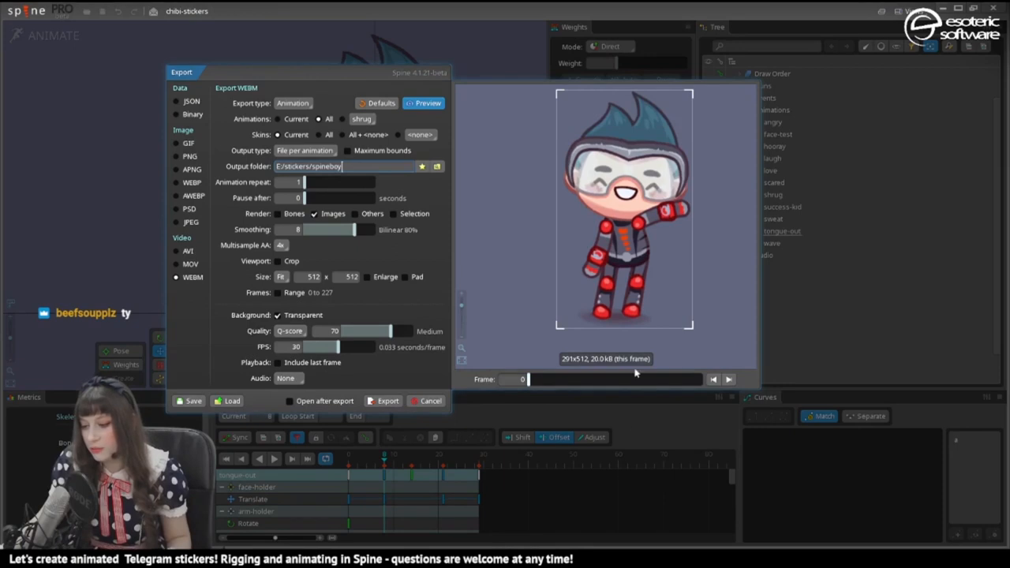
{"action": "left_click", "coordinate": [389, 401]}
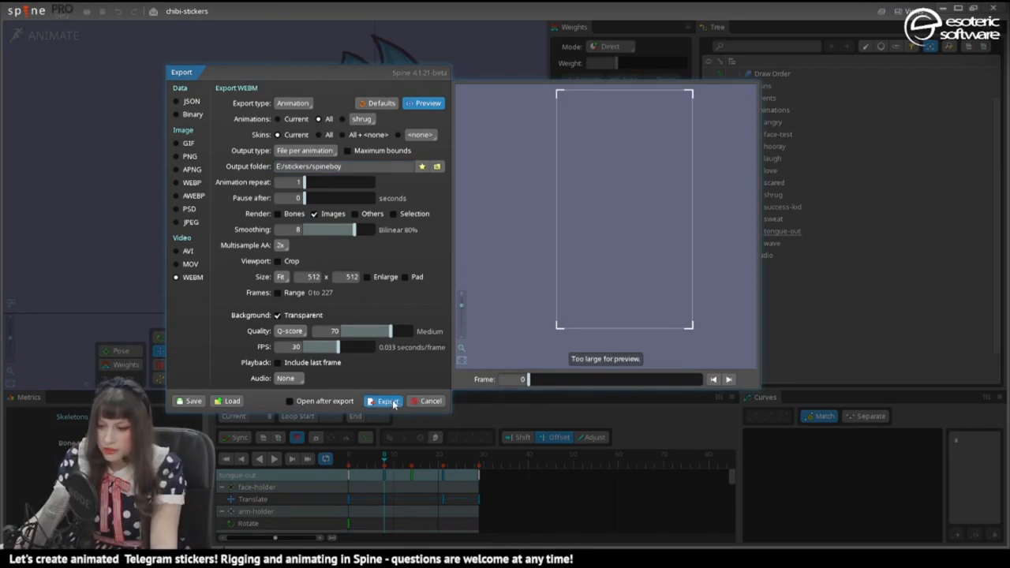
{"action": "left_click", "coordinate": [385, 401]}
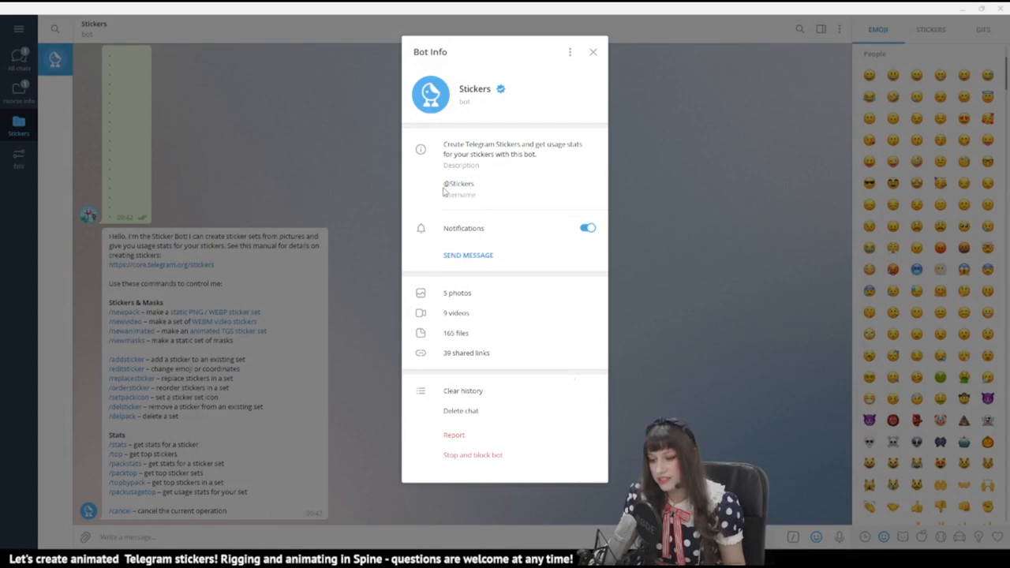
{"action": "mouse_move", "coordinate": [672, 205]}
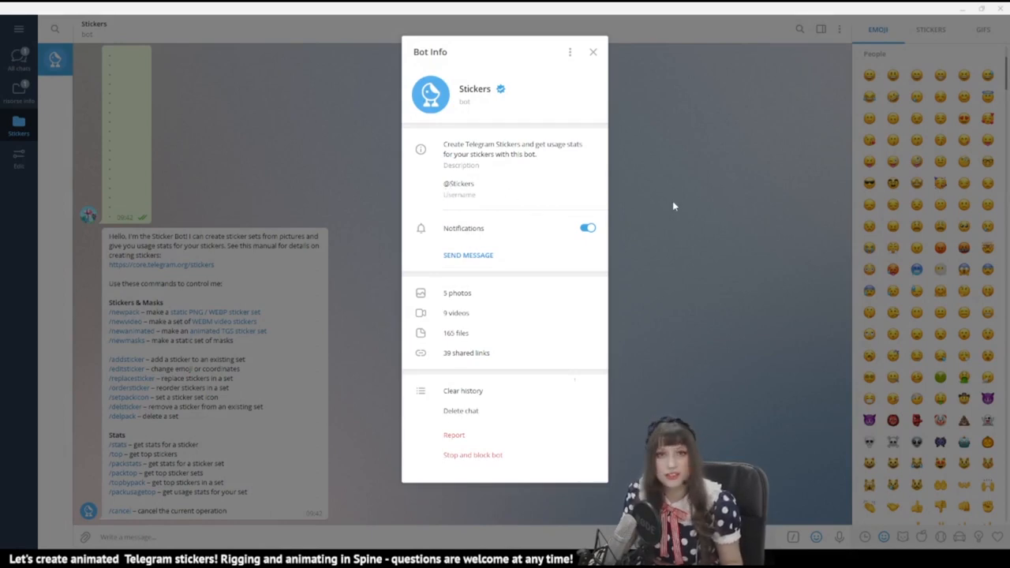
- Close the Stickers bot info and start the new video pack named Spineboy
{"action": "left_click", "coordinate": [593, 51]}
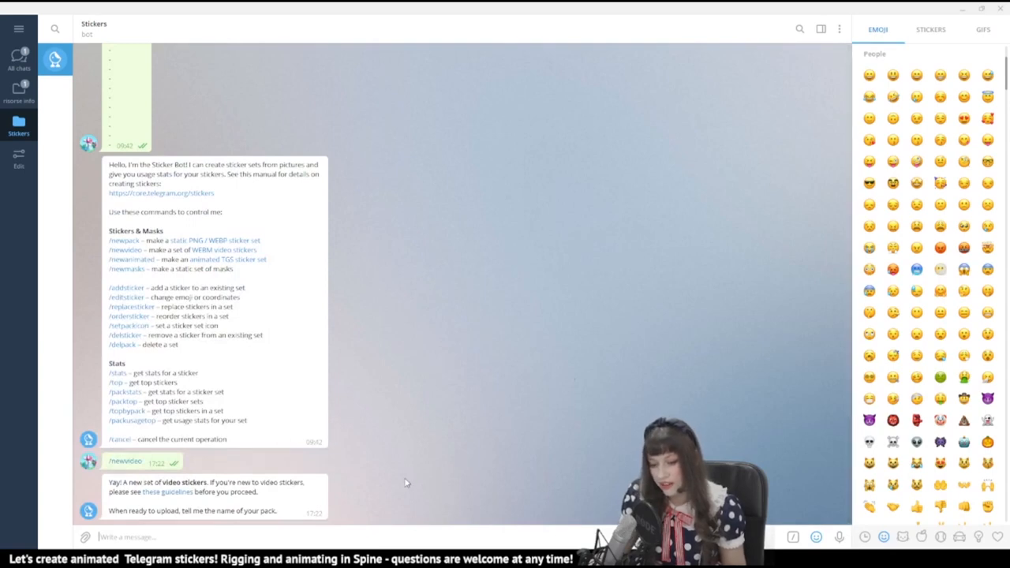
{"action": "mouse_move", "coordinate": [382, 505]}
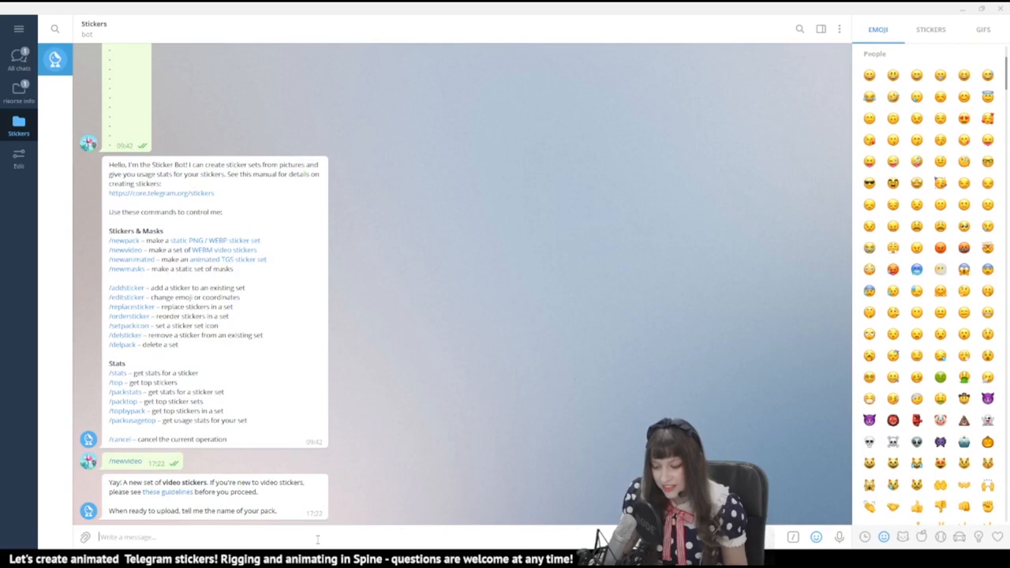
{"action": "type", "text": "s"}
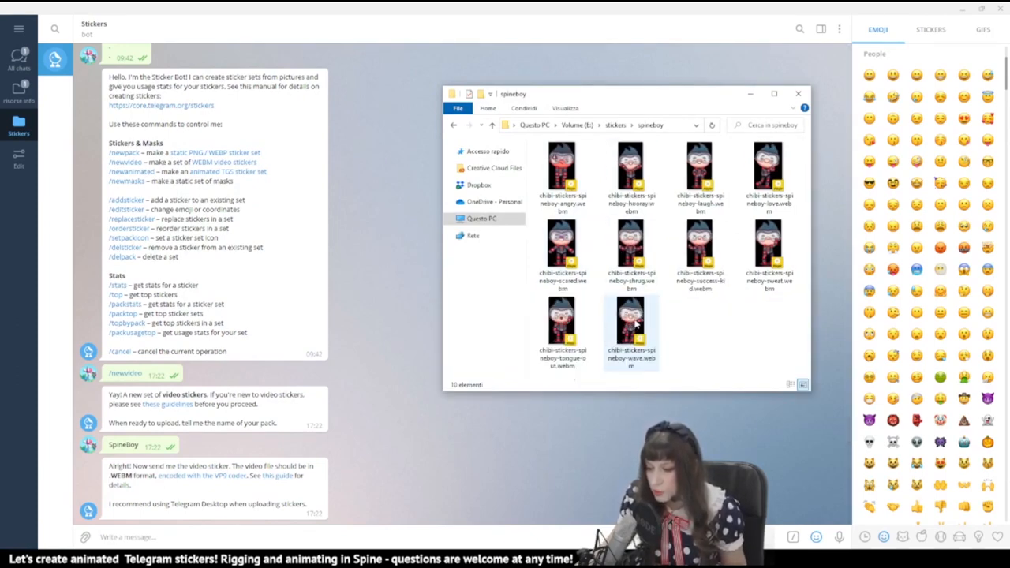
- Send each WebM sticker to the bot with an emoji reply, then request /publish
{"action": "left_click_drag", "start_coordinate": [631, 326], "coordinate": [296, 426]}
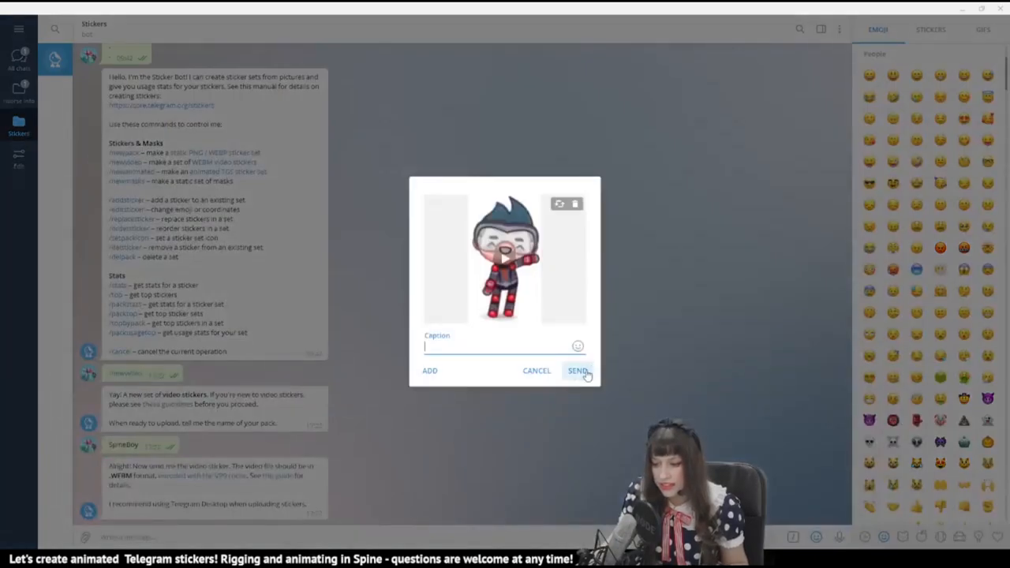
{"action": "left_click", "coordinate": [578, 371]}
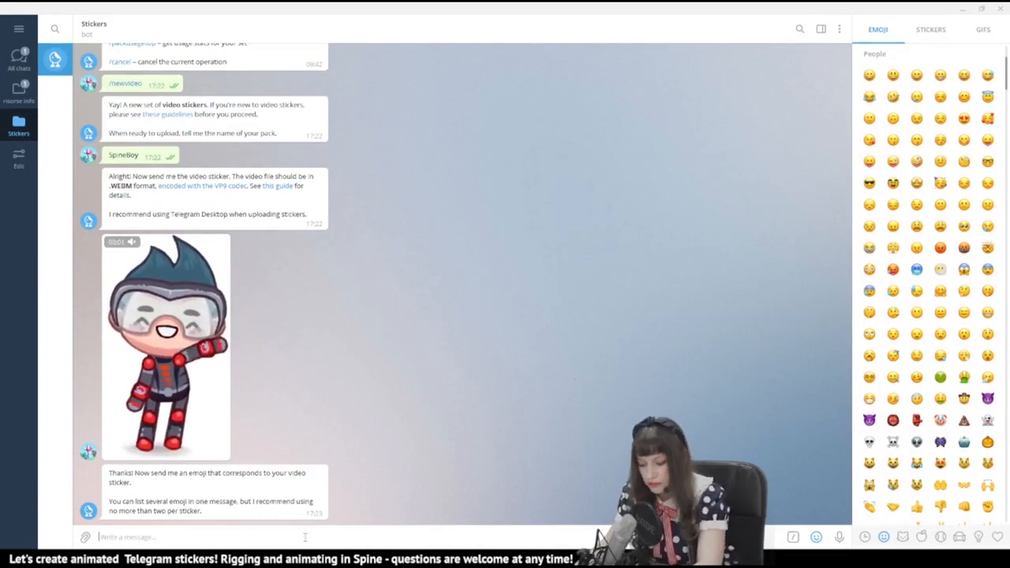
{"action": "type", "text": "waw"}
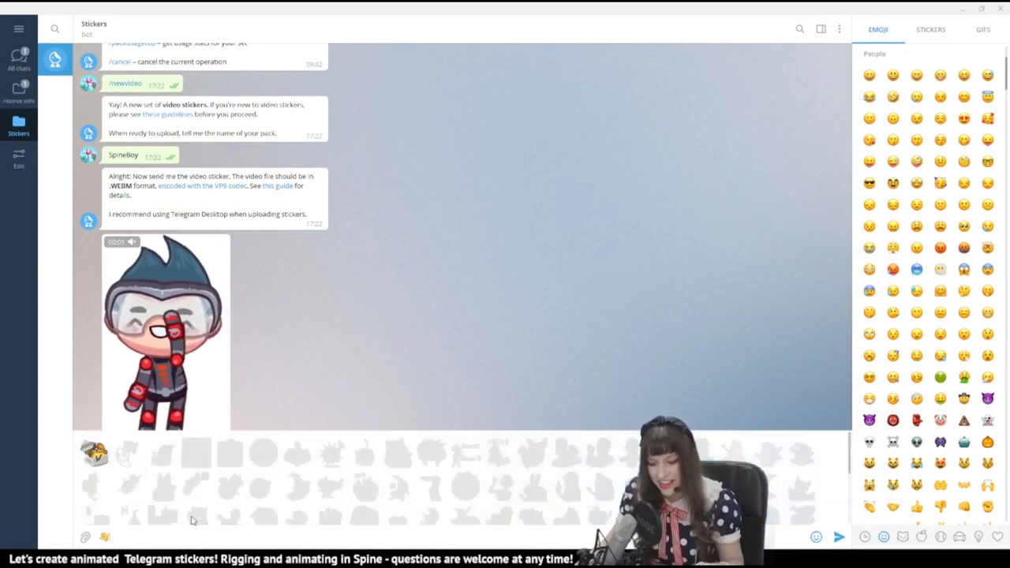
{"action": "scroll", "scroll_direction": "down", "scroll_amount": 3}
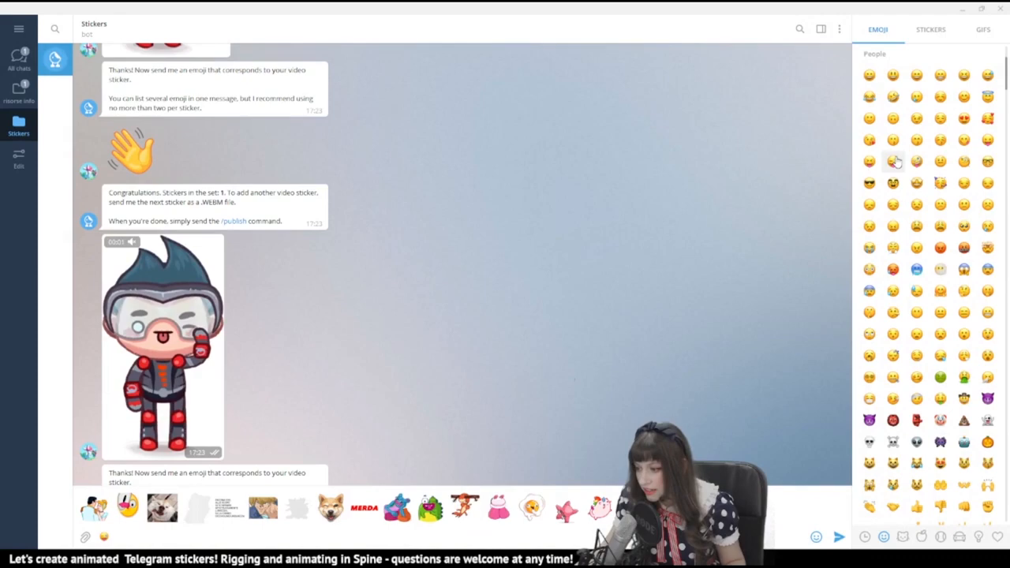
{"action": "scroll", "scroll_direction": "down", "scroll_amount": 3}
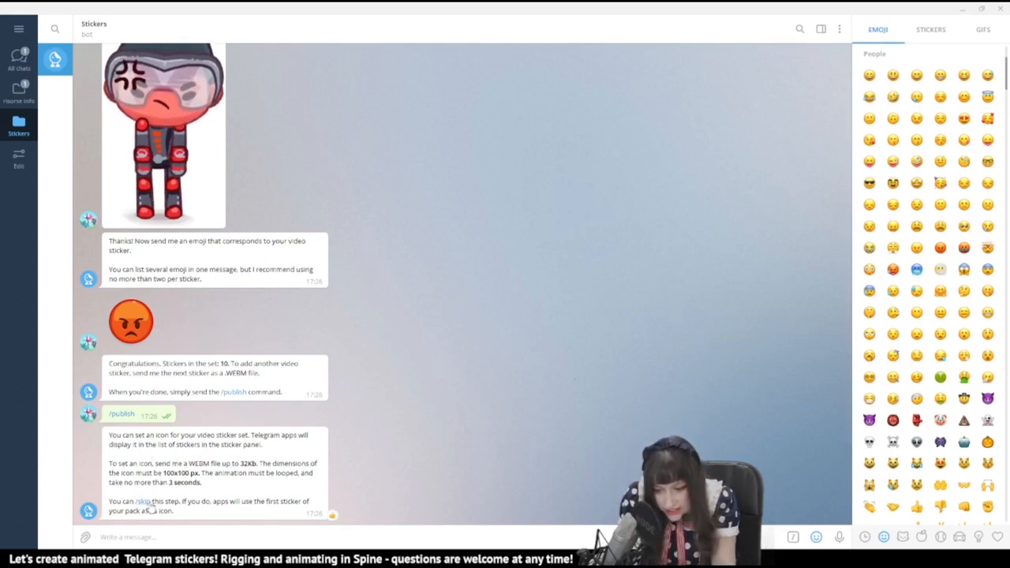
- Send the short name SpineBoy, follow the set link and add the stickers
{"action": "scroll", "scroll_direction": "down", "scroll_amount": 3}
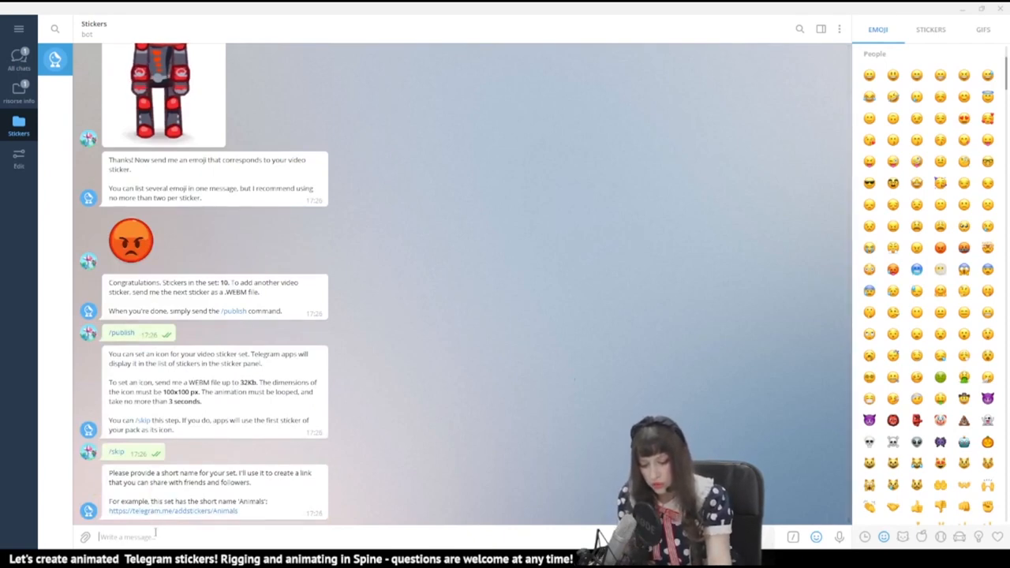
{"action": "type", "text": "SpineBo"}
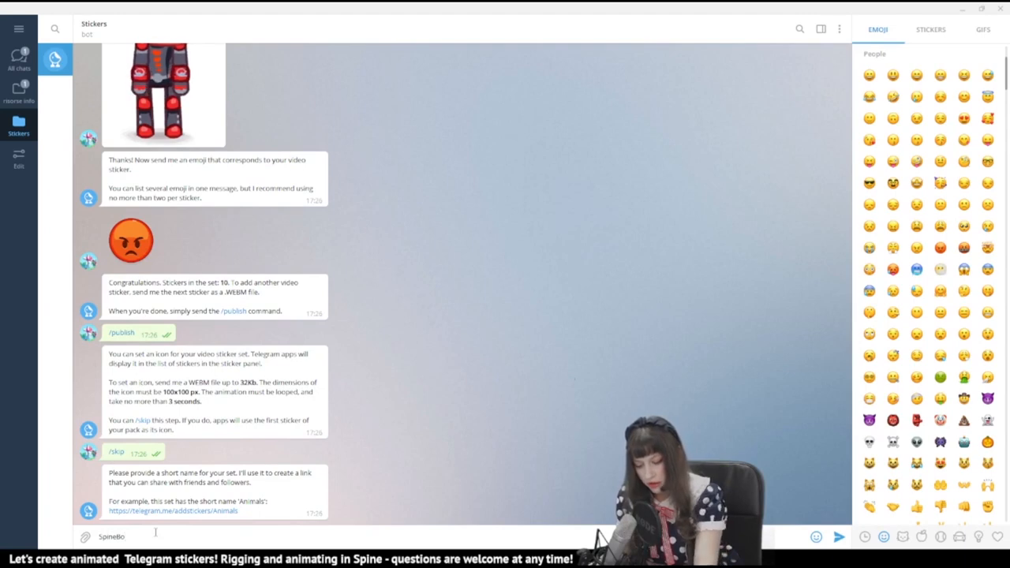
{"action": "key", "text": "Return"}
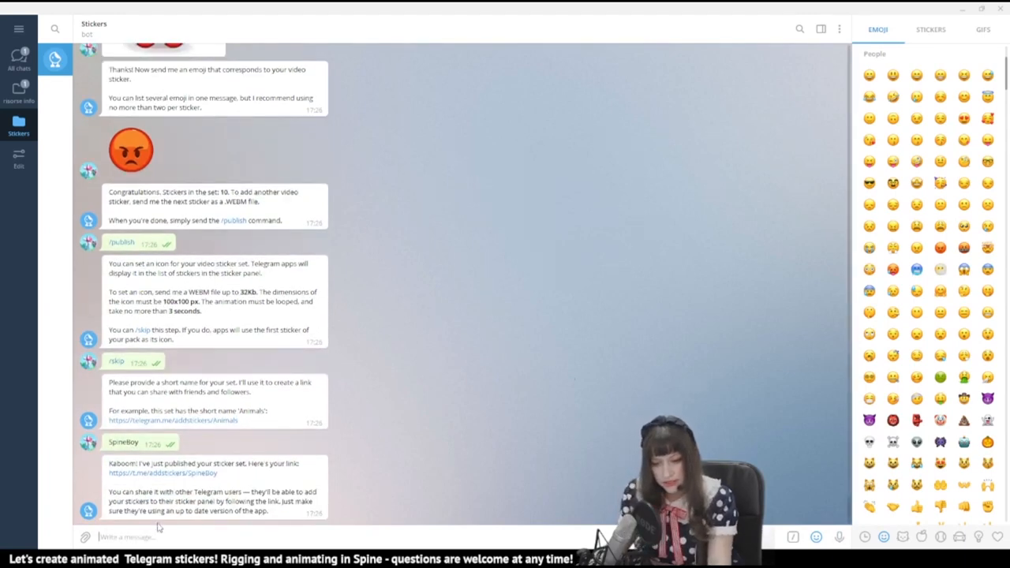
{"action": "double_click", "coordinate": [161, 473]}
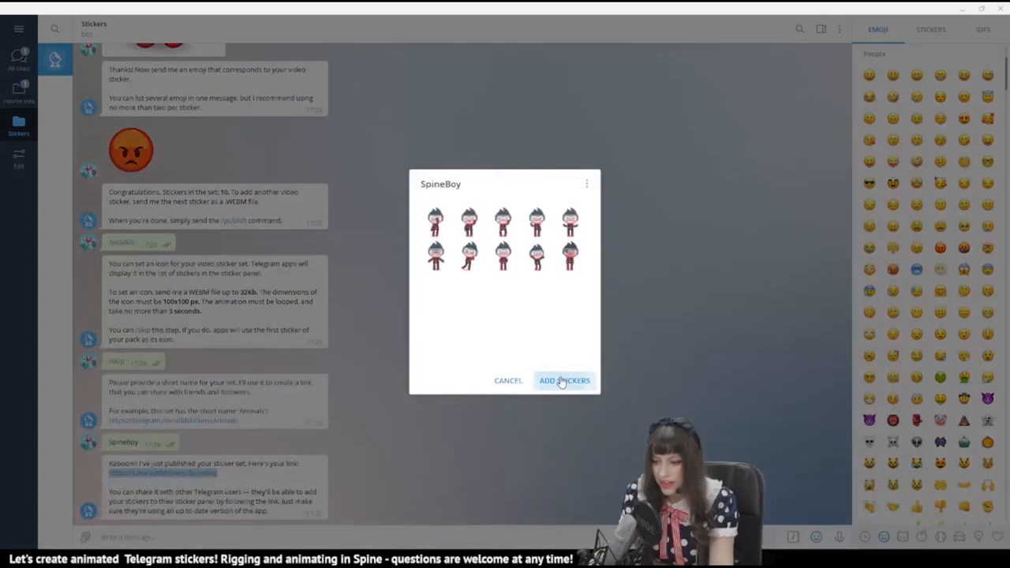
{"action": "left_click", "coordinate": [563, 380]}
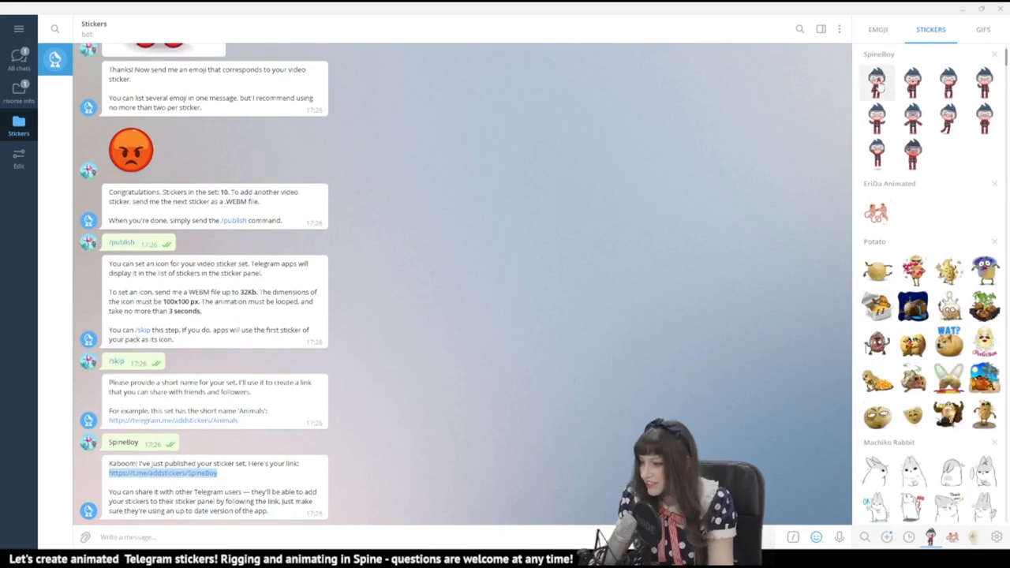
- Send a SpineBoy sticker from the Stickers panel into the bot chat
{"action": "scroll", "scroll_direction": "down", "scroll_amount": 3}
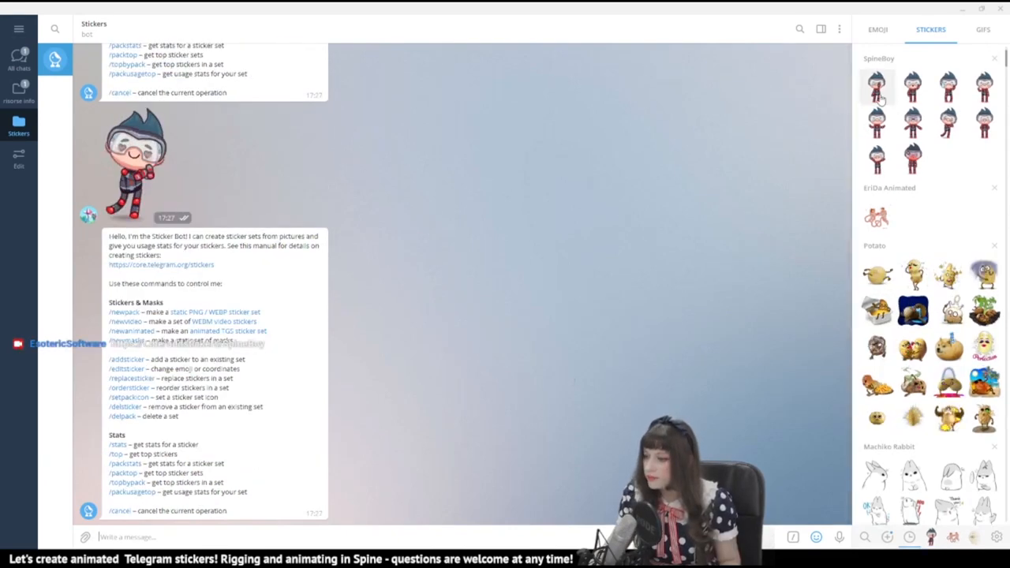
{"action": "left_click", "coordinate": [878, 86]}
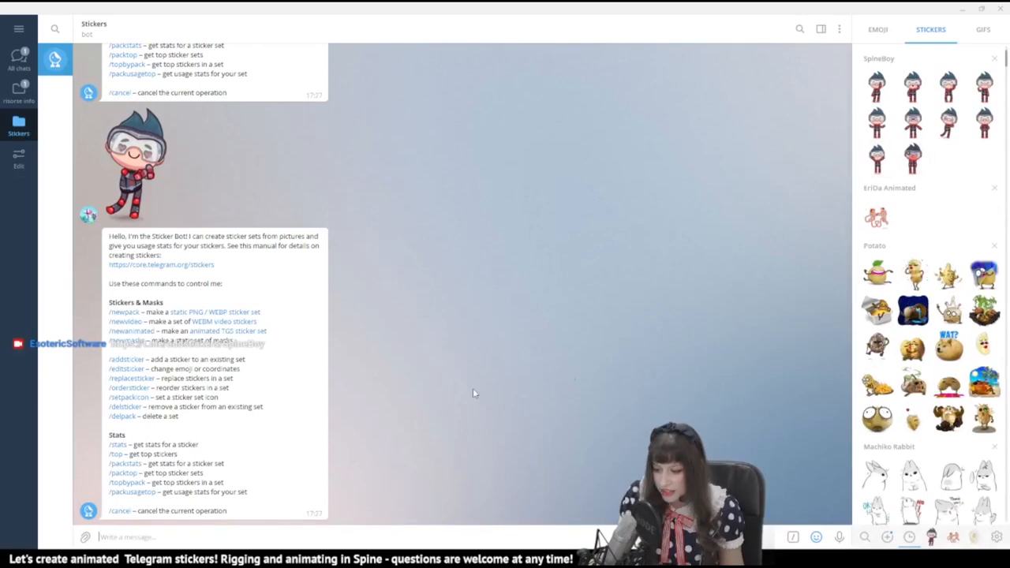
{"action": "left_click", "coordinate": [877, 28]}
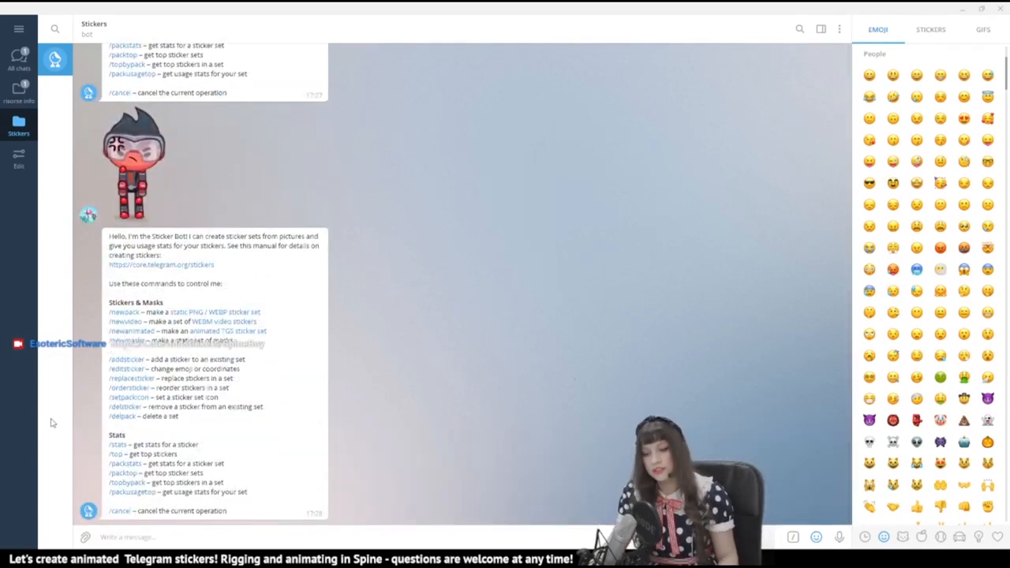
{"action": "mouse_move", "coordinate": [387, 350]}
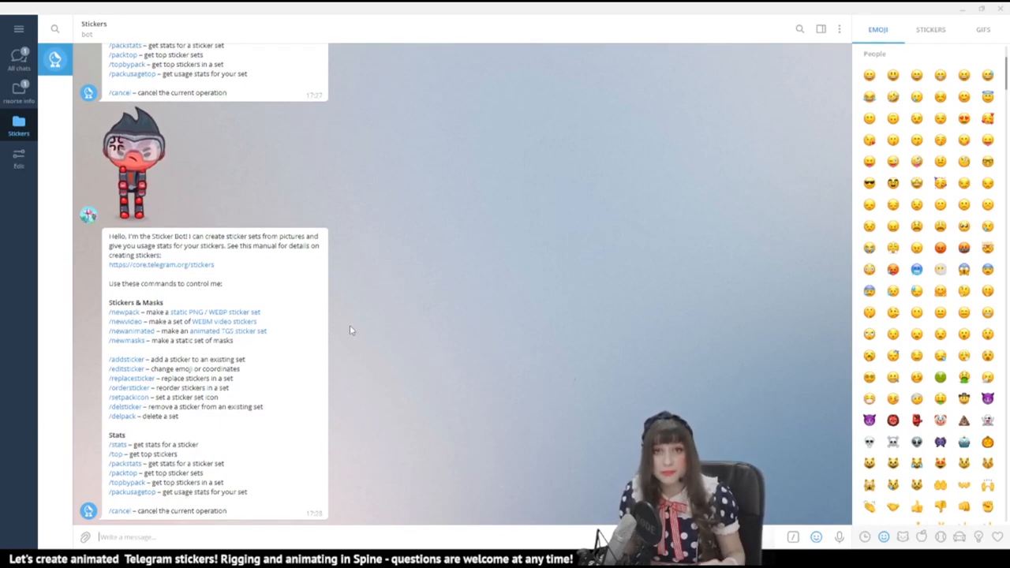
{"action": "mouse_move", "coordinate": [346, 330]}
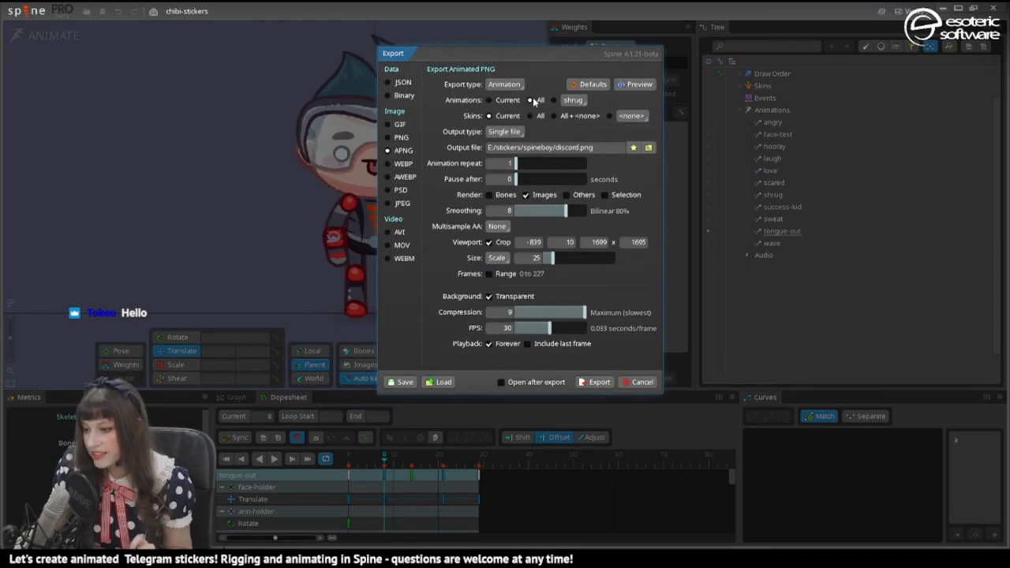
- Set file-per-animation output at an exact 312×312 size and preview it
{"action": "left_click", "coordinate": [505, 131]}
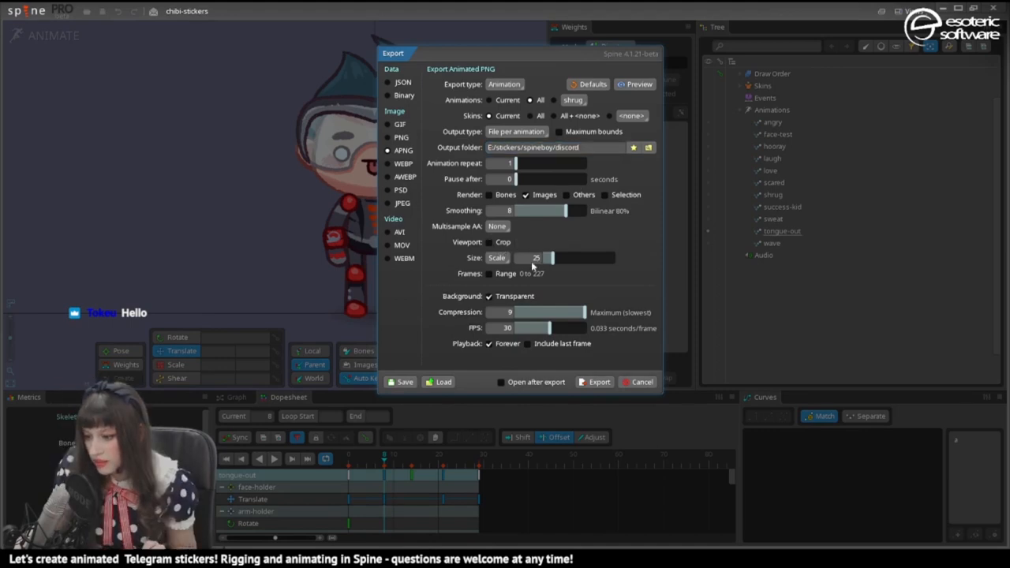
{"action": "left_click", "coordinate": [496, 259]}
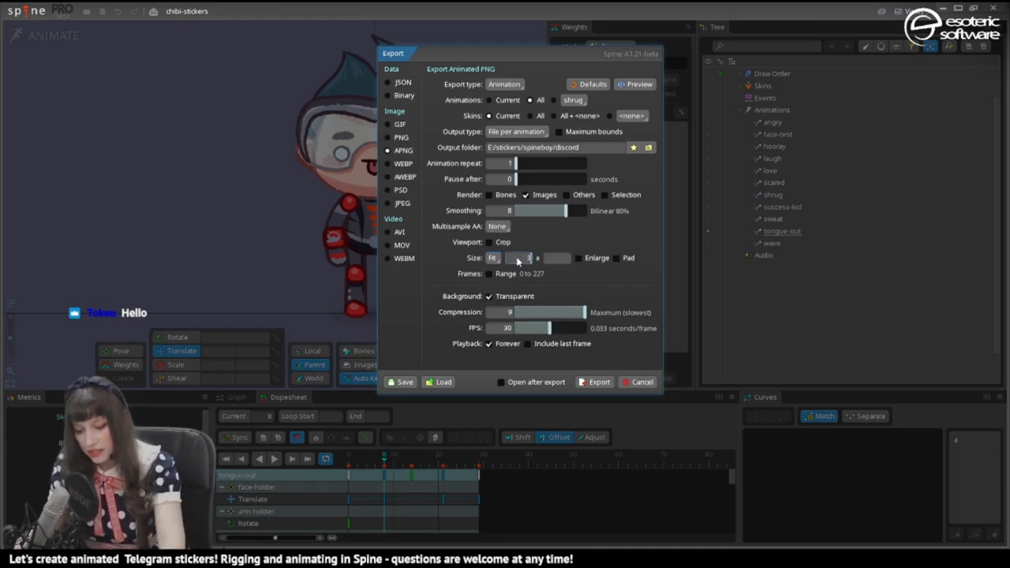
{"action": "left_click", "coordinate": [524, 257]}
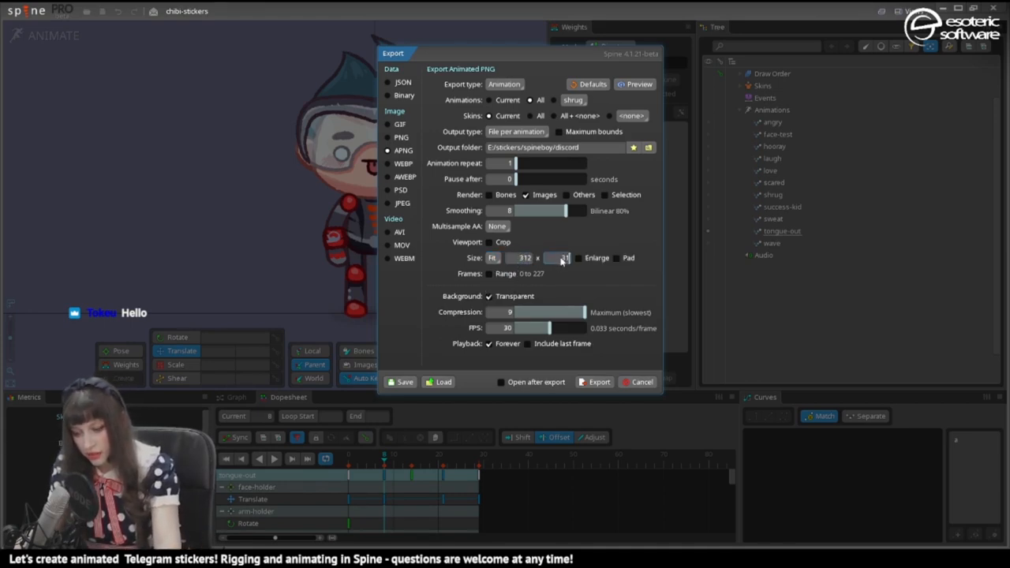
{"action": "left_click", "coordinate": [639, 84]}
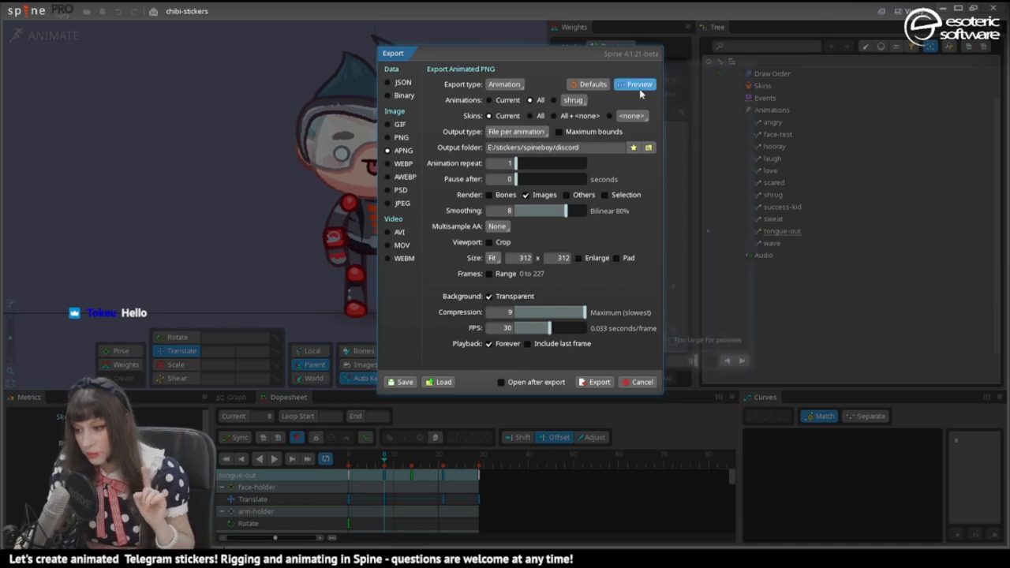
- Pad frames to the full square, set 20 fps and export the animated PNGs
{"action": "left_click", "coordinate": [638, 85]}
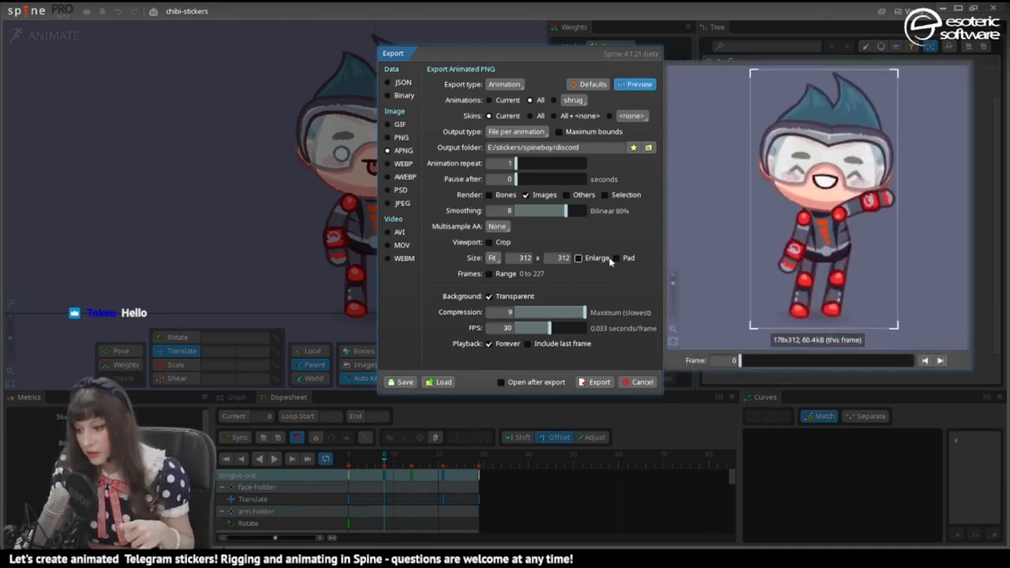
{"action": "left_click", "coordinate": [577, 259]}
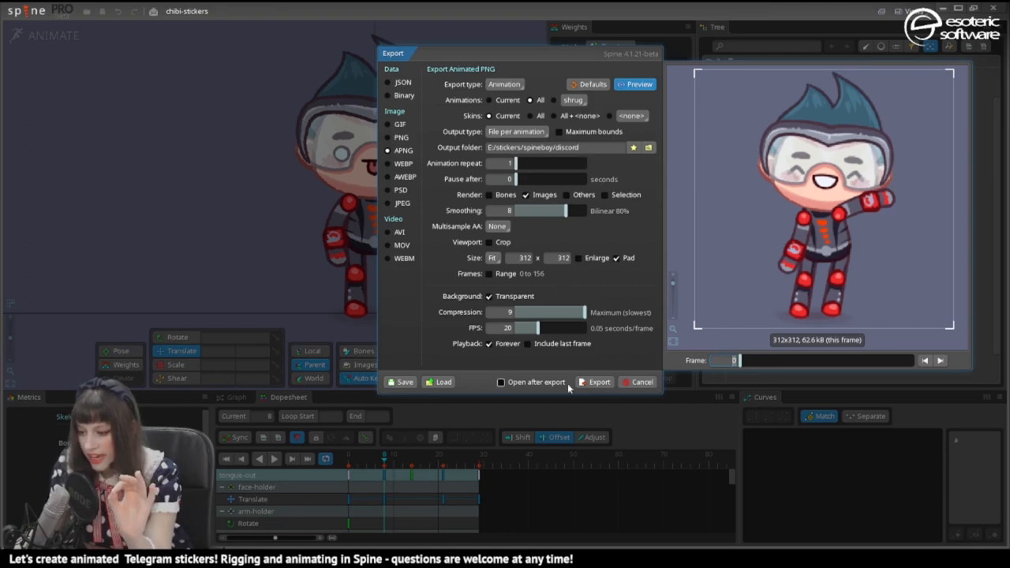
{"action": "left_click", "coordinate": [598, 382]}
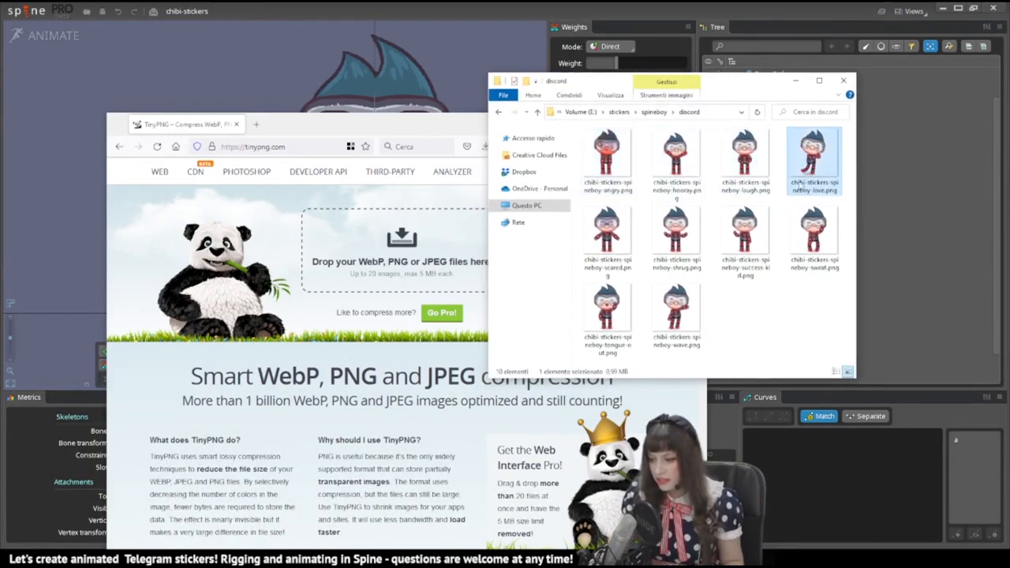
- Drop the exported sticker PNGs onto TinyPNG for roughly 77% compression
{"action": "left_click", "coordinate": [815, 237]}
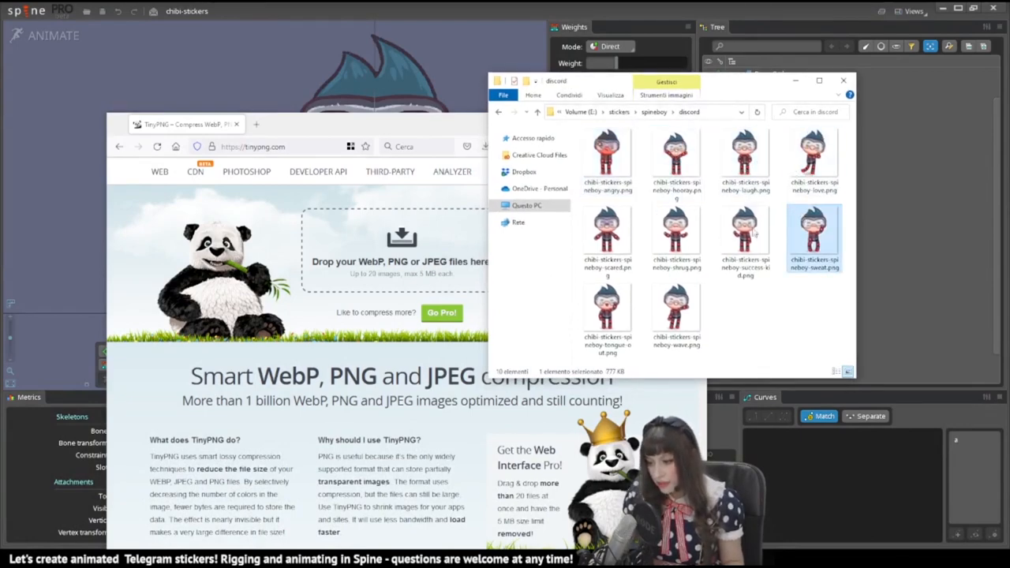
{"action": "left_click", "coordinate": [676, 237]}
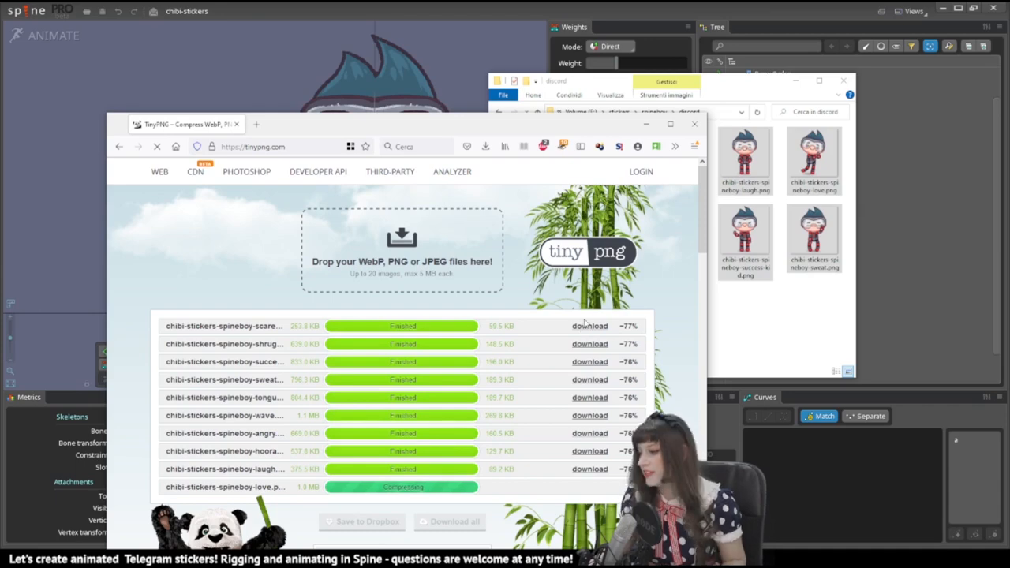
{"action": "scroll", "scroll_direction": "down", "scroll_amount": 3}
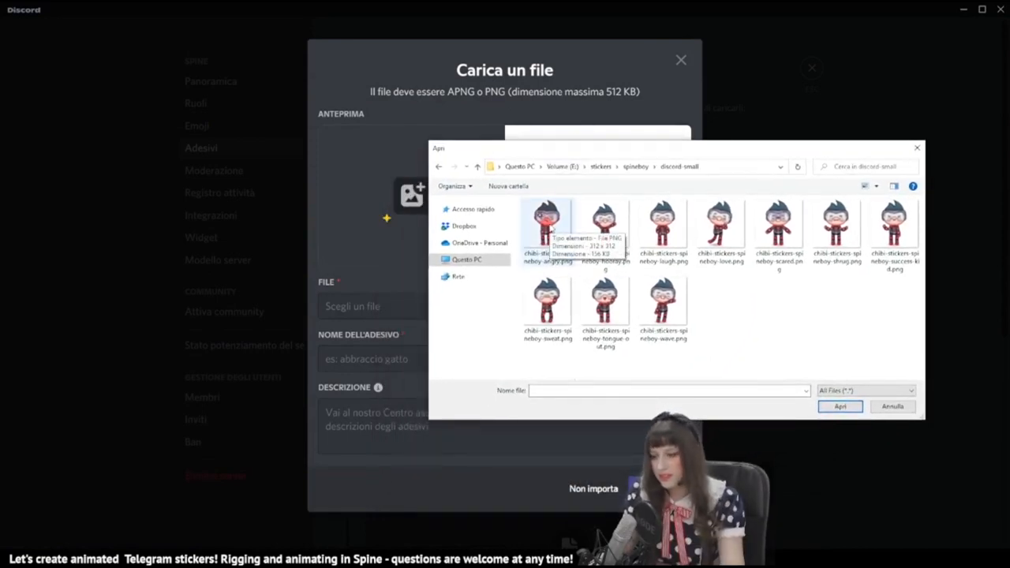
- Upload the compressed wave PNG with a related emoji and name it Spineboy Waving
{"action": "left_click", "coordinate": [780, 229]}
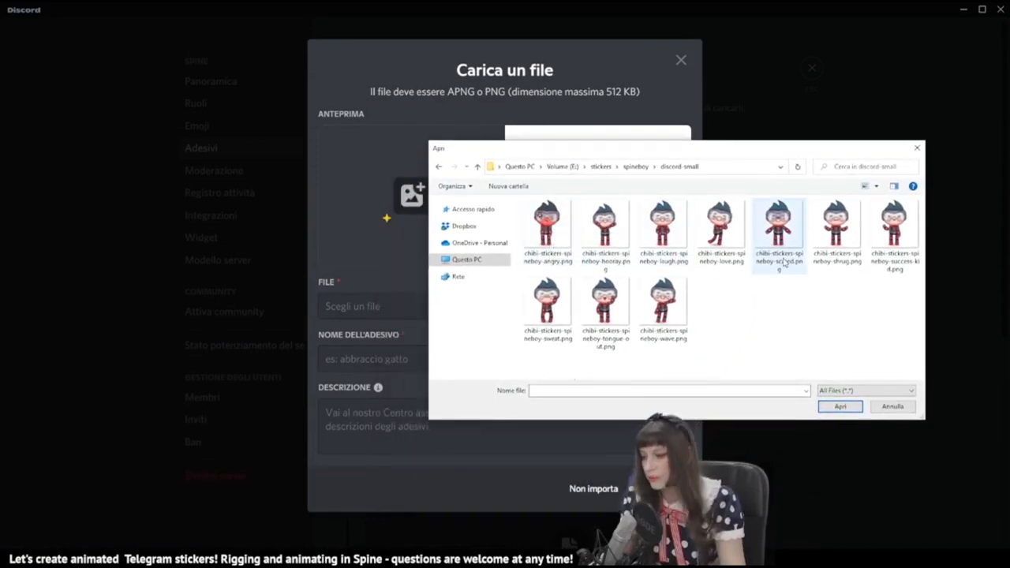
{"action": "left_click", "coordinate": [663, 303]}
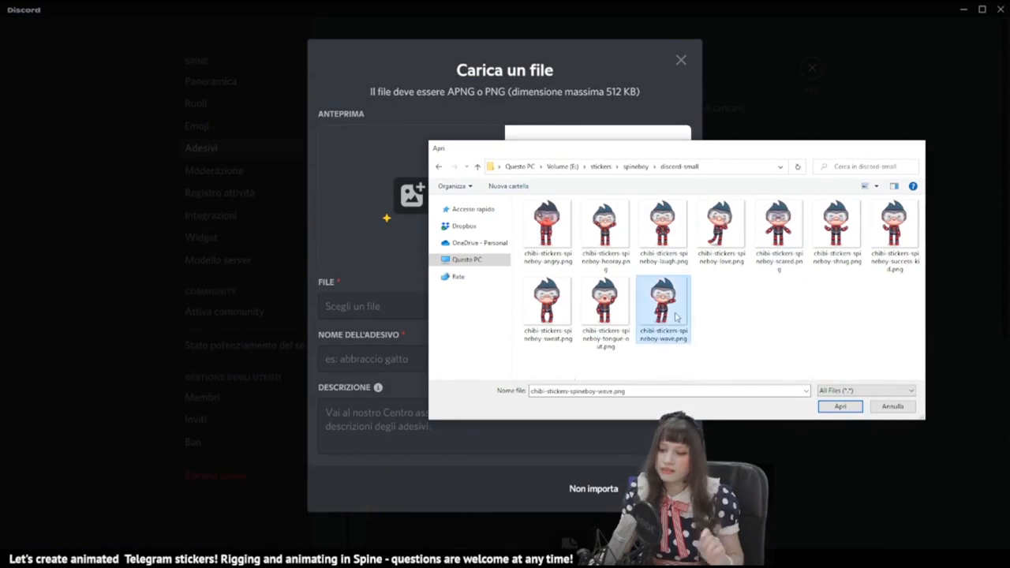
{"action": "left_click", "coordinate": [840, 406]}
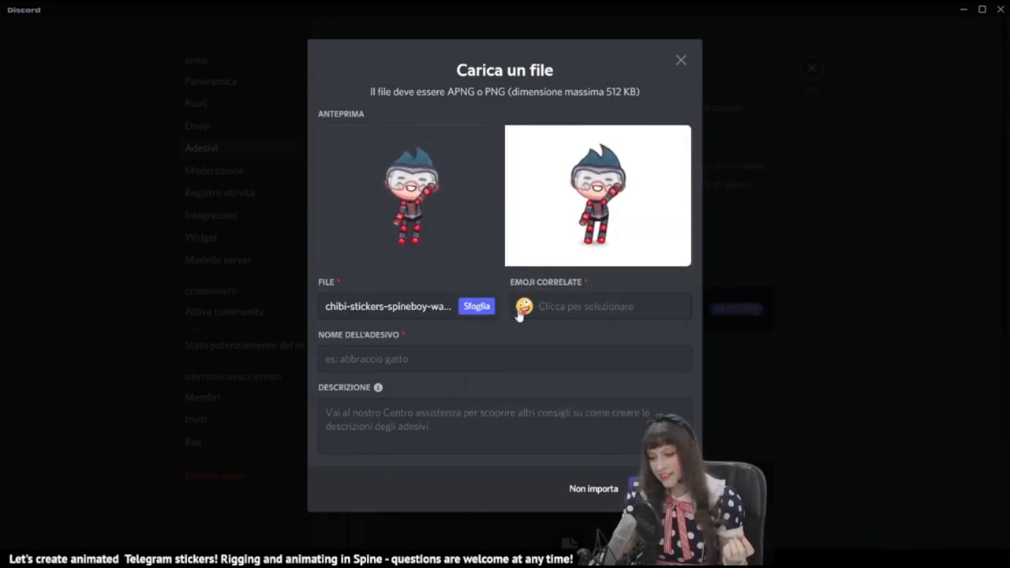
{"action": "left_click", "coordinate": [524, 307]}
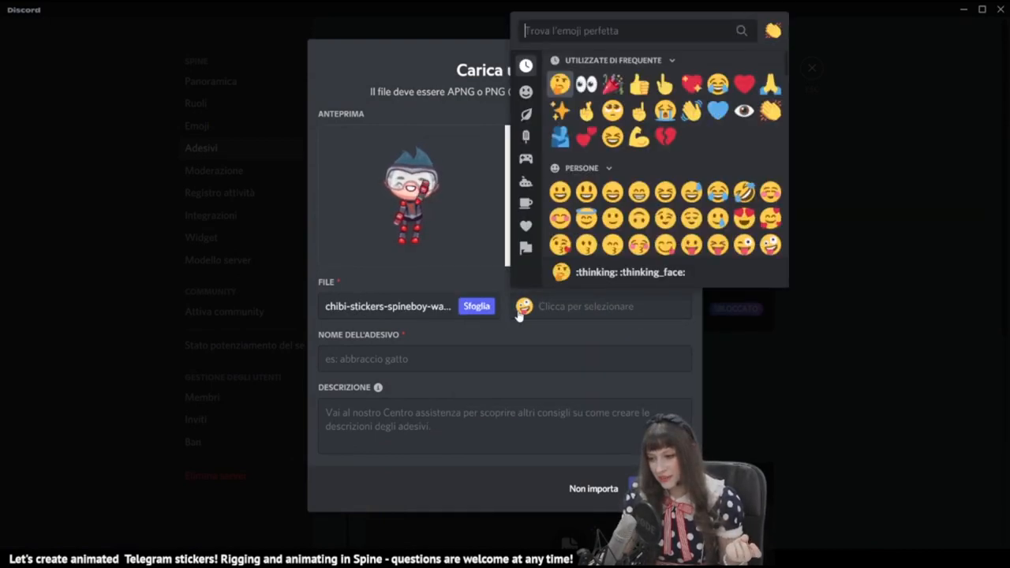
{"action": "type", "text": "wa"}
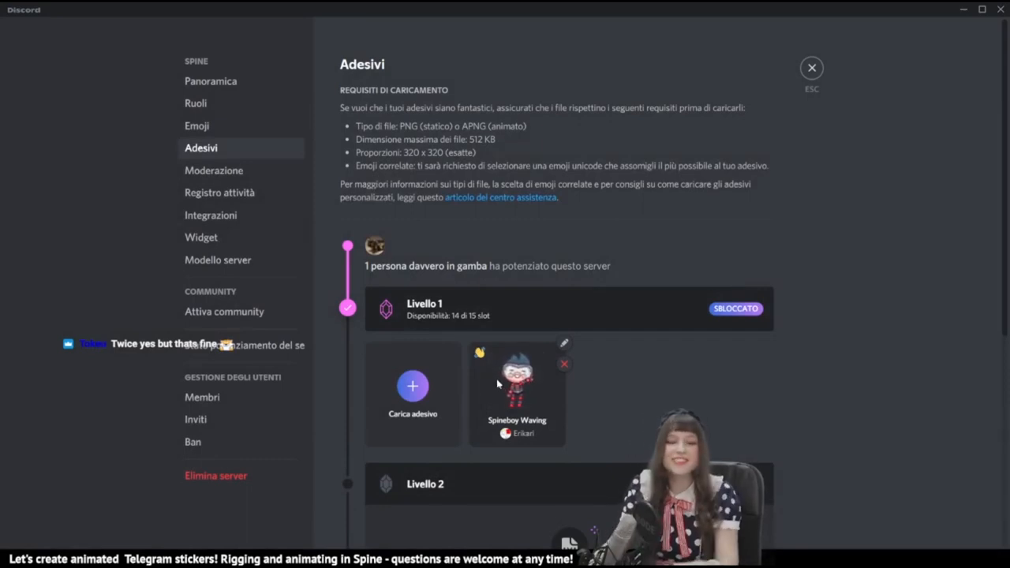
{"action": "mouse_move", "coordinate": [370, 376]}
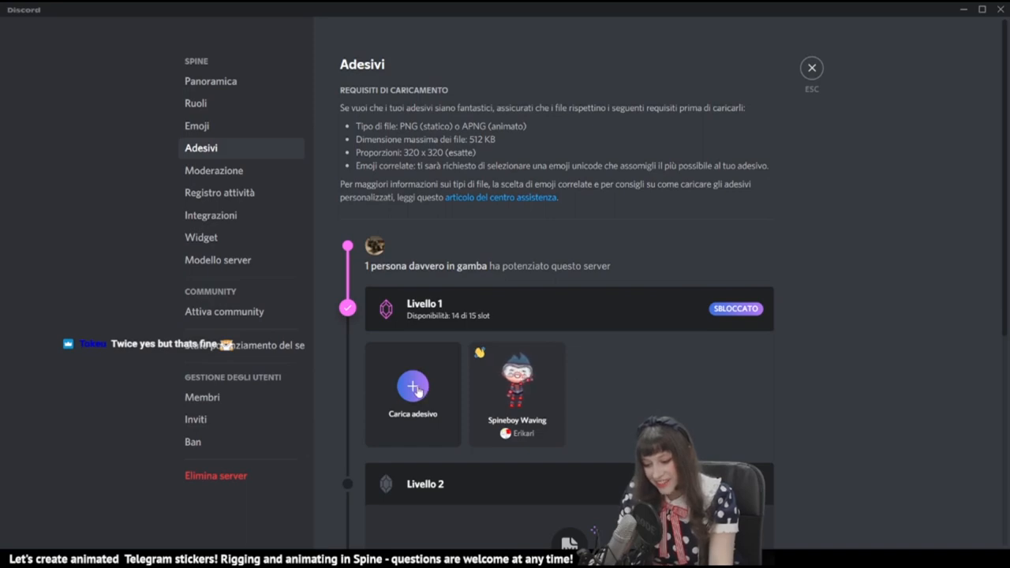
- Upload the tongue PNG as Spineboy Tongue Sticking Out with the :yum: emoji
{"action": "left_click", "coordinate": [414, 387]}
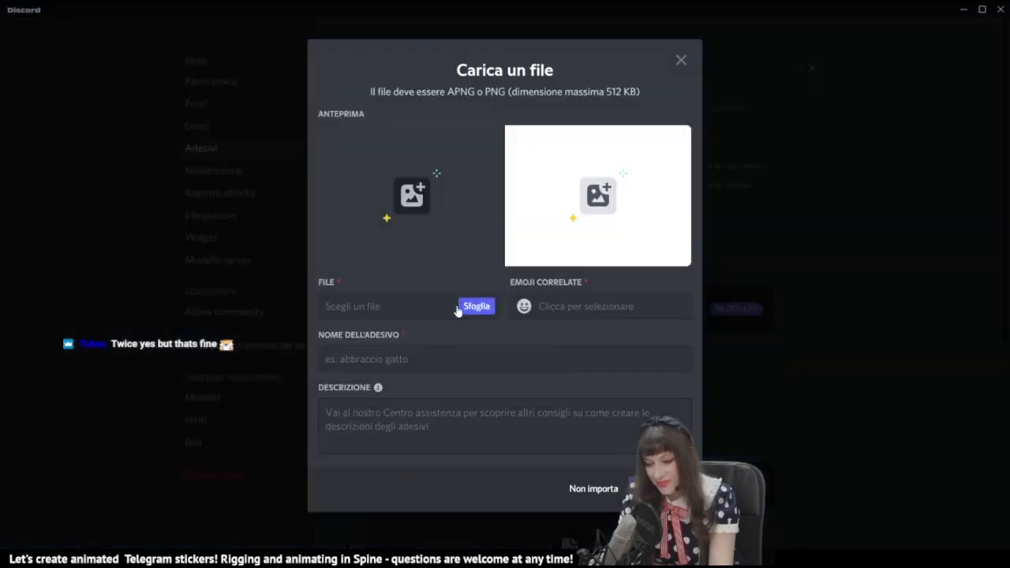
{"action": "left_click", "coordinate": [476, 306]}
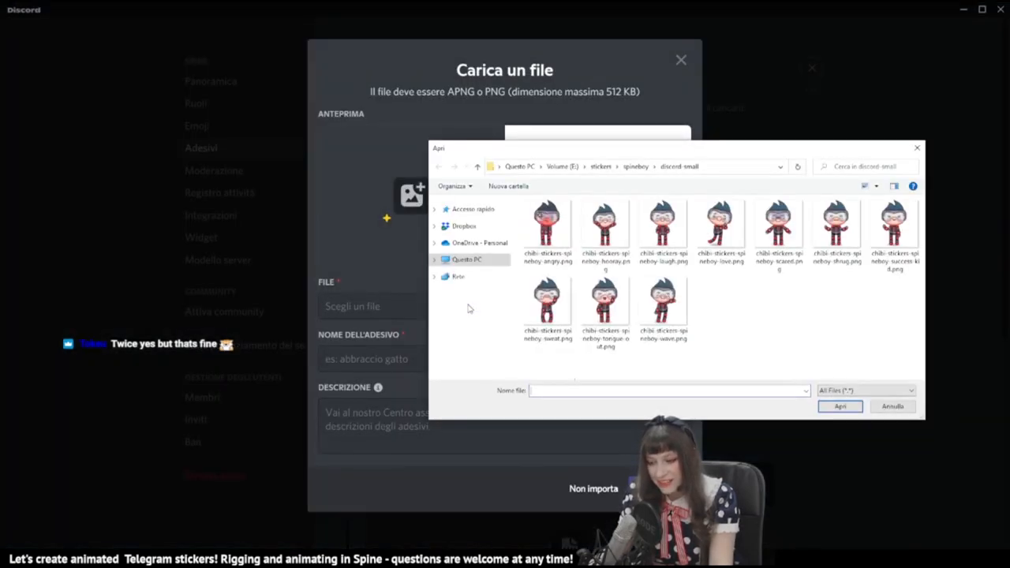
{"action": "left_click", "coordinate": [892, 405]}
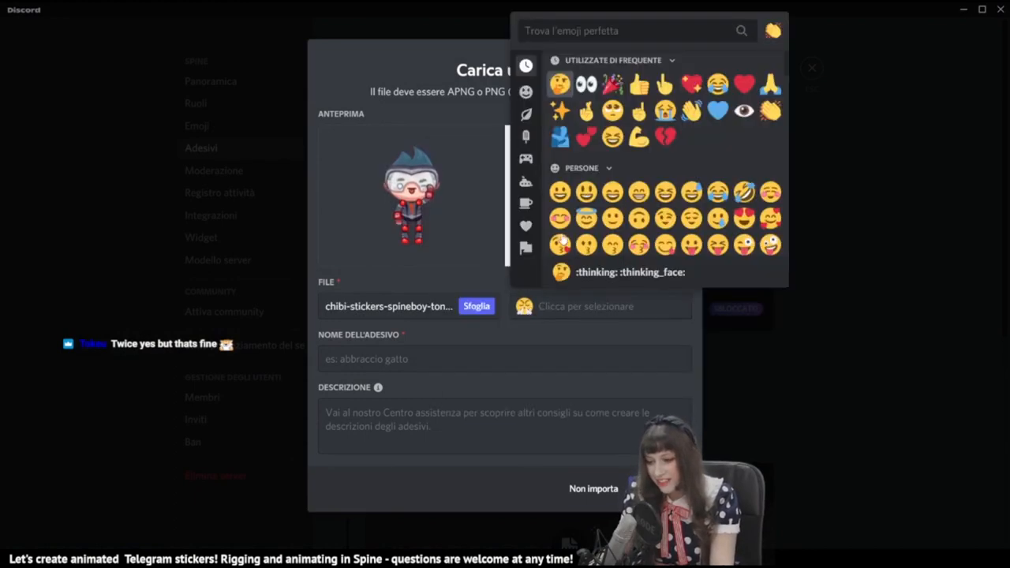
{"action": "type", "text": ":yum:"}
{"action": "left_click", "coordinate": [505, 360]}
{"action": "type", "text": "Spineboy Tong"}
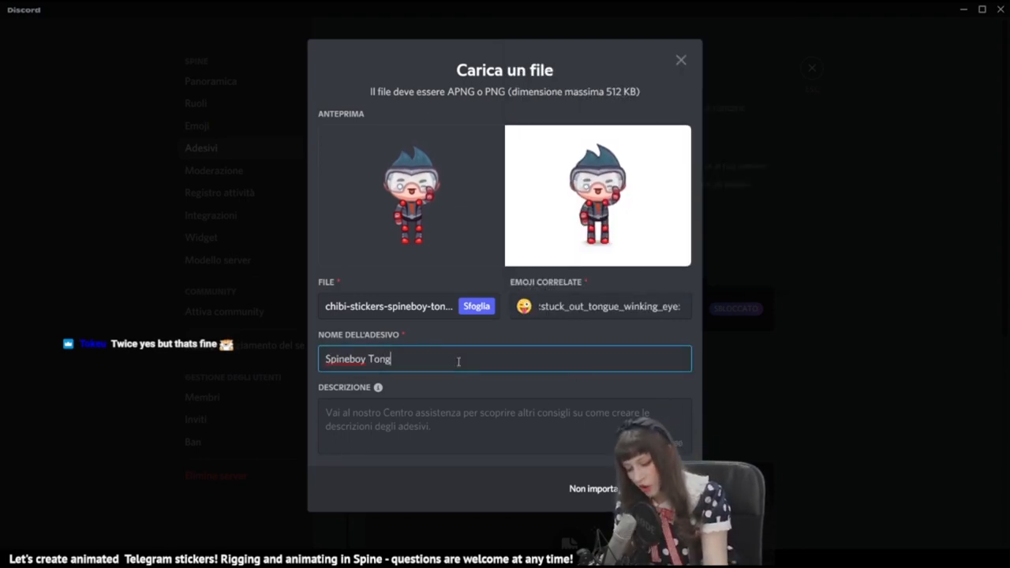
{"action": "type", "text": "ue St"}
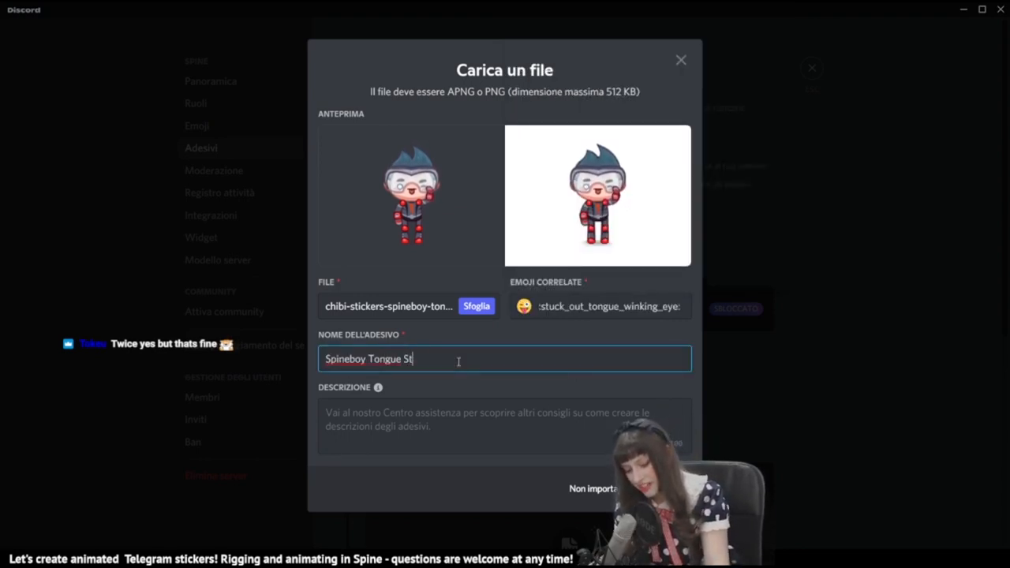
{"action": "type", "text": "icking Out"}
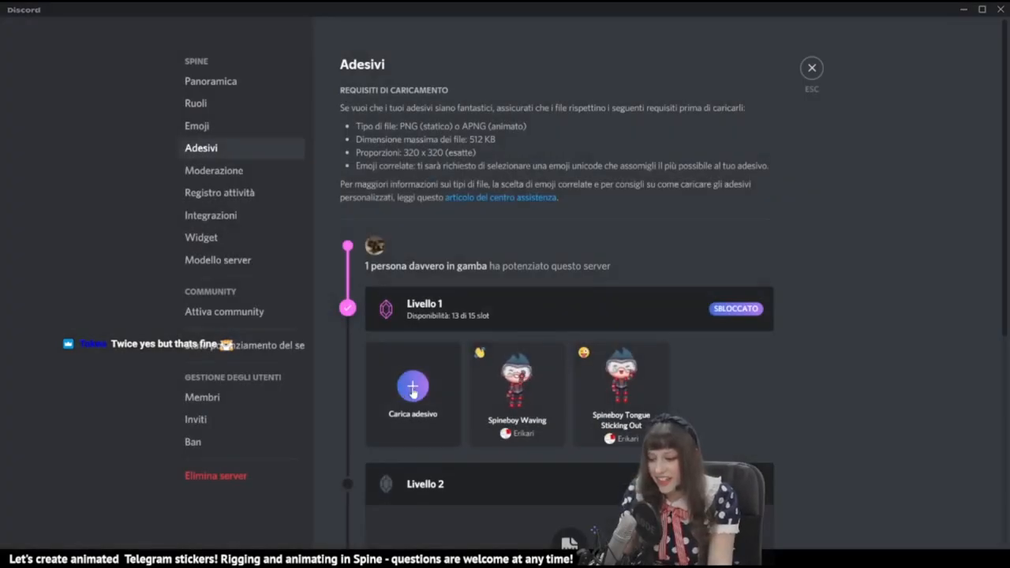
- Start another sticker upload and browse the exported files for the next animation
{"action": "left_click", "coordinate": [414, 386]}
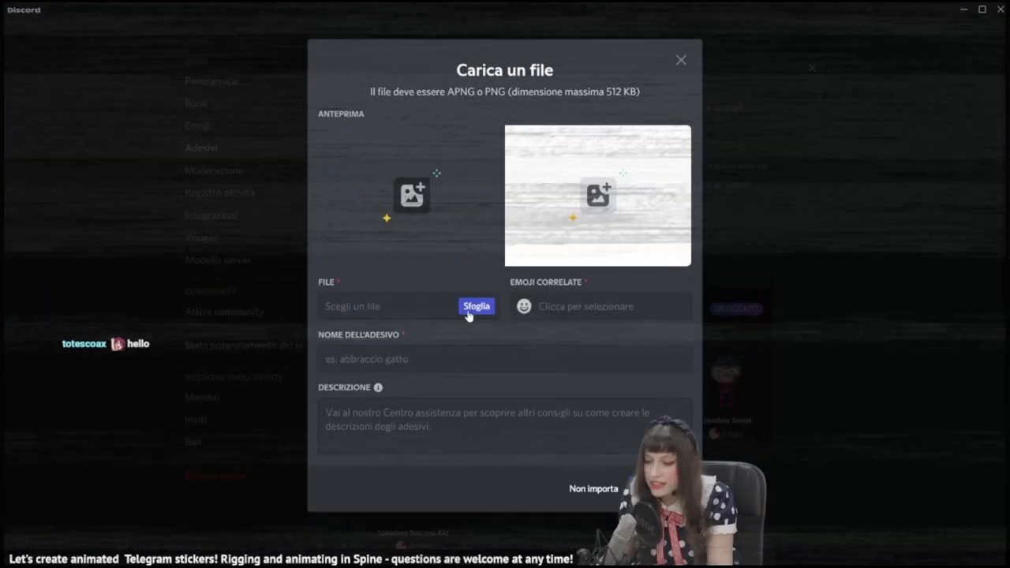
{"action": "left_click", "coordinate": [477, 306]}
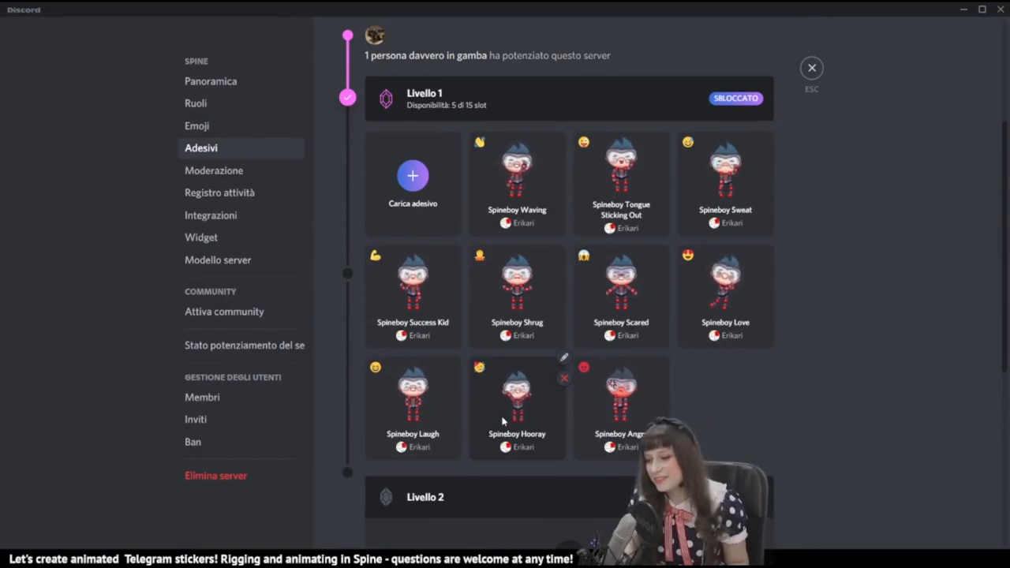
{"action": "scroll", "scroll_direction": "up", "scroll_amount": 3}
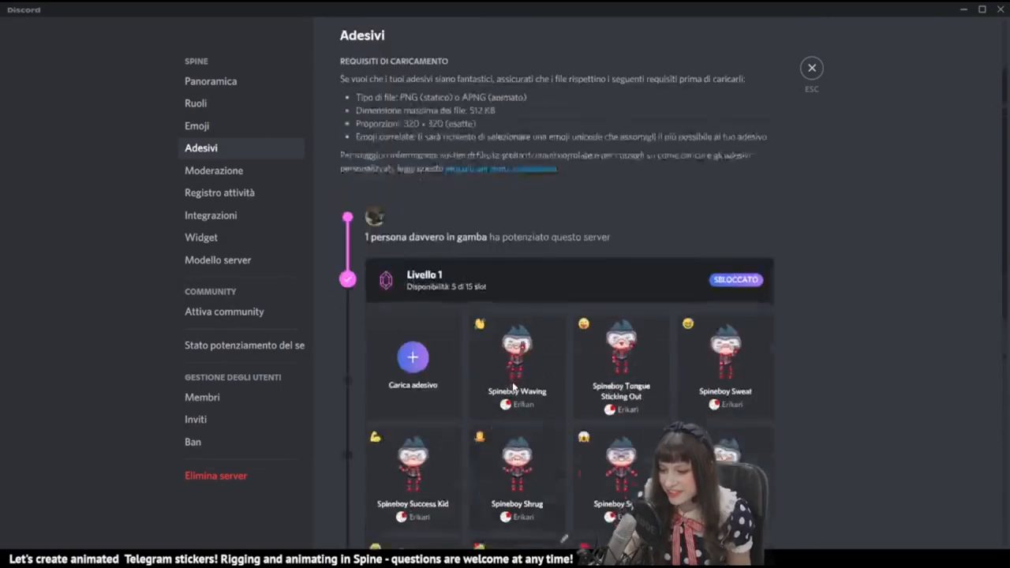
{"action": "scroll", "scroll_direction": "down", "scroll_amount": 3}
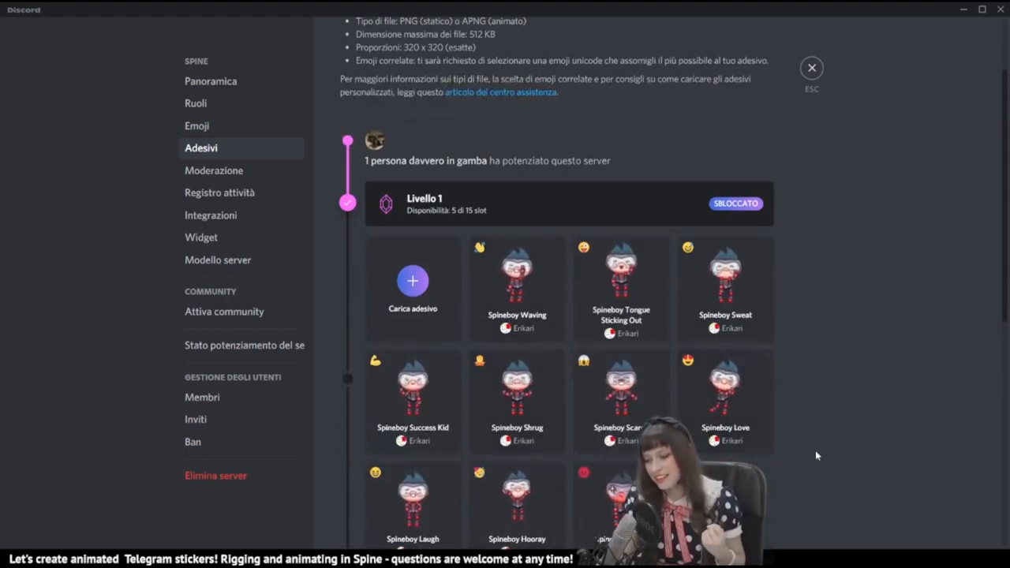
{"action": "mouse_move", "coordinate": [953, 469]}
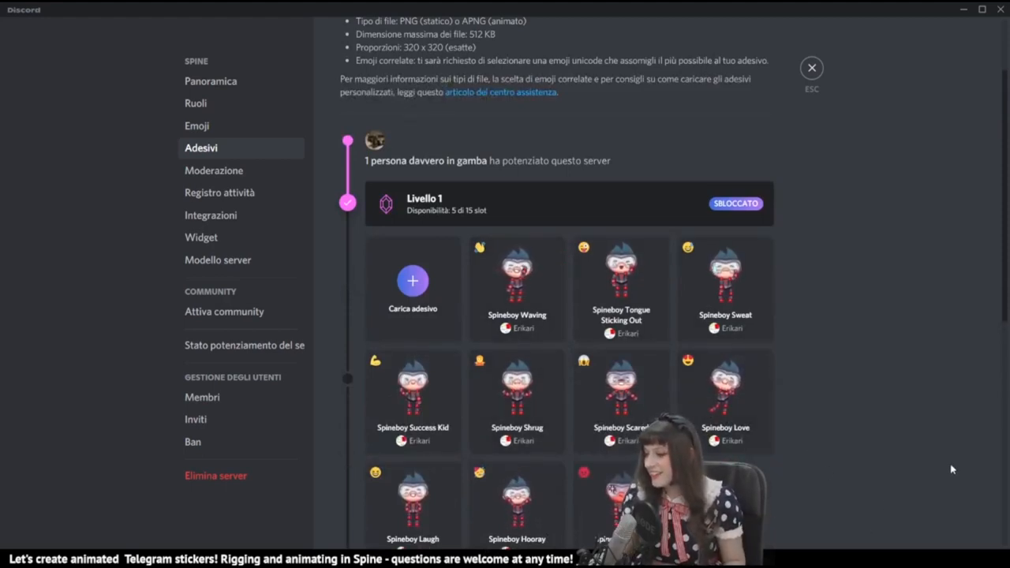